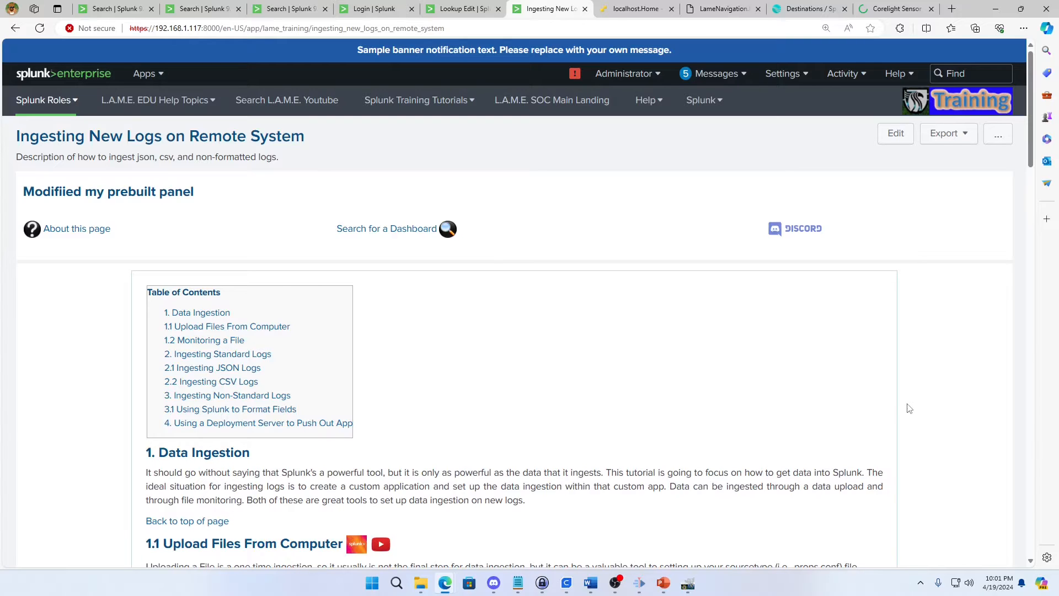
pyautogui.moveTo(1051, 446)
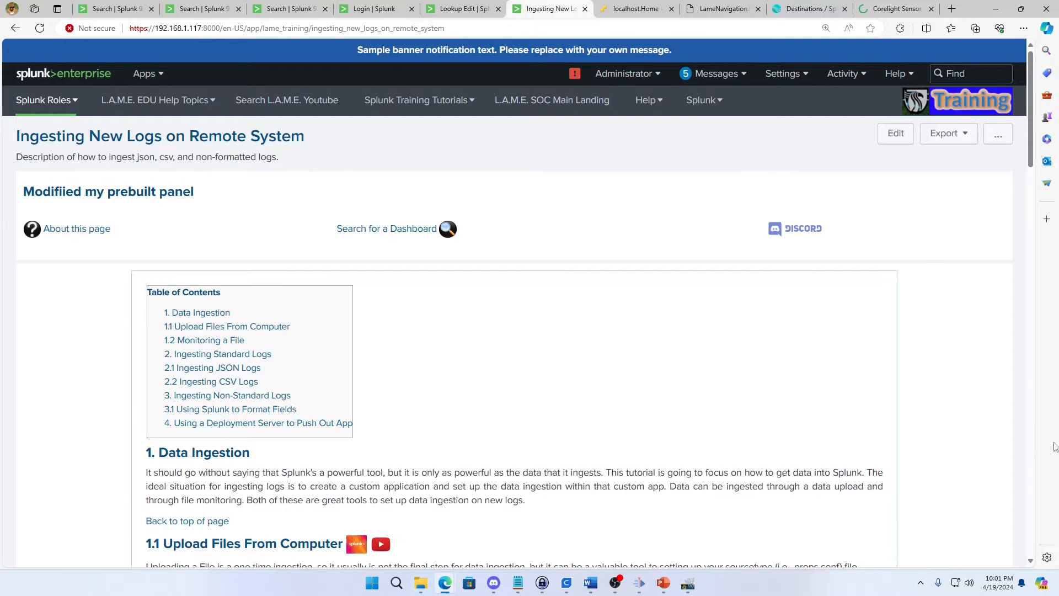
pyautogui.moveTo(712, 189)
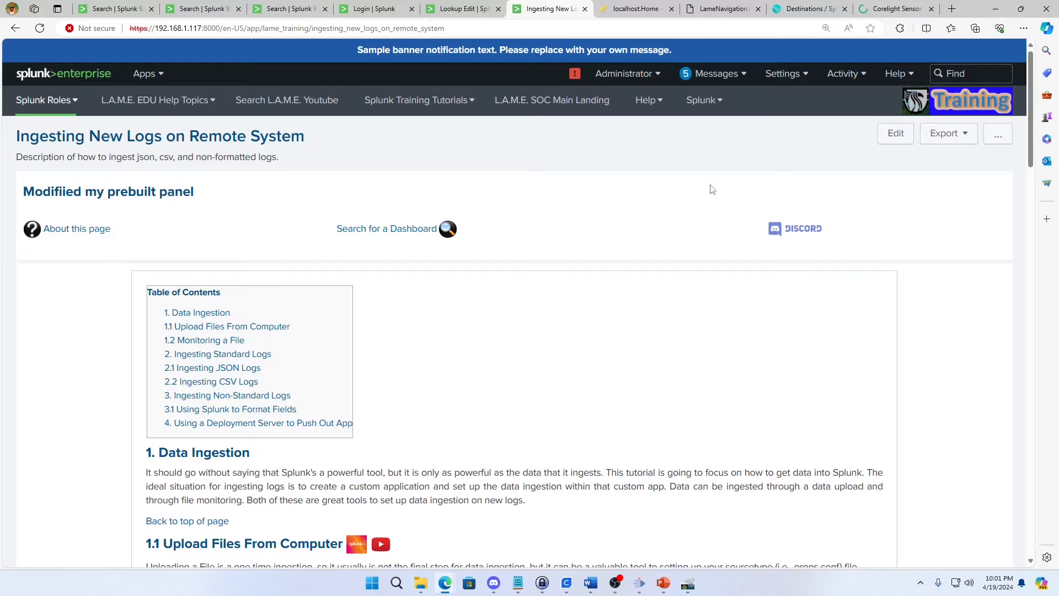
pyautogui.moveTo(191, 176)
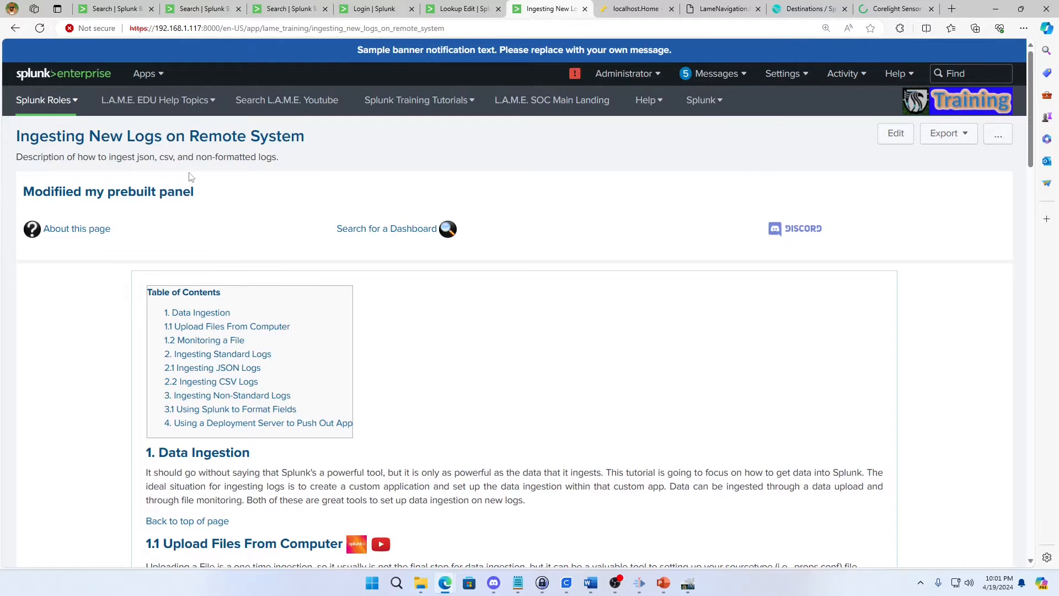
pyautogui.moveTo(783, 72)
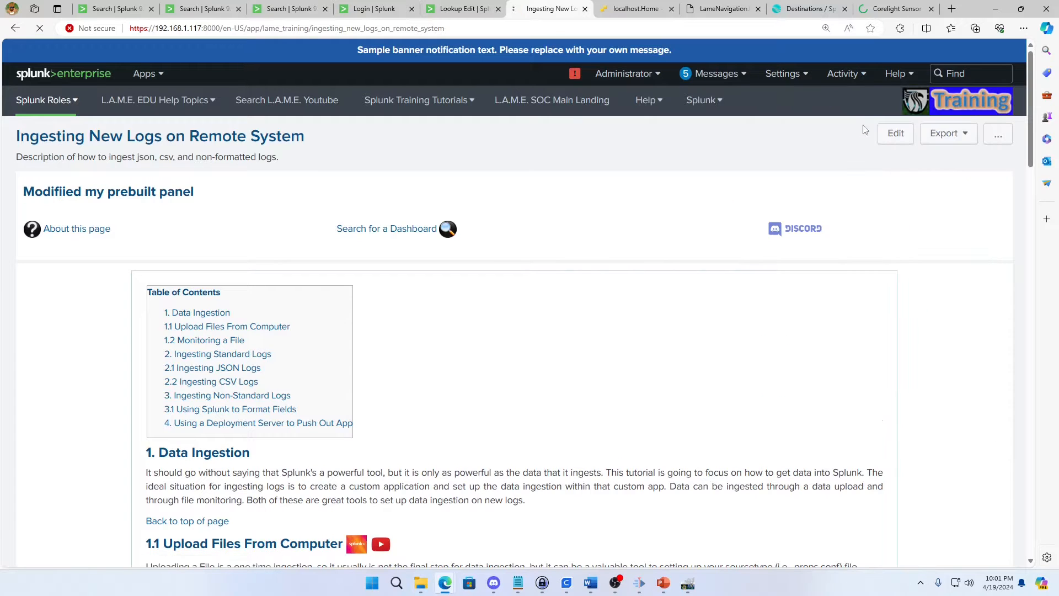
pyautogui.moveTo(620, 221)
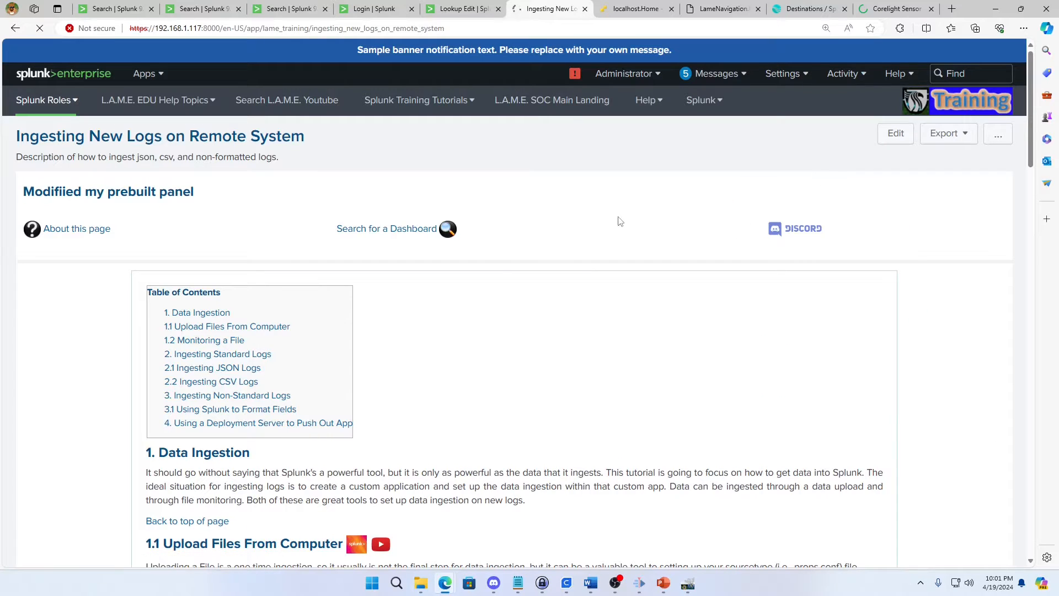
pyautogui.moveTo(604, 208)
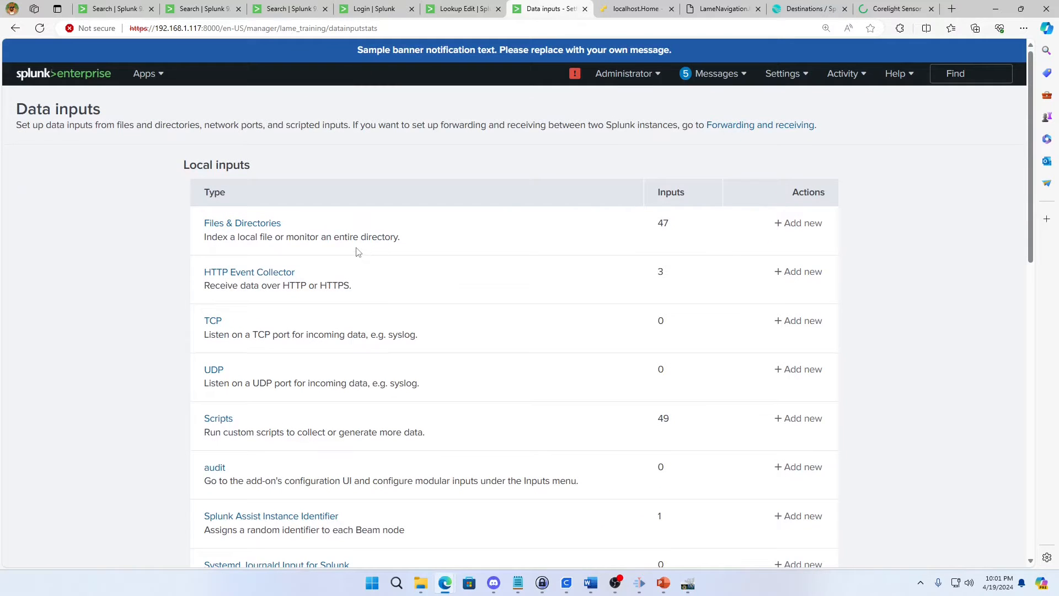
pyautogui.moveTo(248, 271)
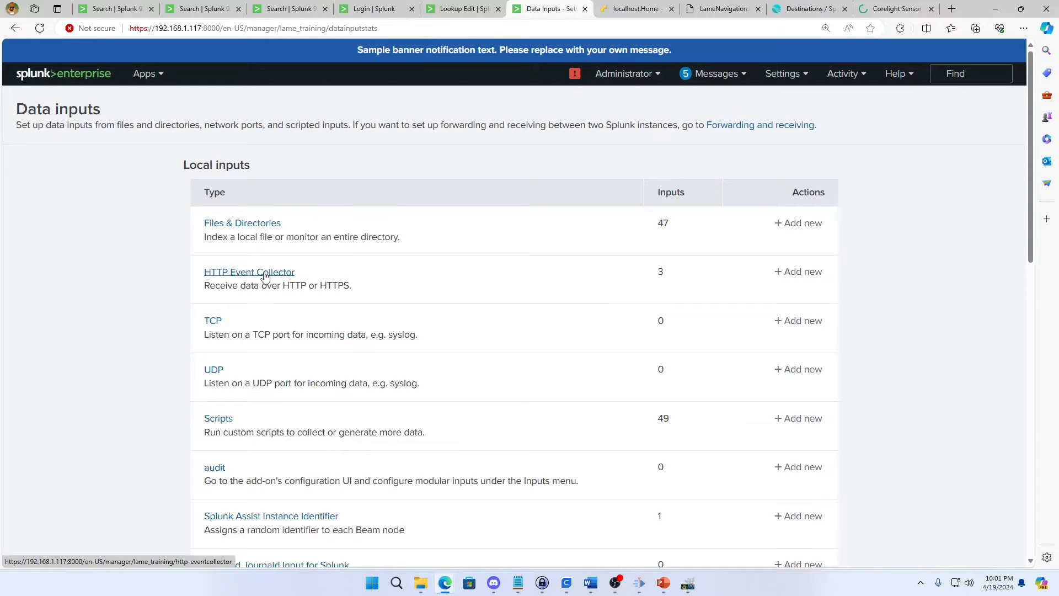
pyautogui.moveTo(409, 286)
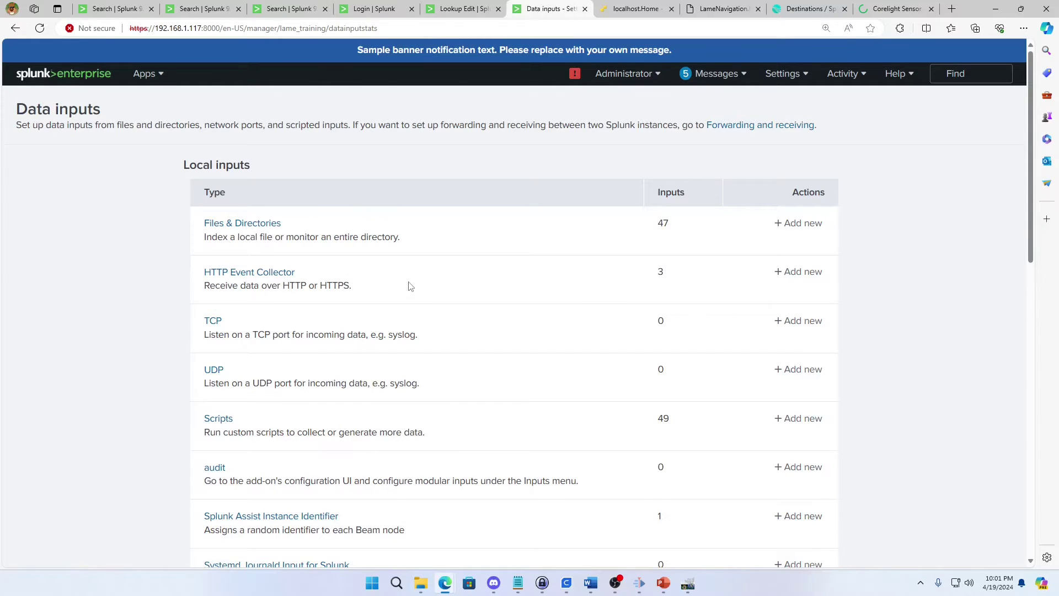
pyautogui.moveTo(249, 272)
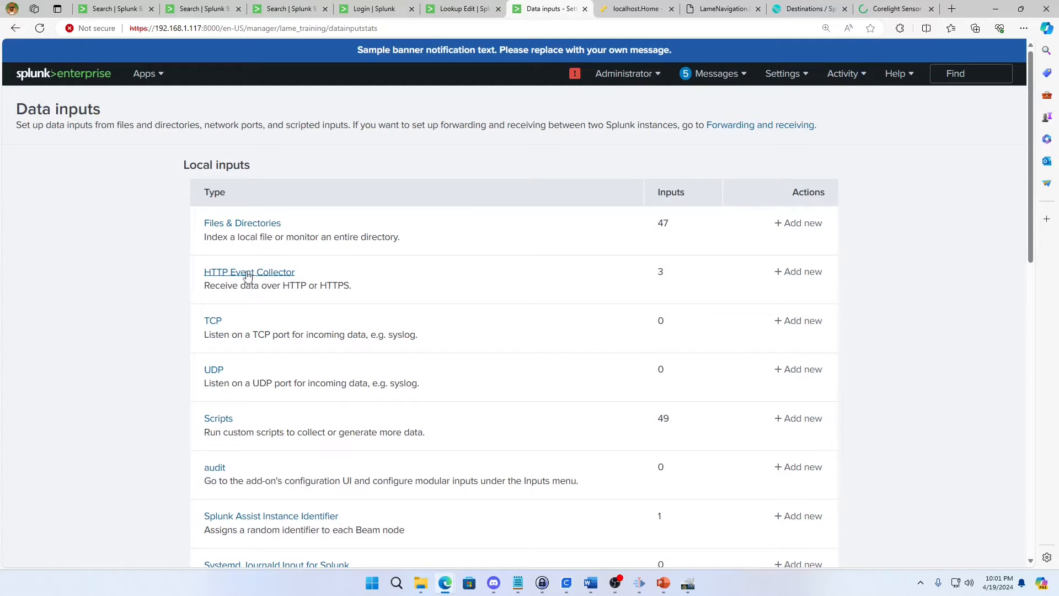
pyautogui.moveTo(557, 123)
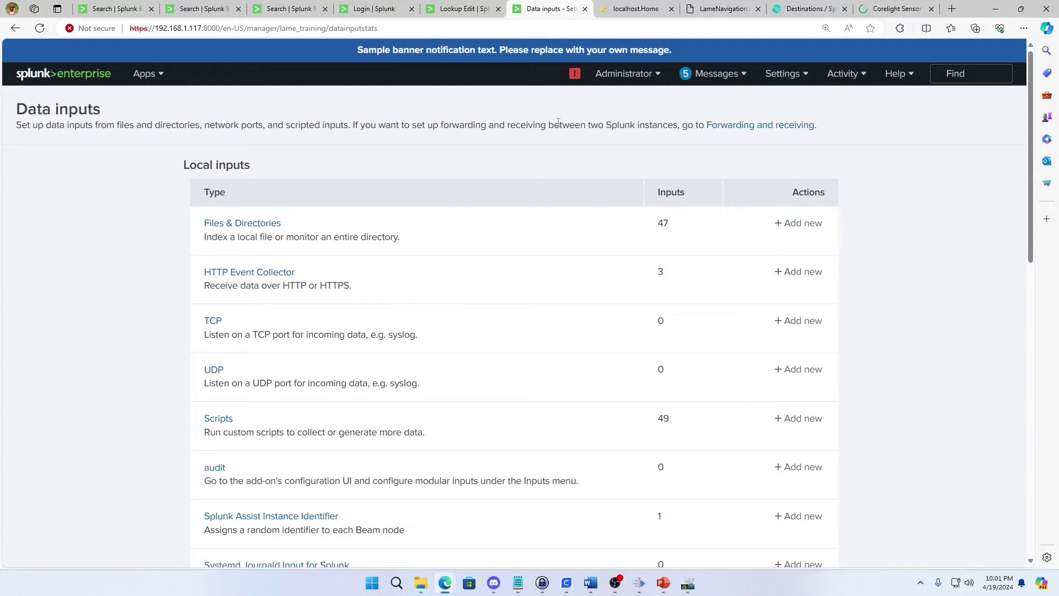
# Navigate from Data inputs to the HTTP Event Collector token list.
pyautogui.click(783, 74)
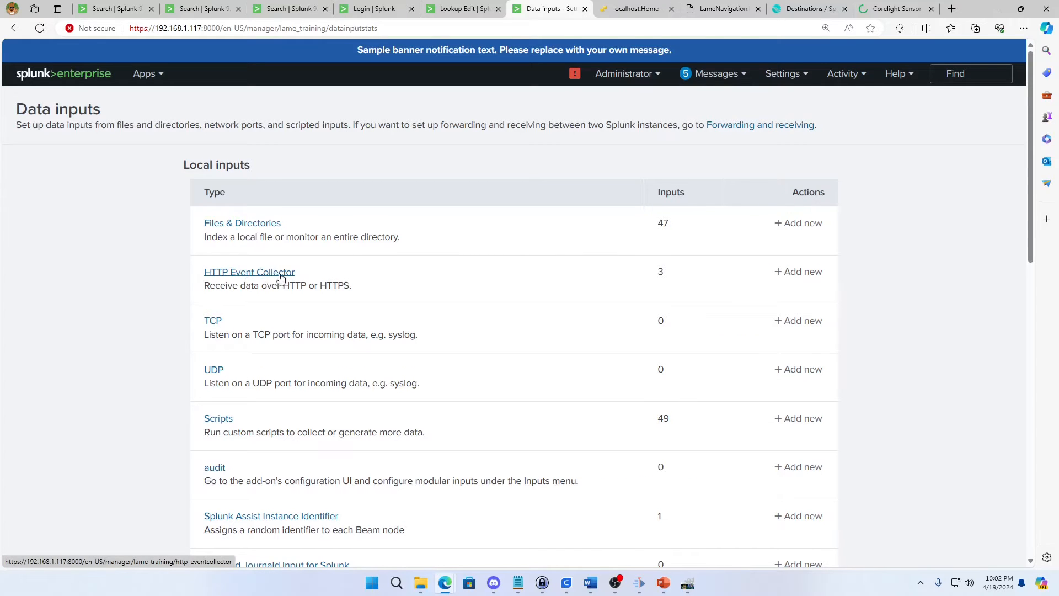
pyautogui.moveTo(249, 278)
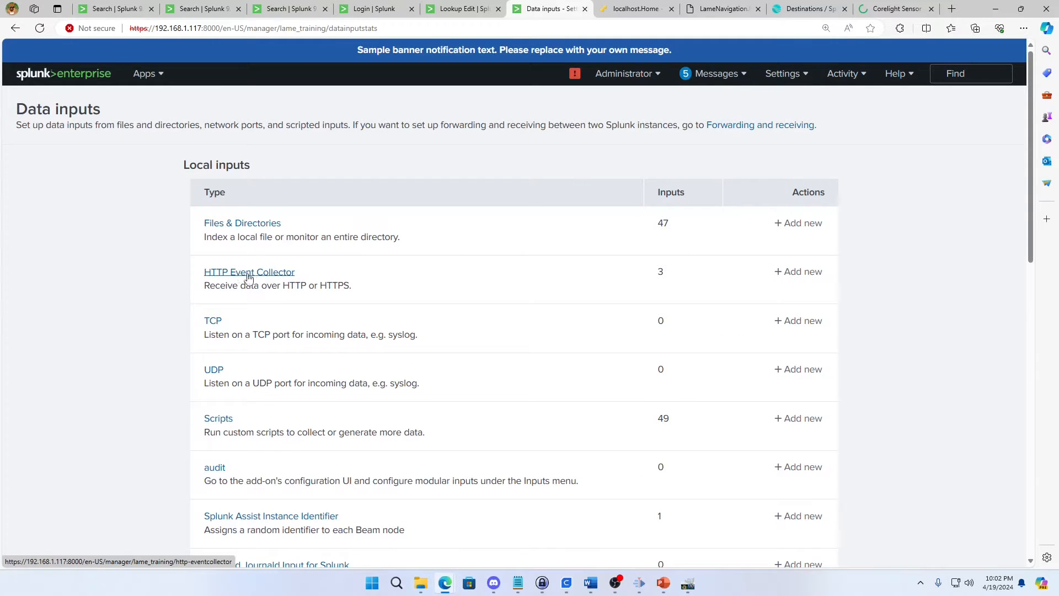
pyautogui.moveTo(747, 268)
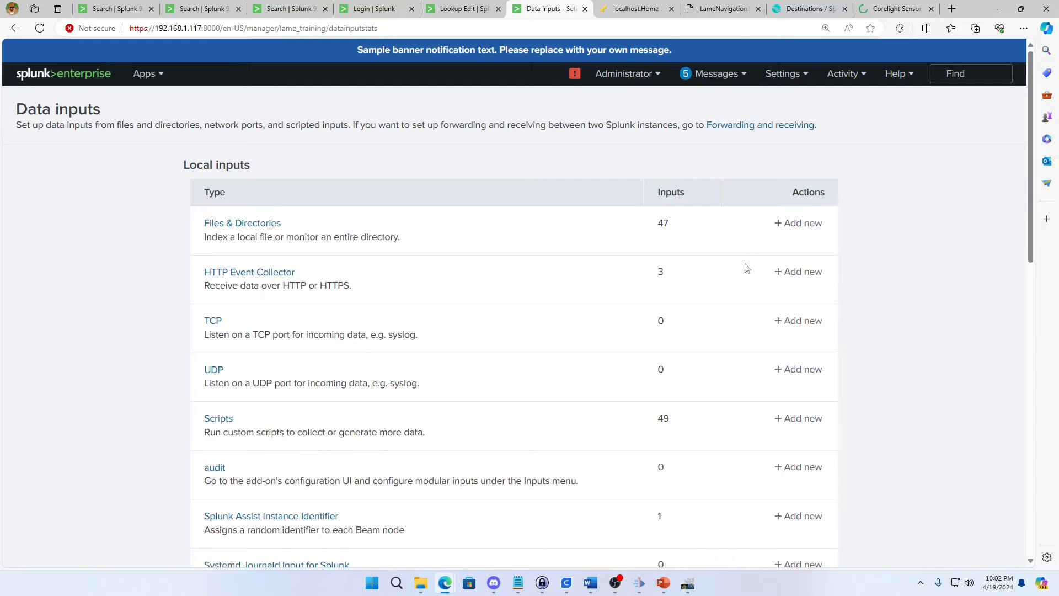
pyautogui.click(248, 272)
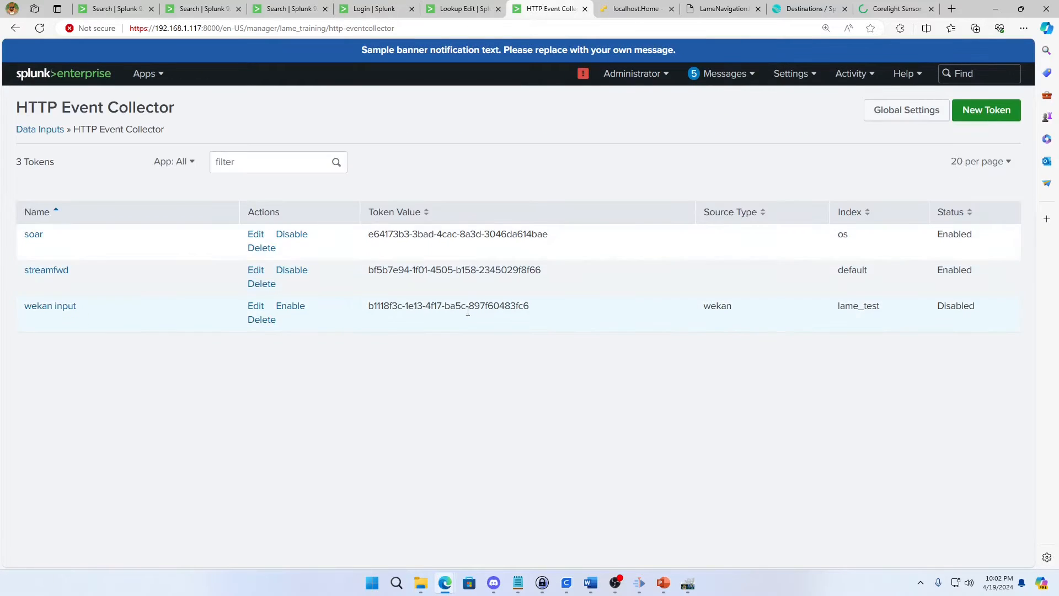
pyautogui.moveTo(823, 172)
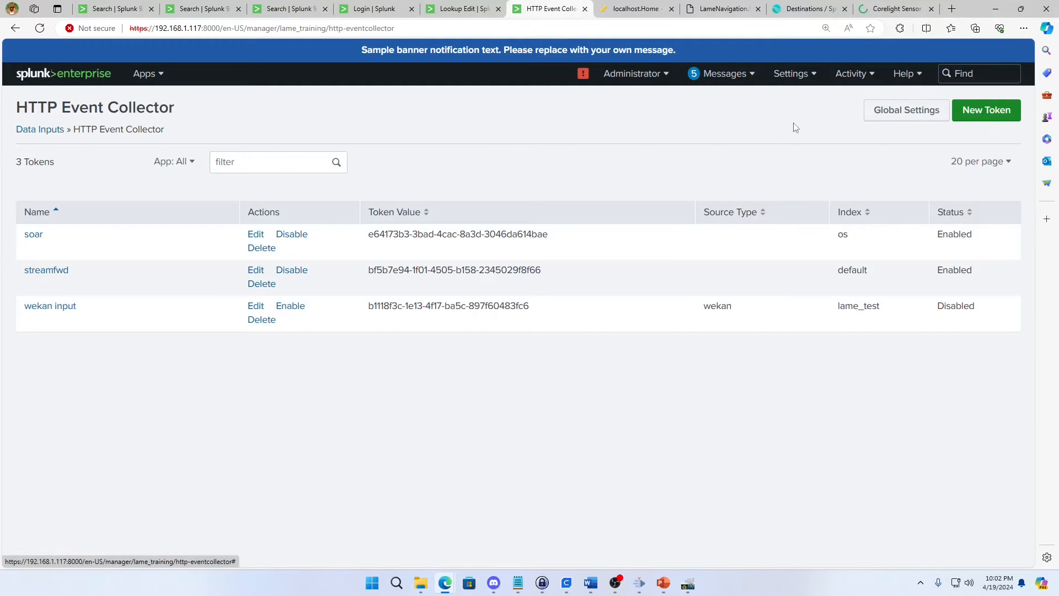
# Bring up the HTTP Event Collector Global Settings dialog.
pyautogui.click(906, 110)
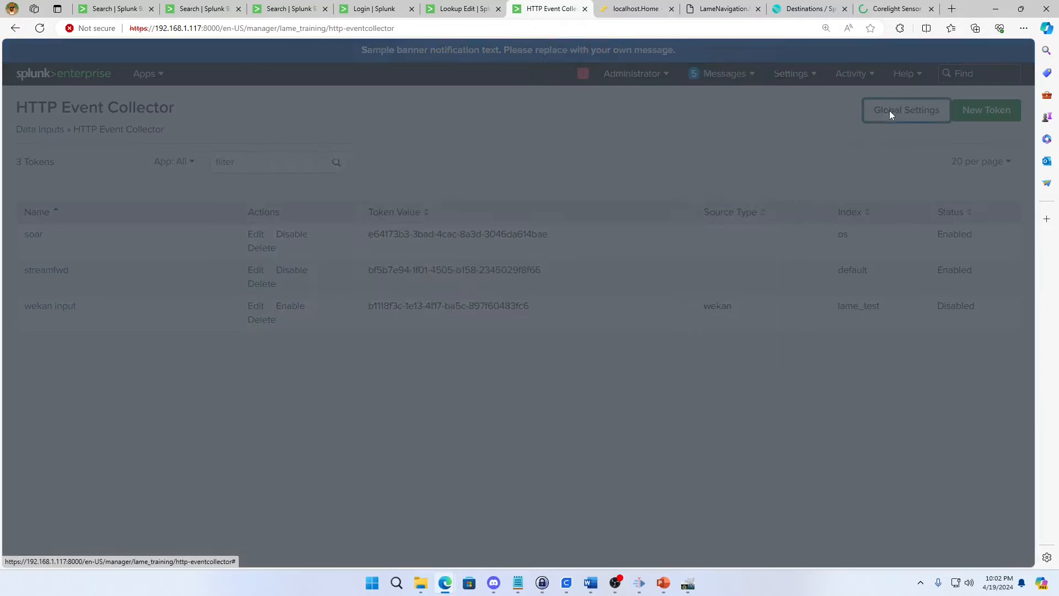
# Review the default source type and index choices, keeping Default as the default index.
pyautogui.click(905, 111)
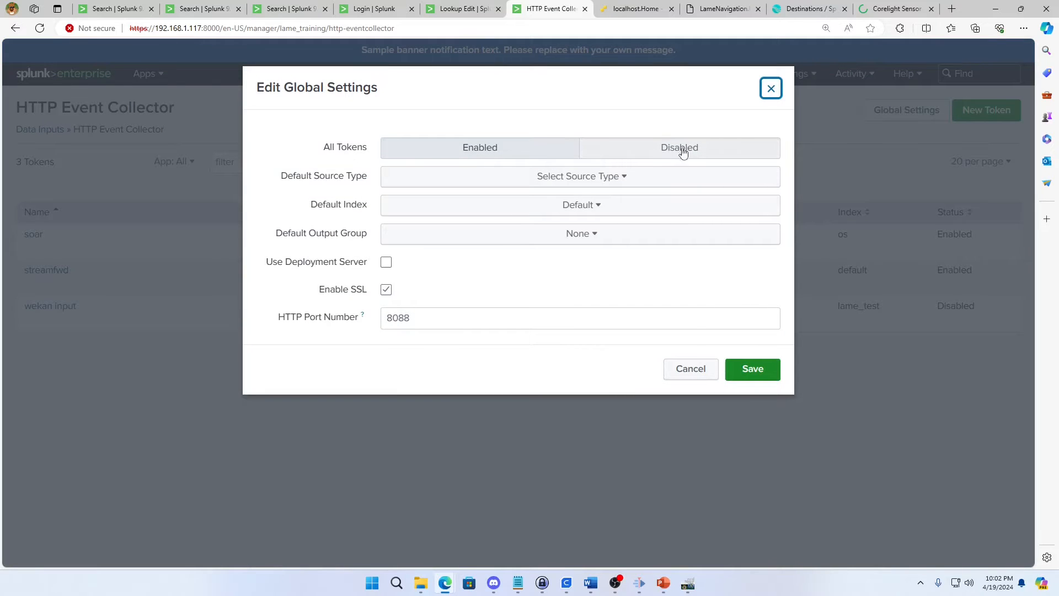
pyautogui.click(480, 146)
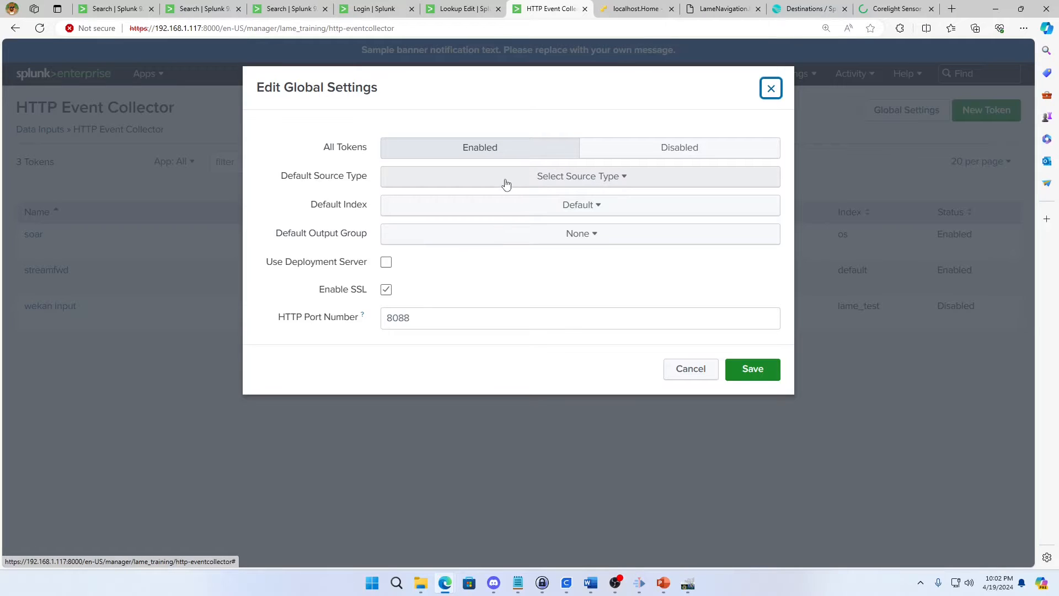
pyautogui.moveTo(510, 260)
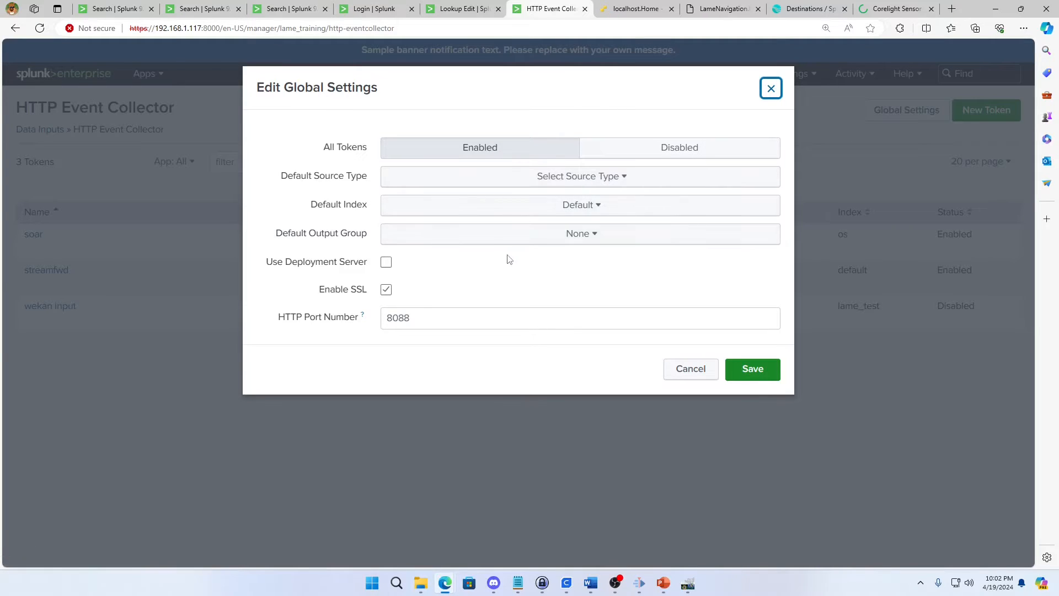
pyautogui.moveTo(541, 275)
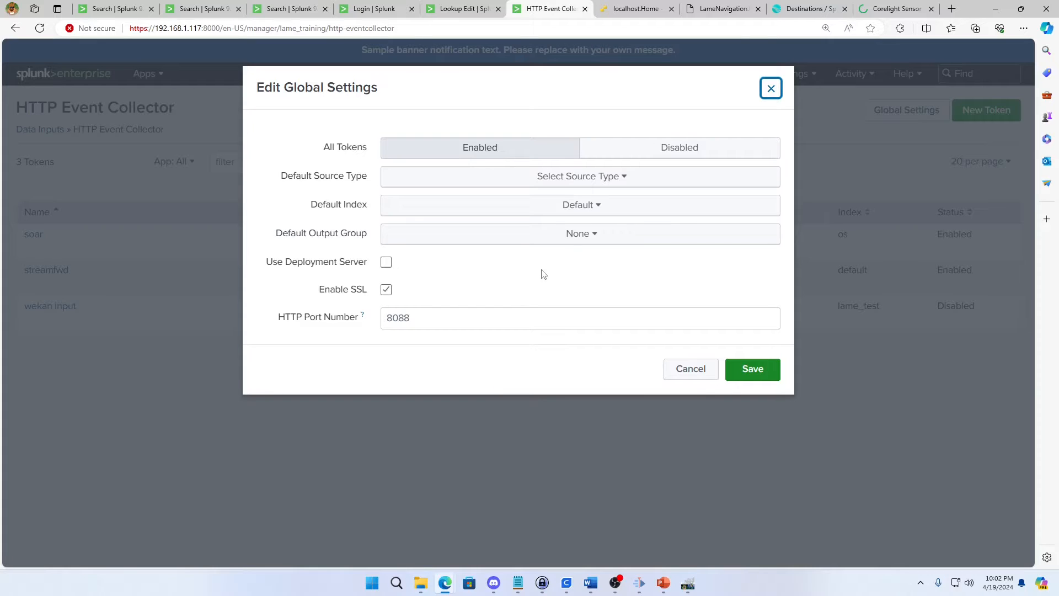
pyautogui.moveTo(524, 268)
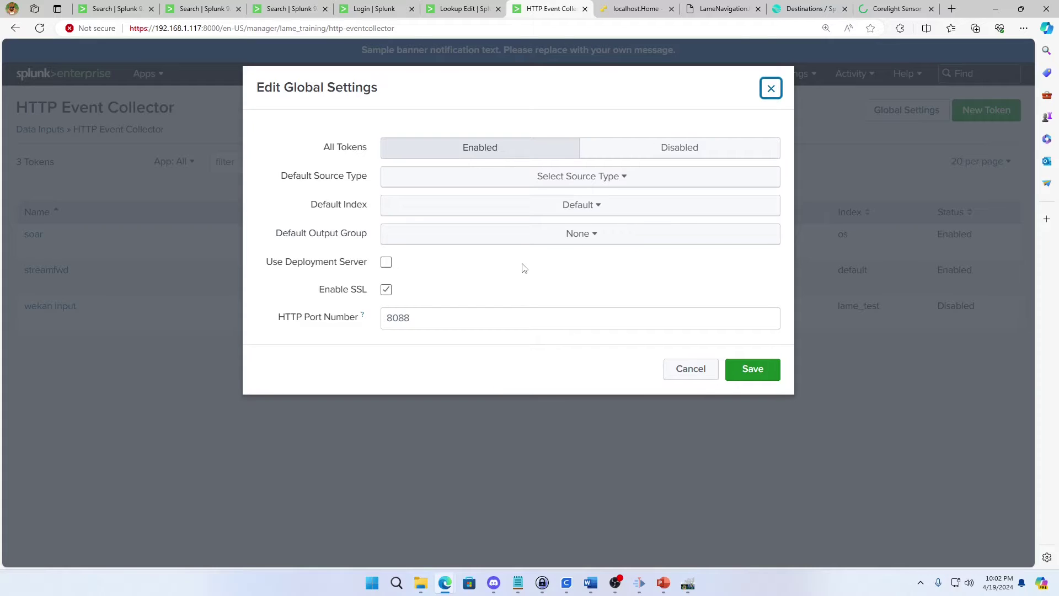
pyautogui.moveTo(488, 299)
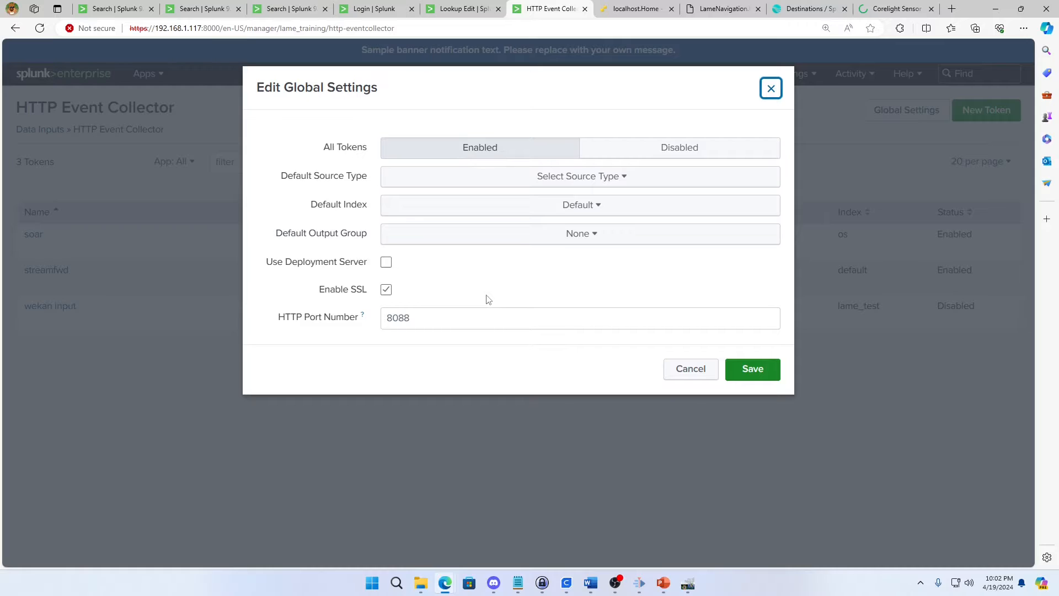
pyautogui.click(580, 176)
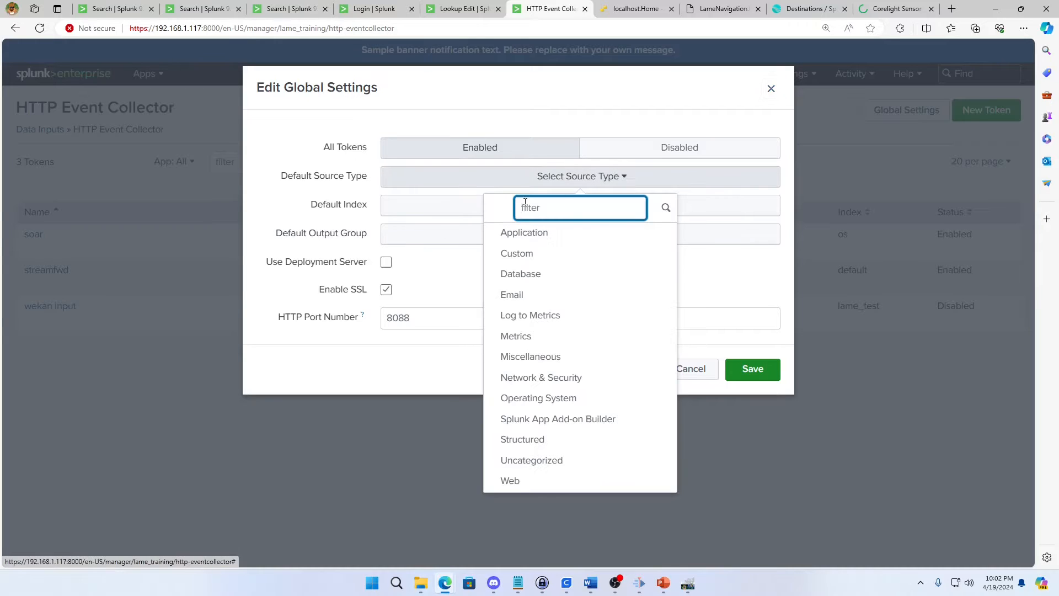
pyautogui.click(579, 205)
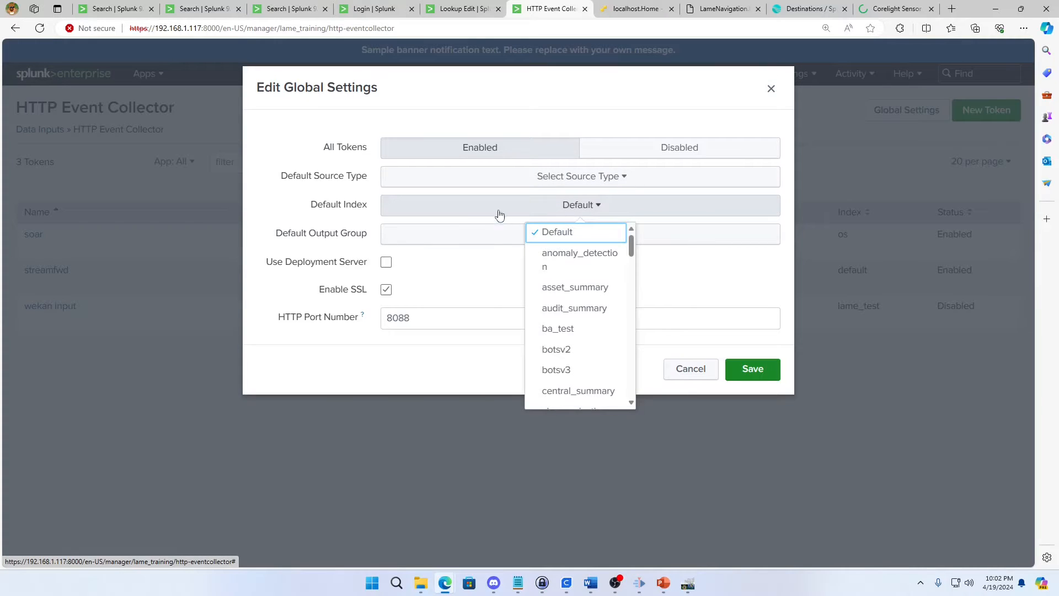
pyautogui.click(555, 232)
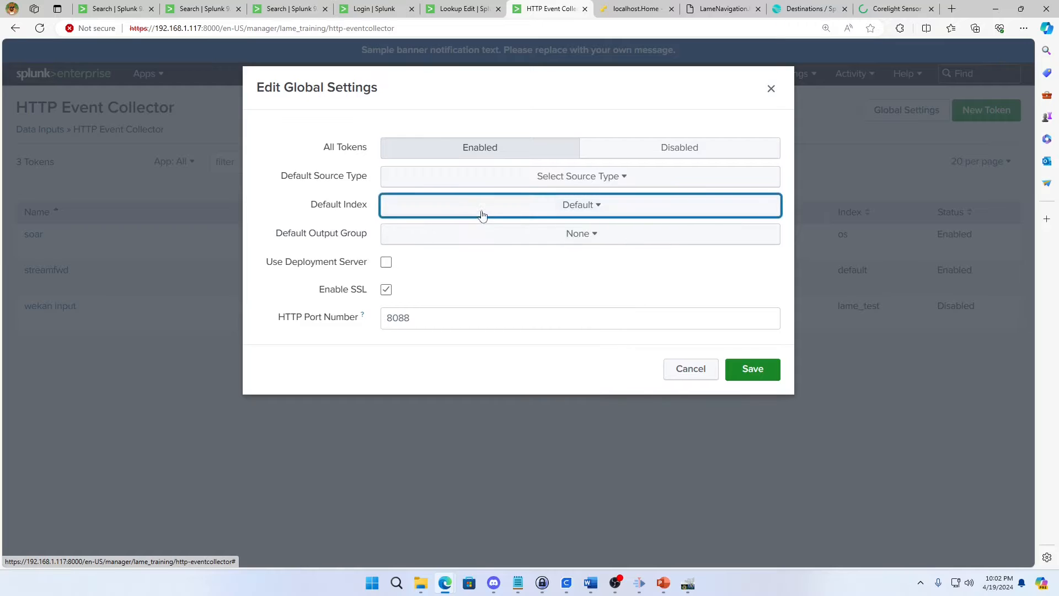
pyautogui.moveTo(391, 276)
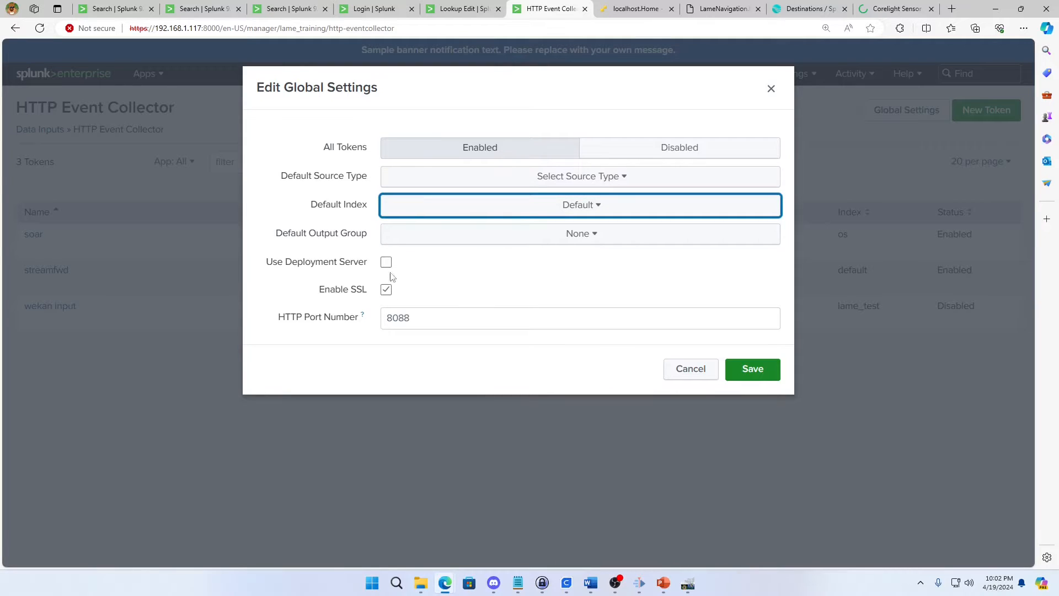
pyautogui.moveTo(481, 305)
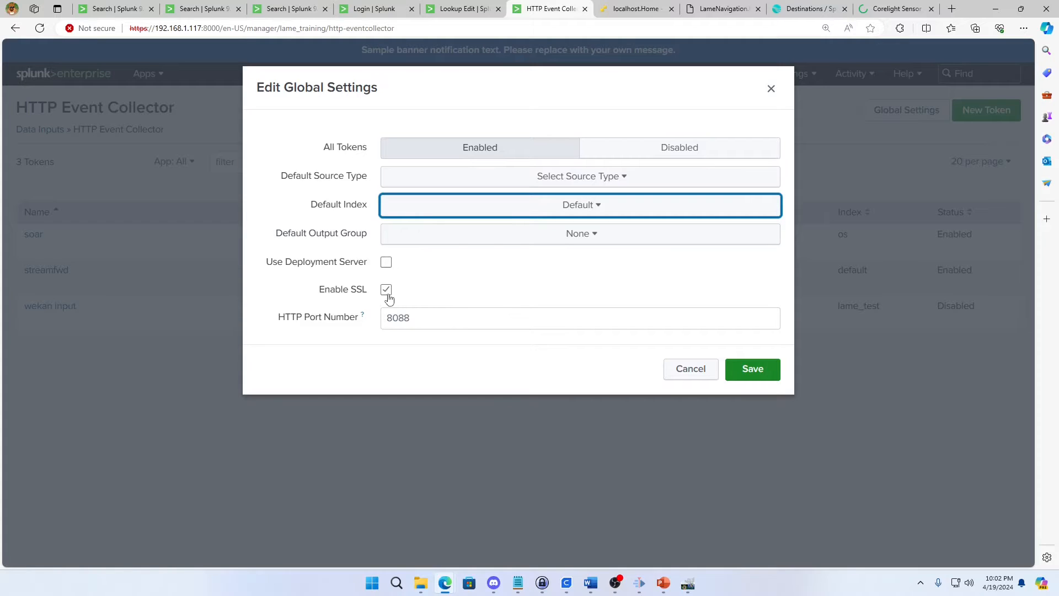
pyautogui.moveTo(411, 303)
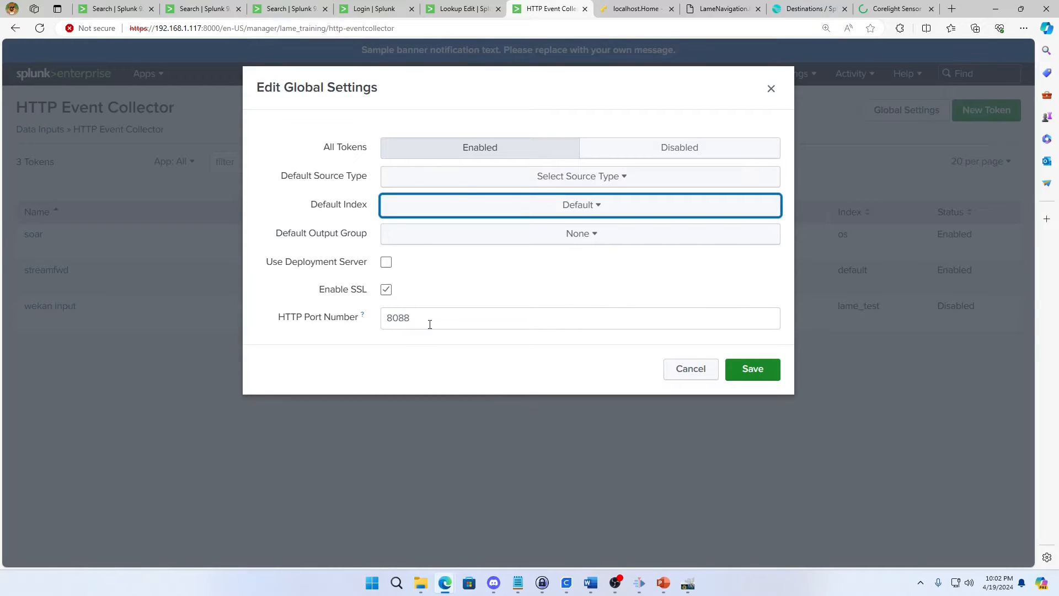
# Inspect the HTTP port number 8088 and cancel the global settings without saving.
pyautogui.click(579, 318)
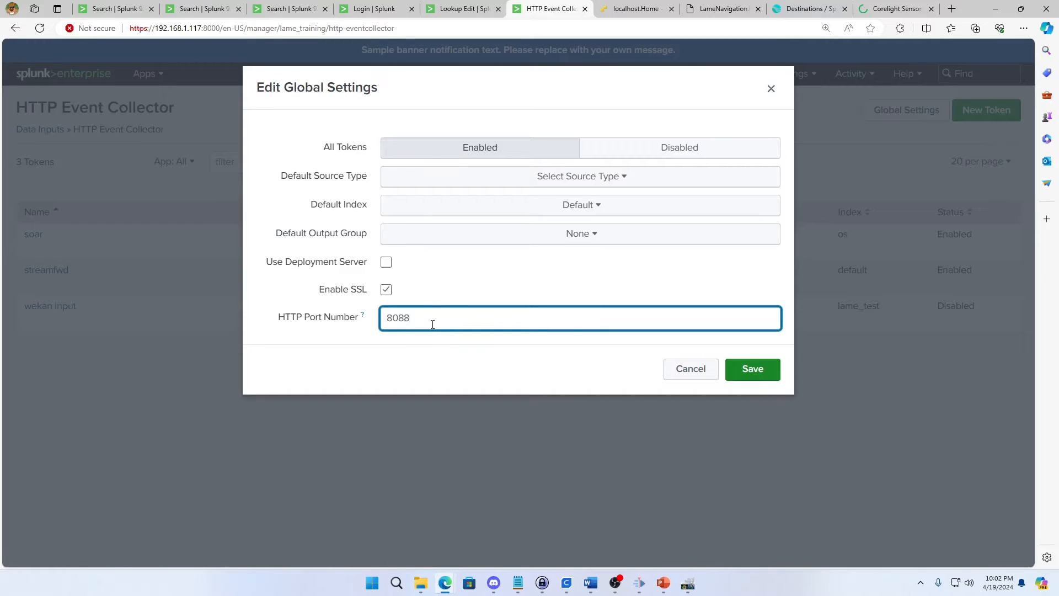
pyautogui.moveTo(690, 369)
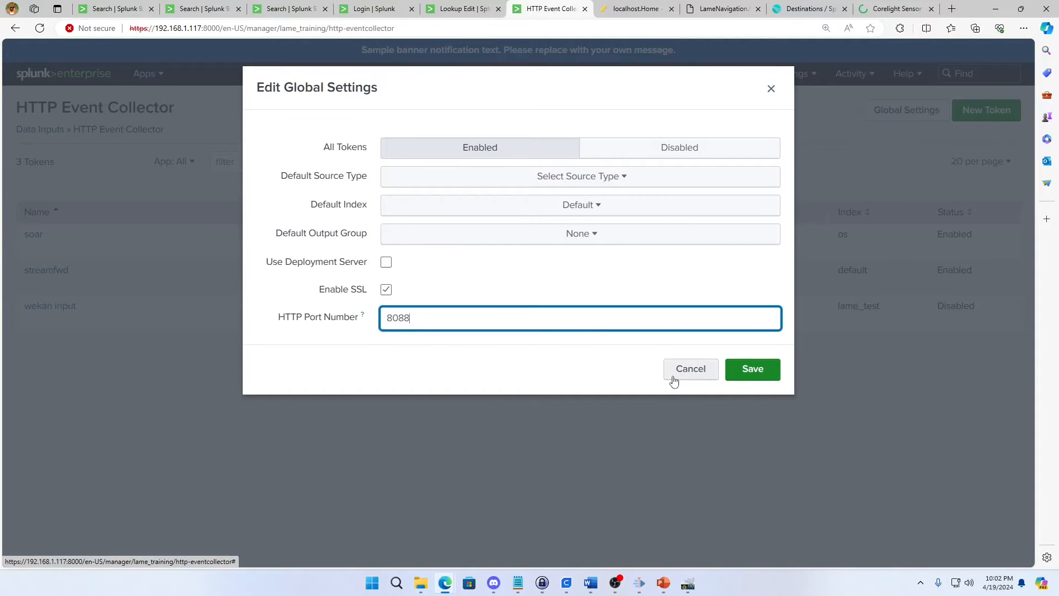
pyautogui.moveTo(646, 375)
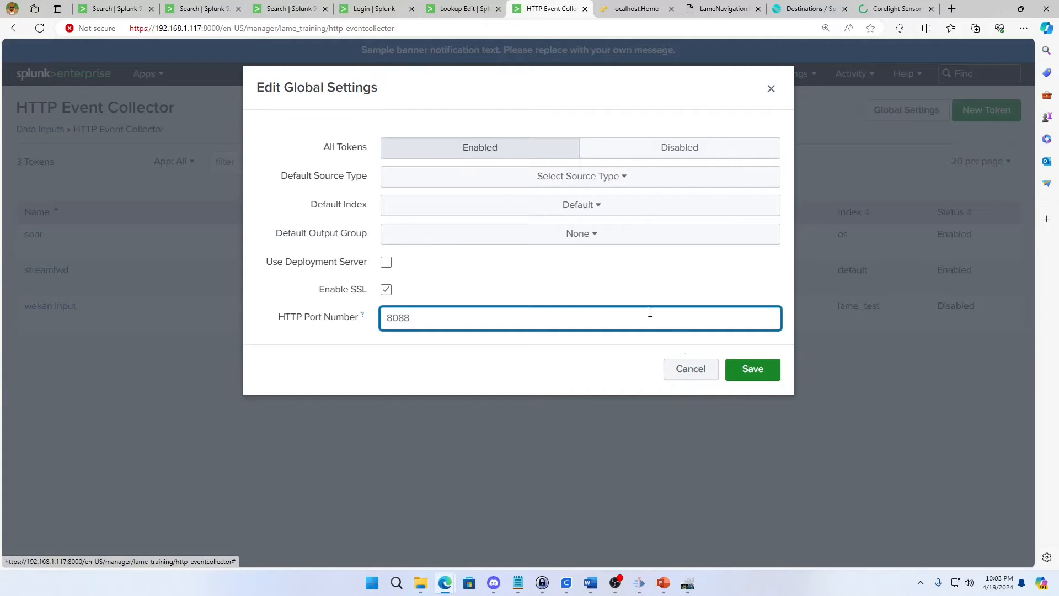
pyautogui.moveTo(690, 369)
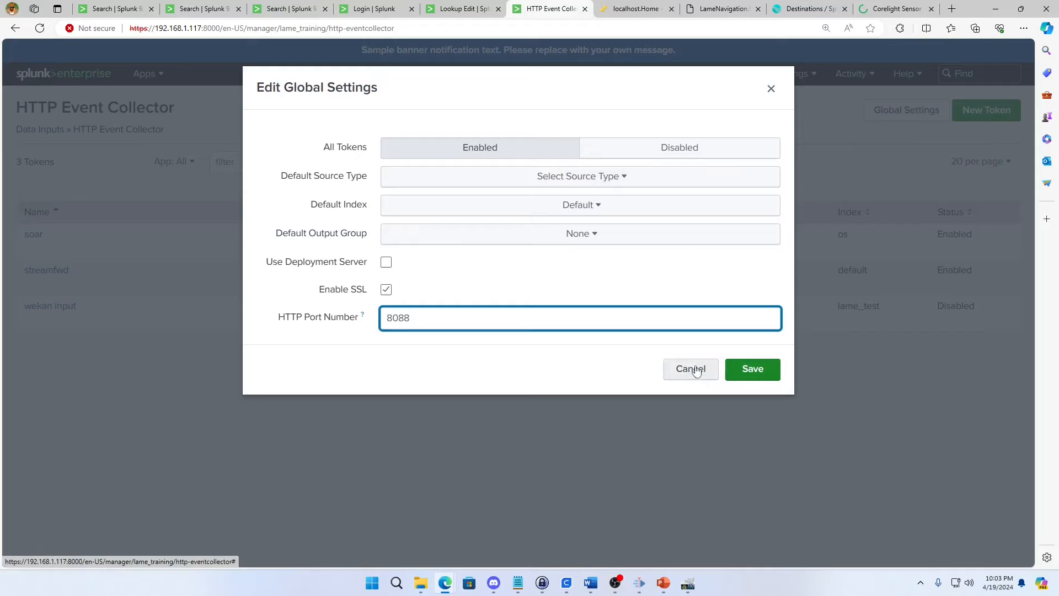
pyautogui.click(690, 369)
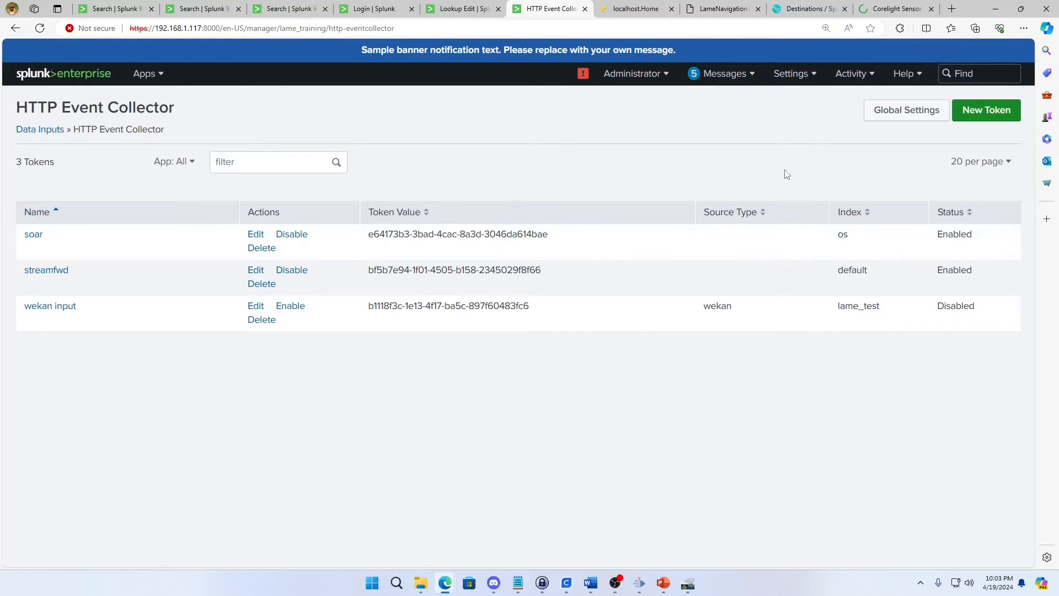
pyautogui.moveTo(985, 110)
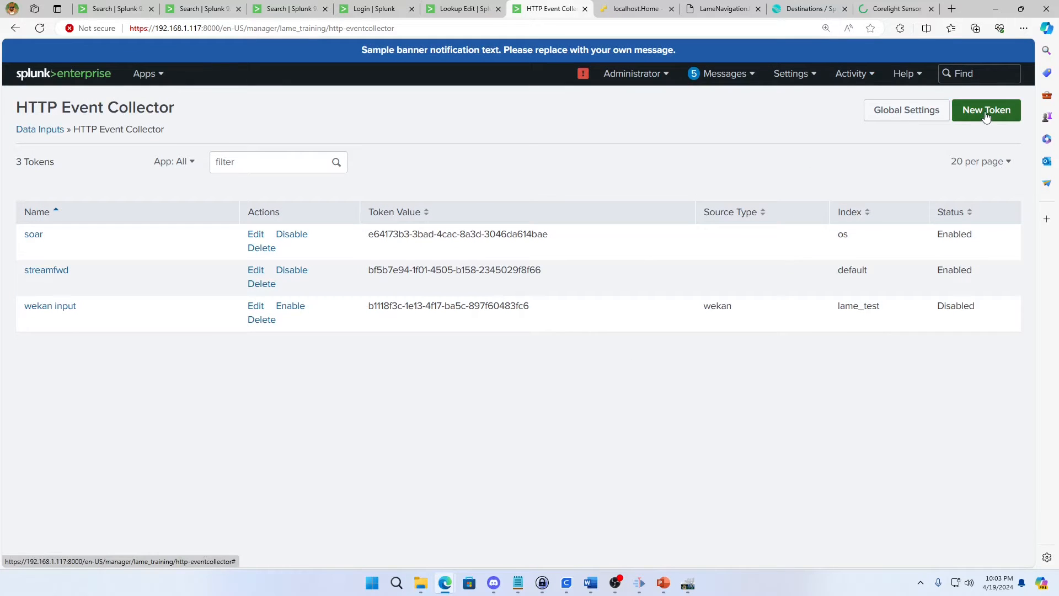
pyautogui.moveTo(907, 110)
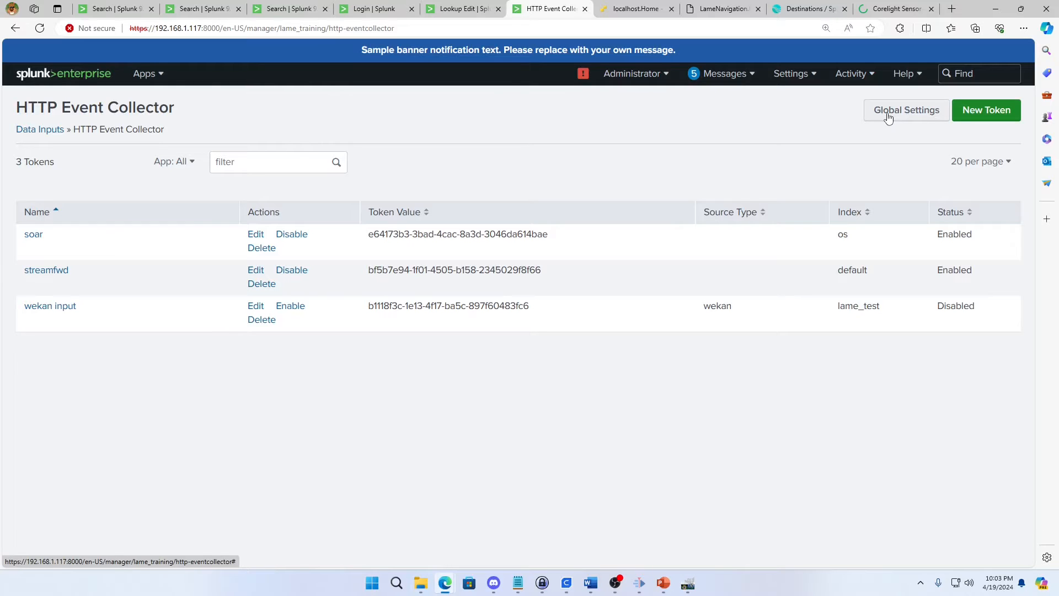
pyautogui.moveTo(1054, 127)
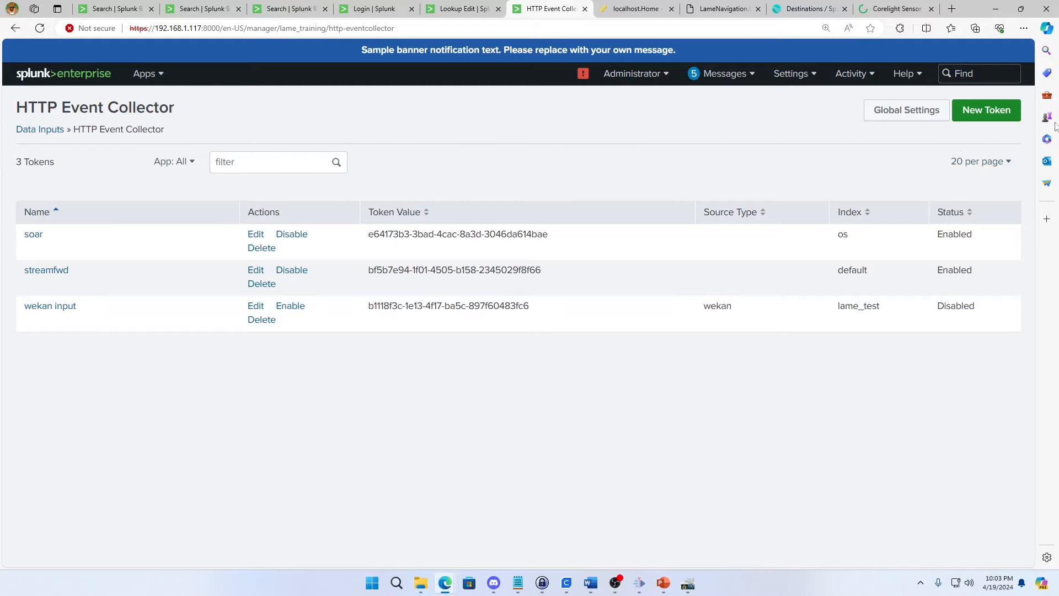
# Start the Add Data wizard for a new HEC token.
pyautogui.click(985, 111)
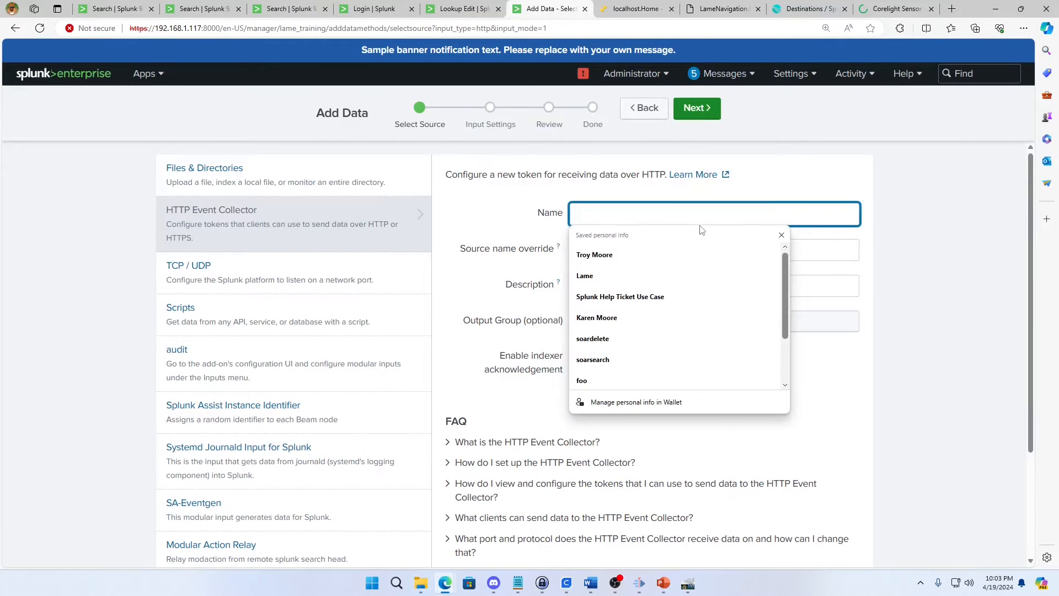
# Name the token 'Youtube HEC' and advance to its Input Settings.
pyautogui.write('Youtube')
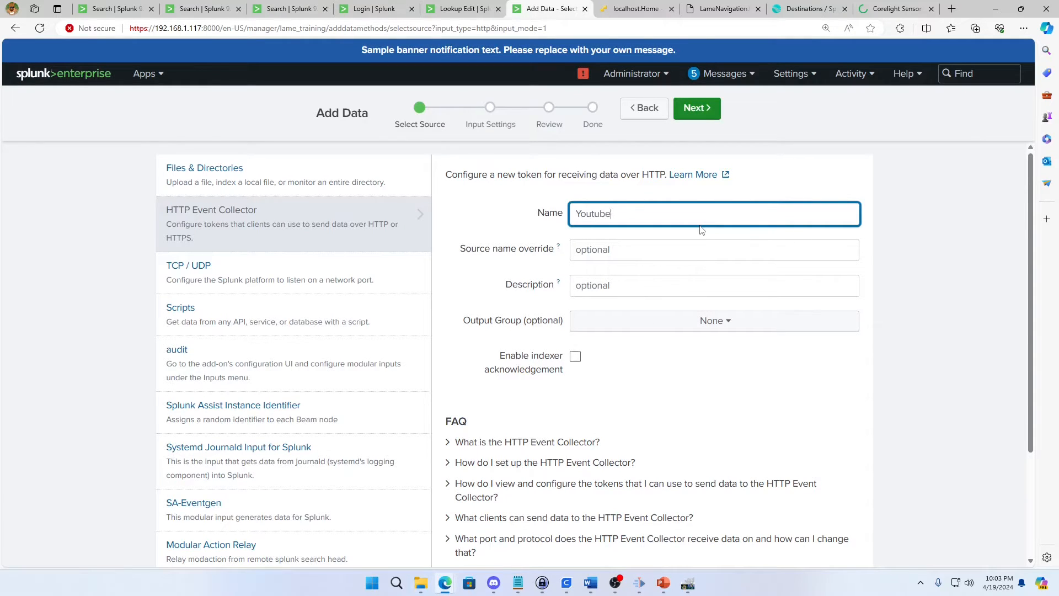
pyautogui.write('HEC')
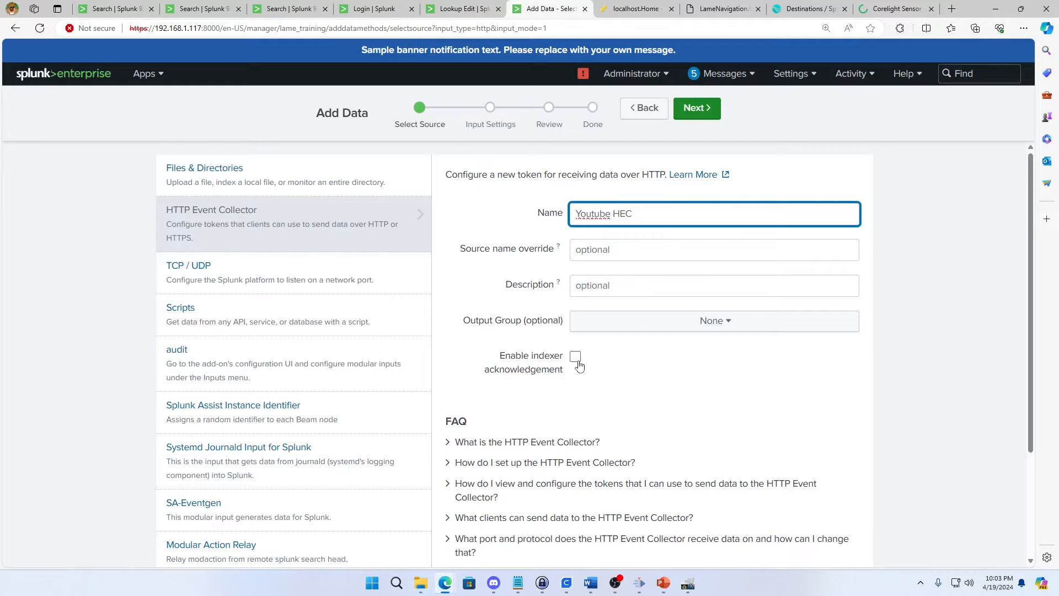
pyautogui.moveTo(576, 365)
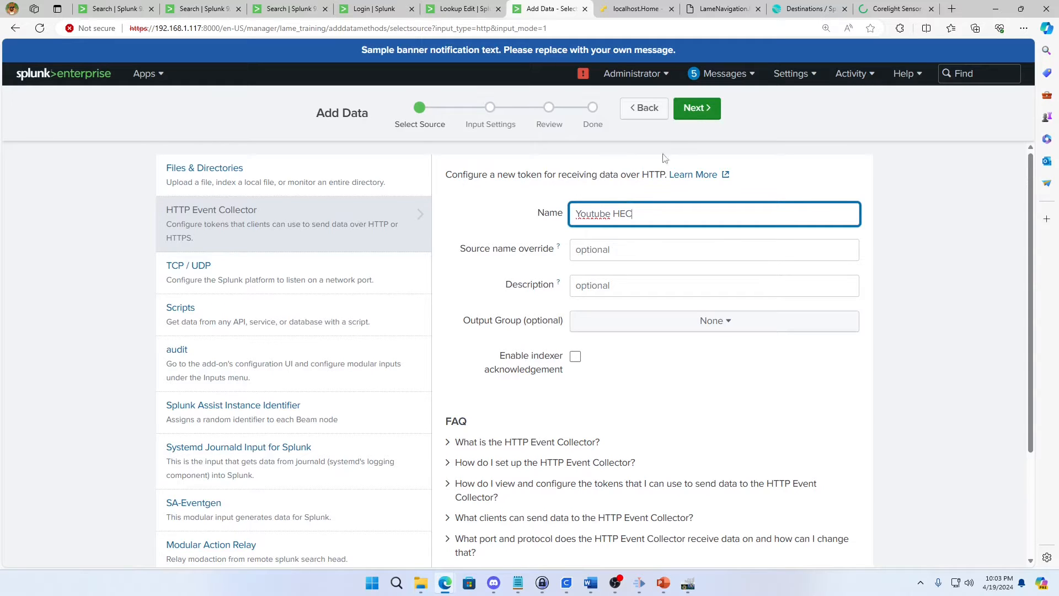
pyautogui.click(697, 108)
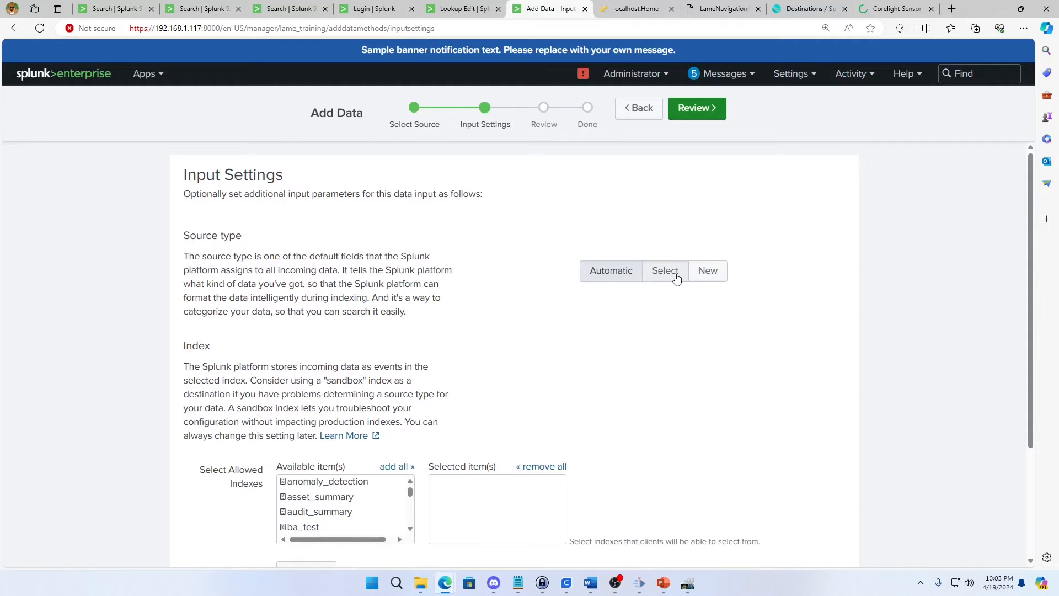
# Set the token's source type to _json via the source type search.
pyautogui.click(664, 270)
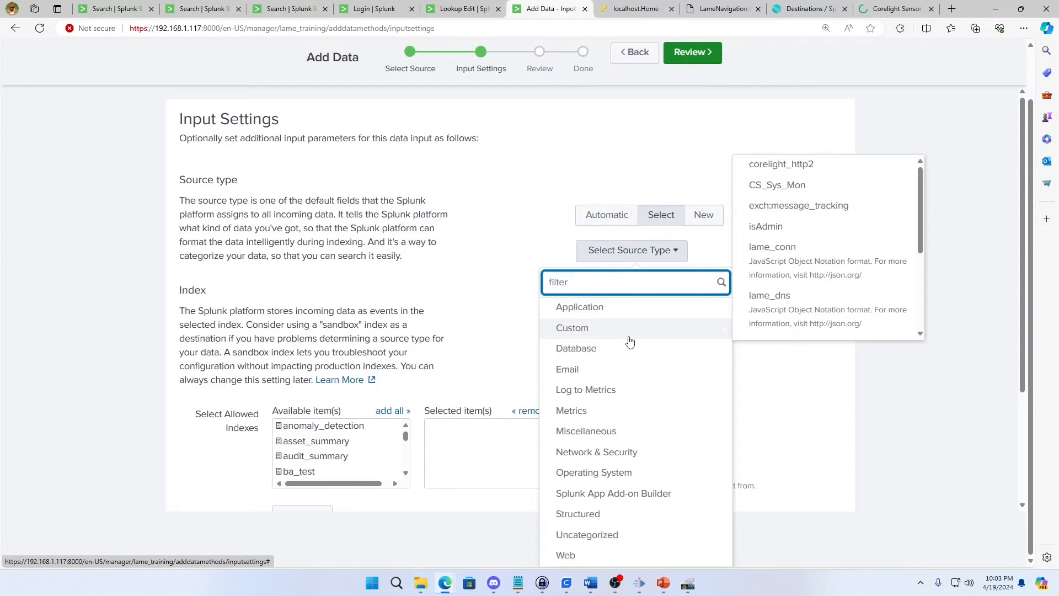
pyautogui.write('json')
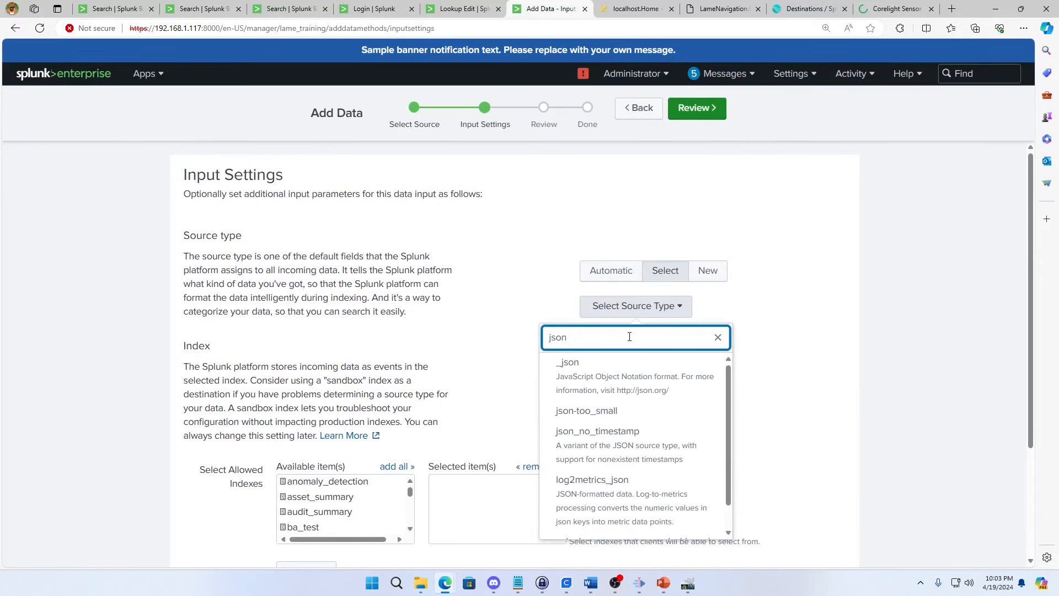
pyautogui.click(567, 362)
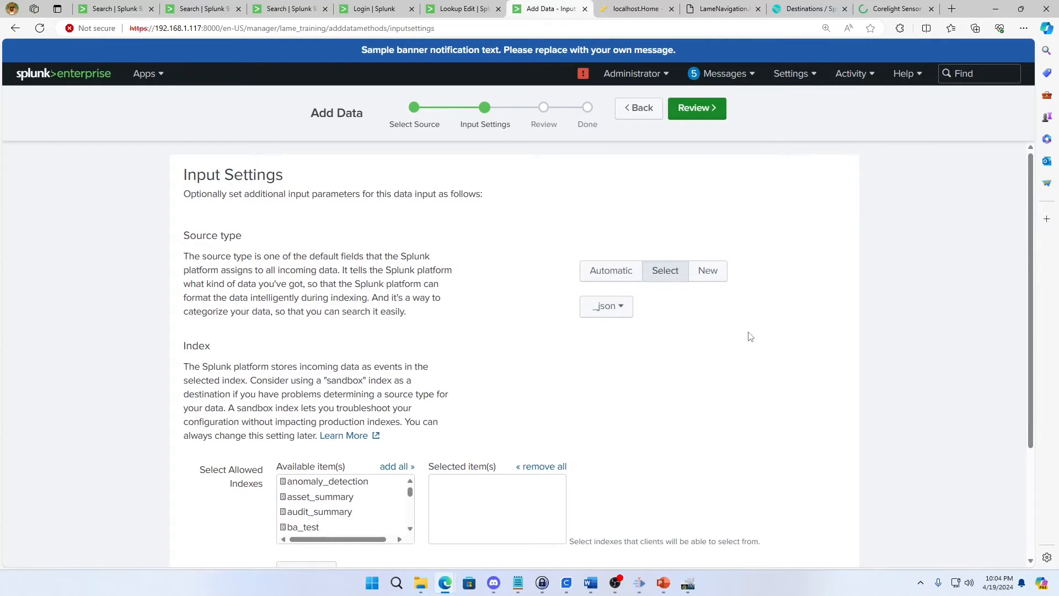
# Allow the wineventlog index for the token and proceed to the Review step.
pyautogui.scroll(-3)
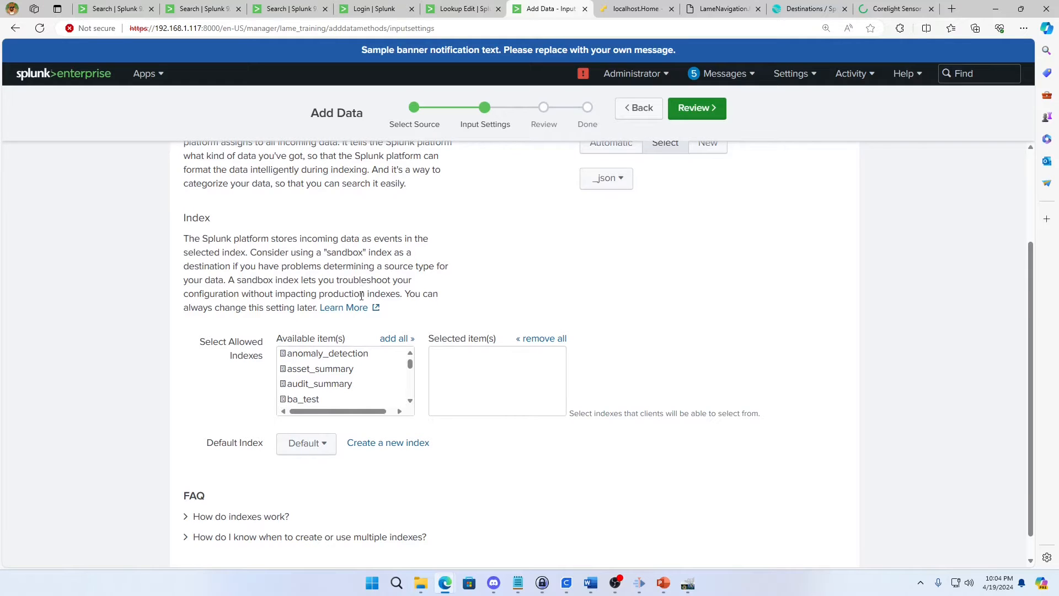
pyautogui.scroll(-3)
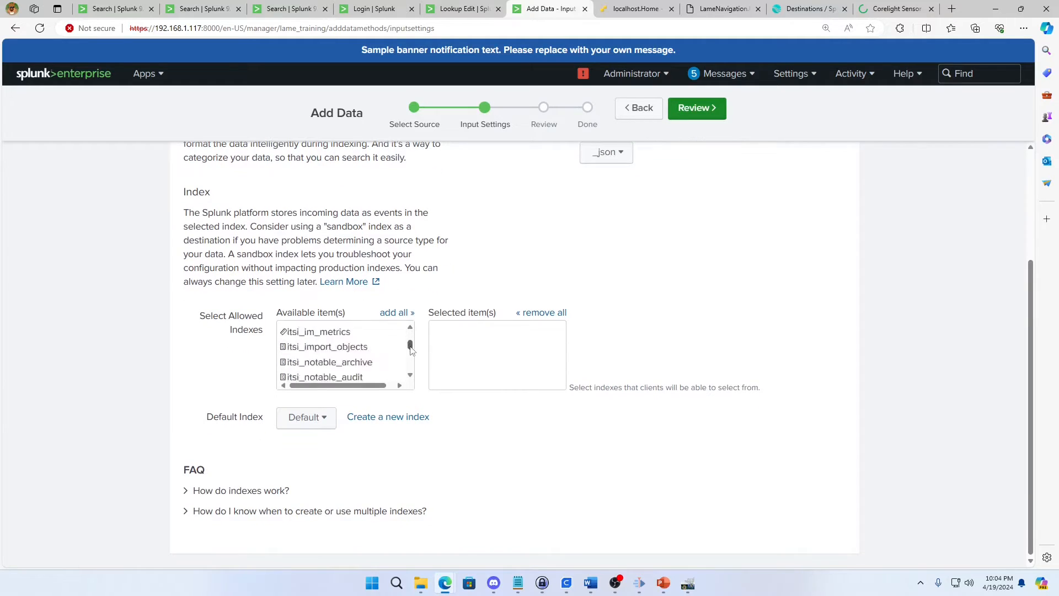
pyautogui.scroll(-3)
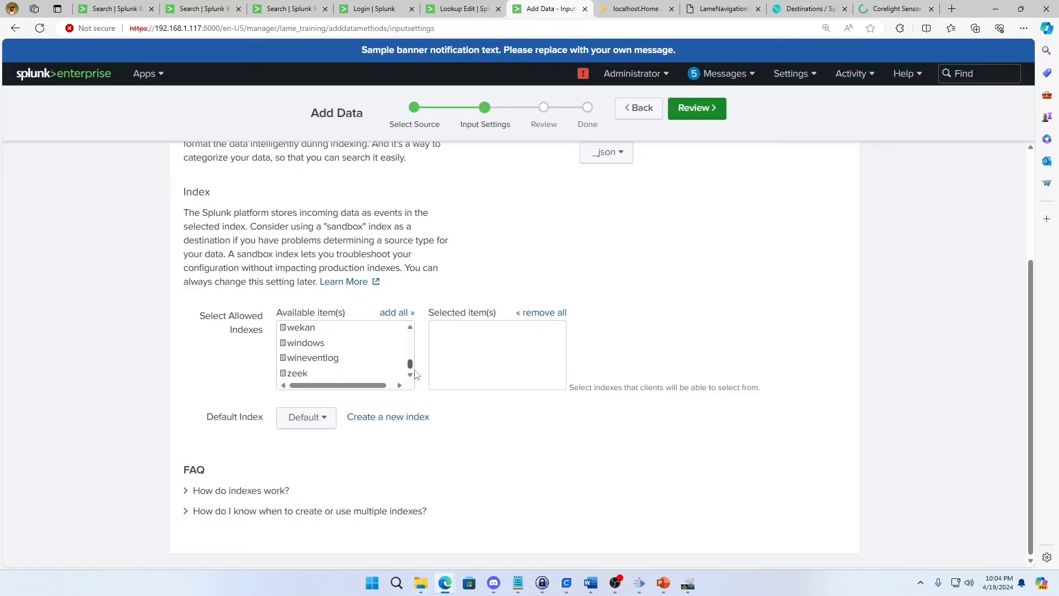
pyautogui.doubleClick(312, 357)
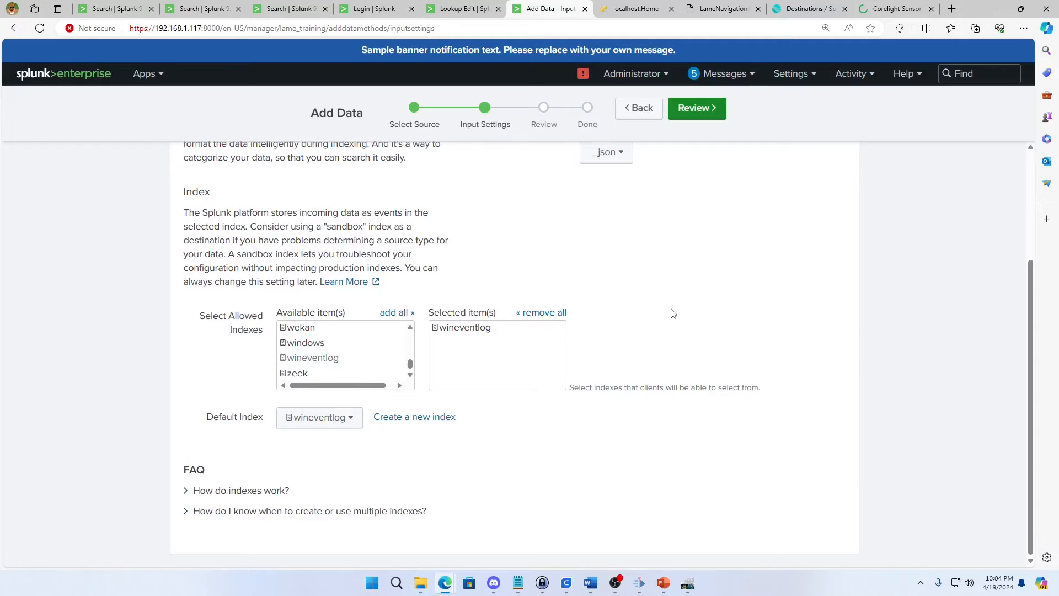
pyautogui.moveTo(414, 415)
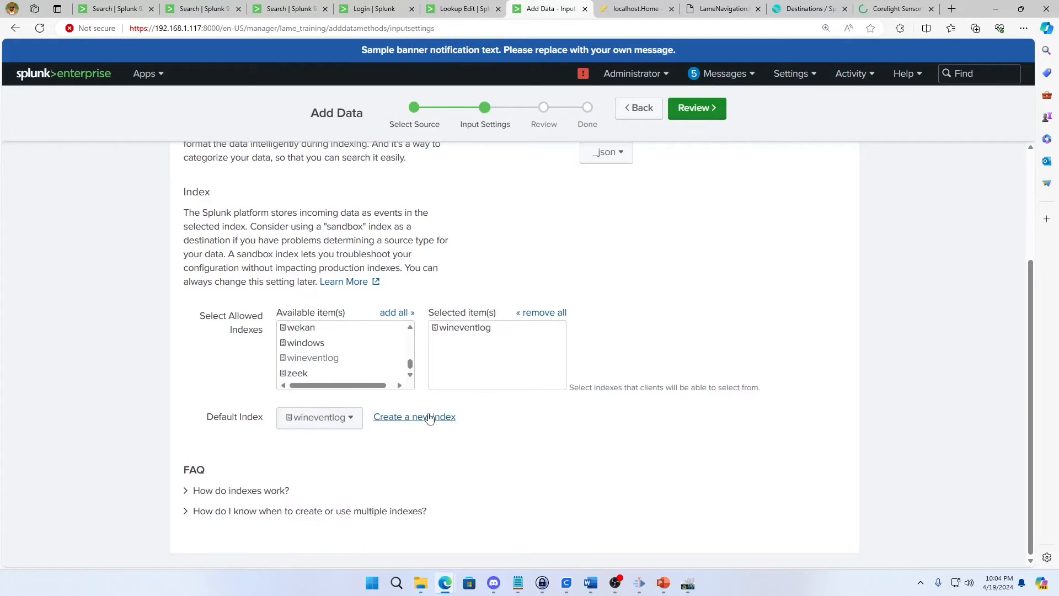
pyautogui.moveTo(412, 388)
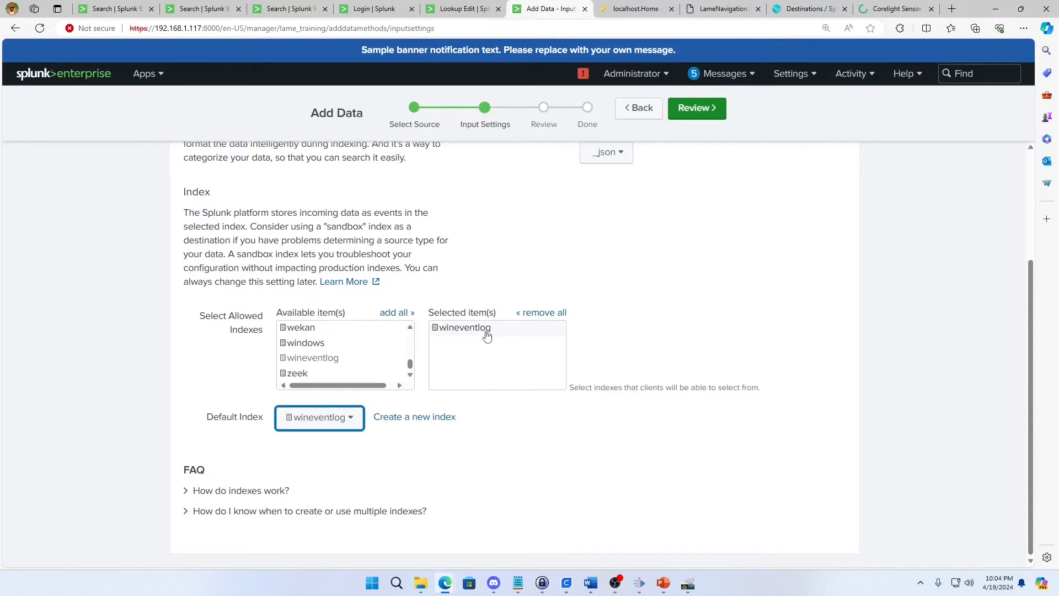
pyautogui.moveTo(486, 432)
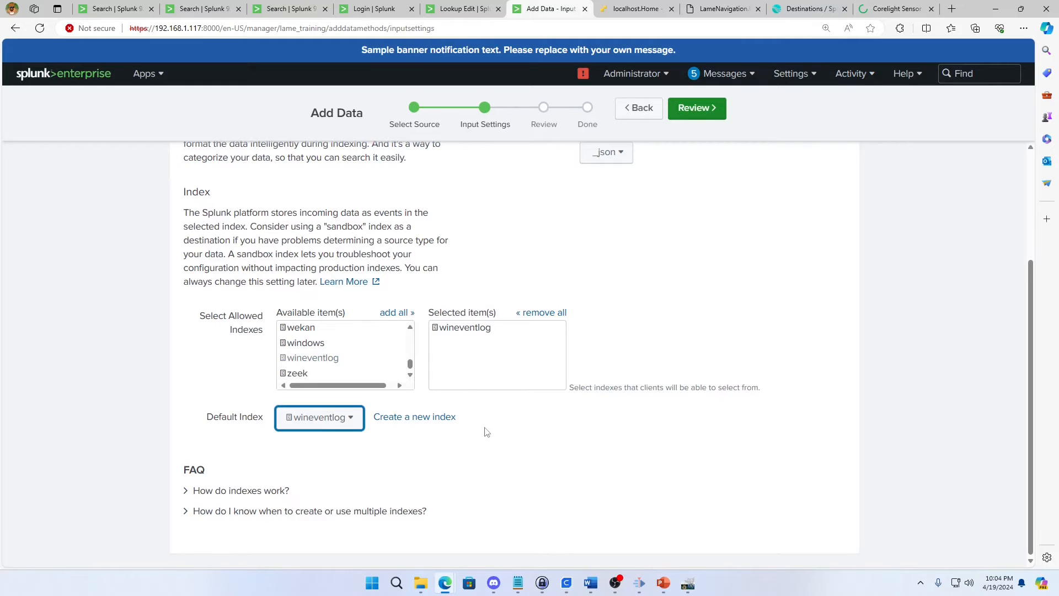
pyautogui.scroll(3)
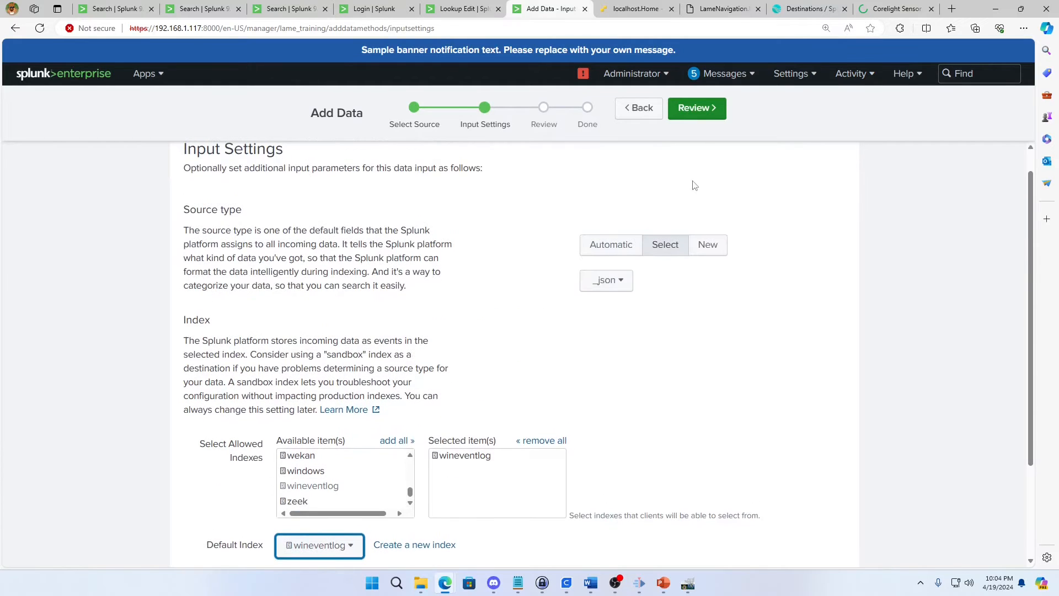
pyautogui.moveTo(623, 179)
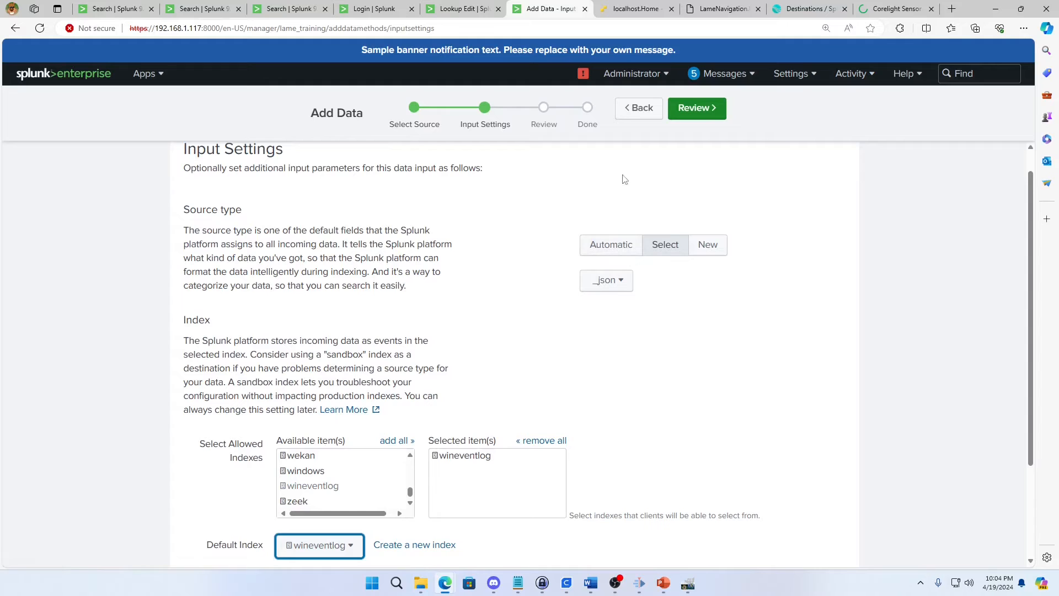
pyautogui.click(697, 108)
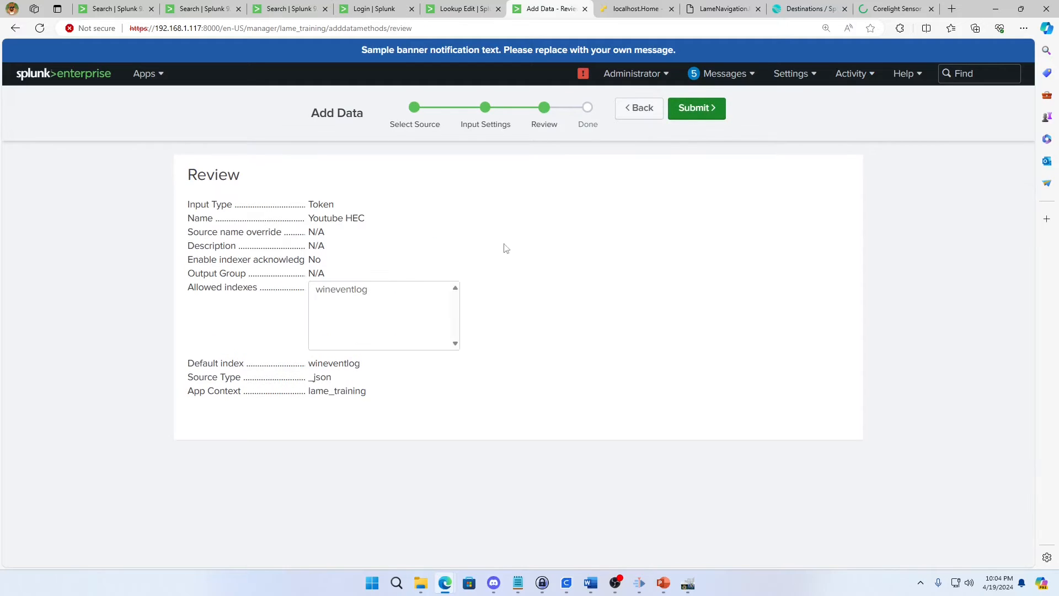
pyautogui.moveTo(464, 274)
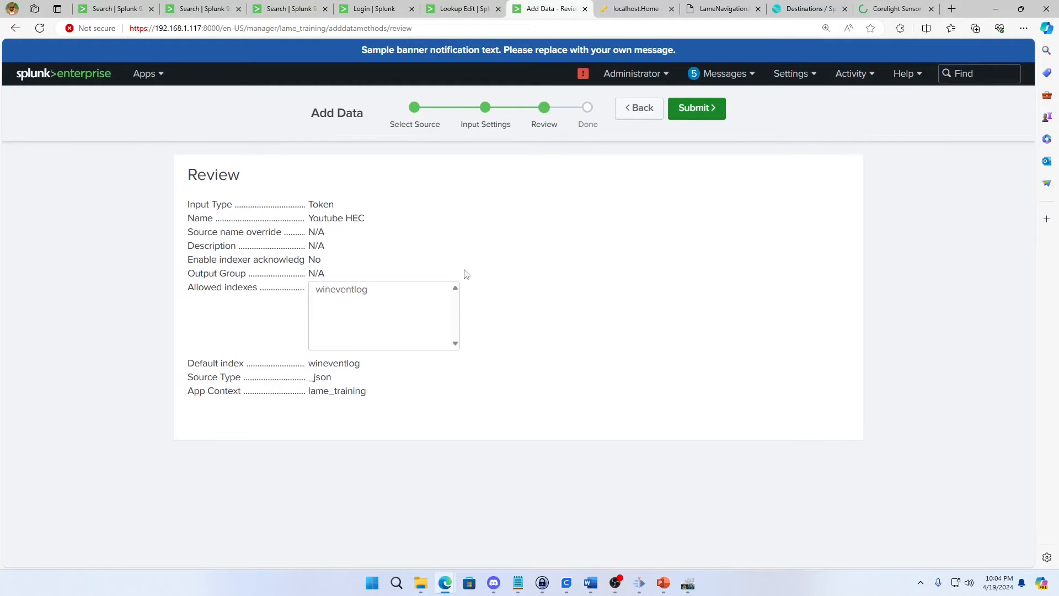
pyautogui.moveTo(696, 108)
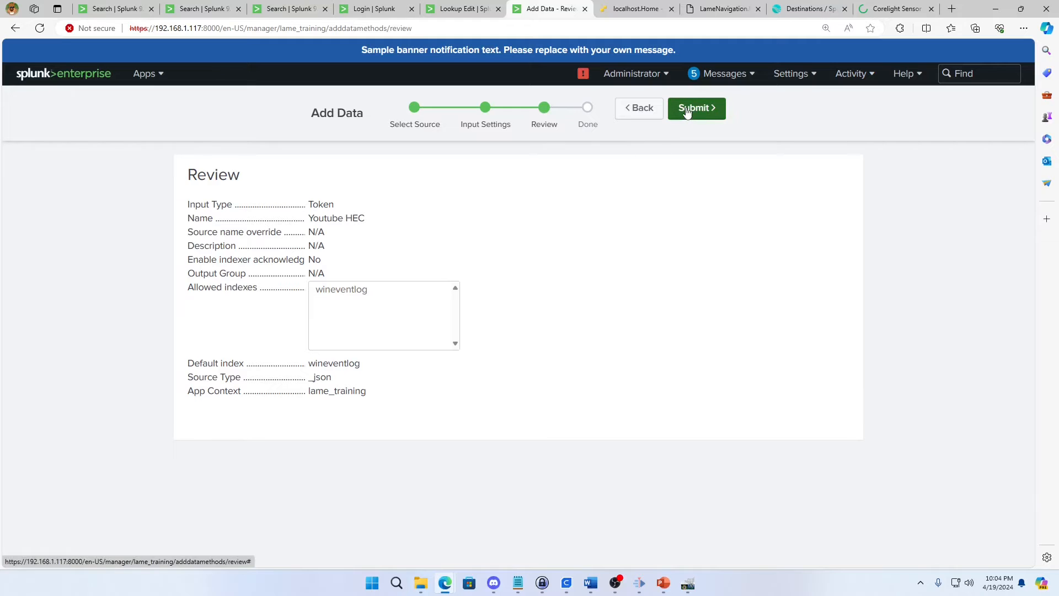
# Submit the Youtube HEC token, select its generated value, and return to Data inputs.
pyautogui.click(696, 108)
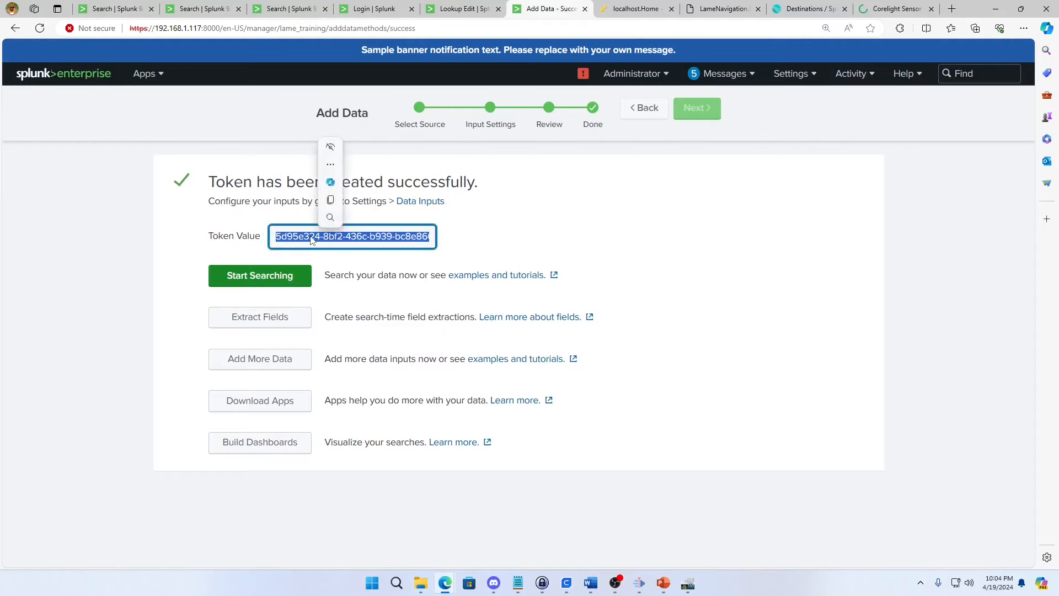
pyautogui.click(416, 249)
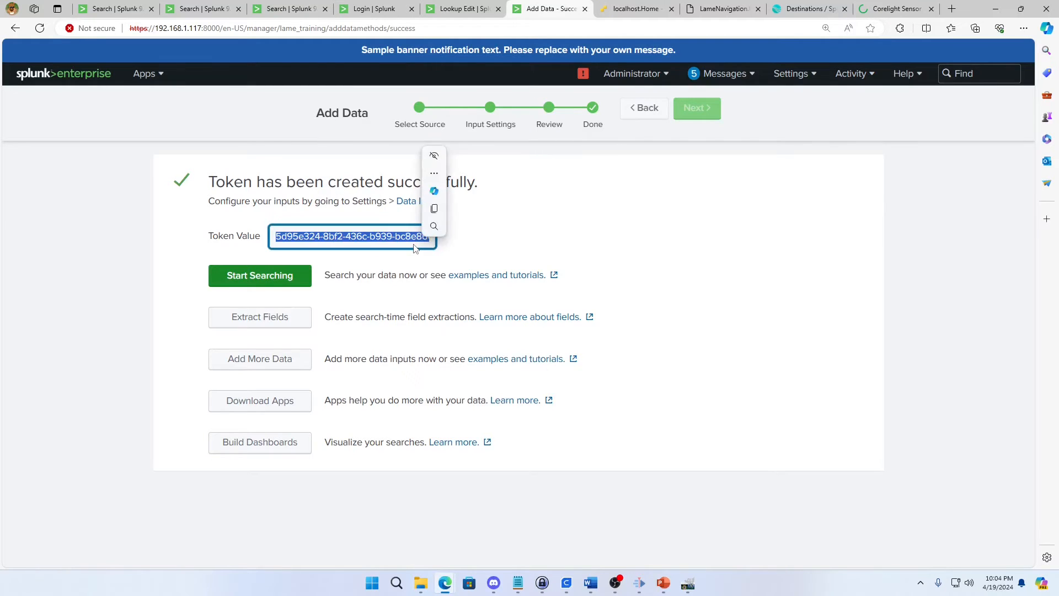
pyautogui.moveTo(689, 221)
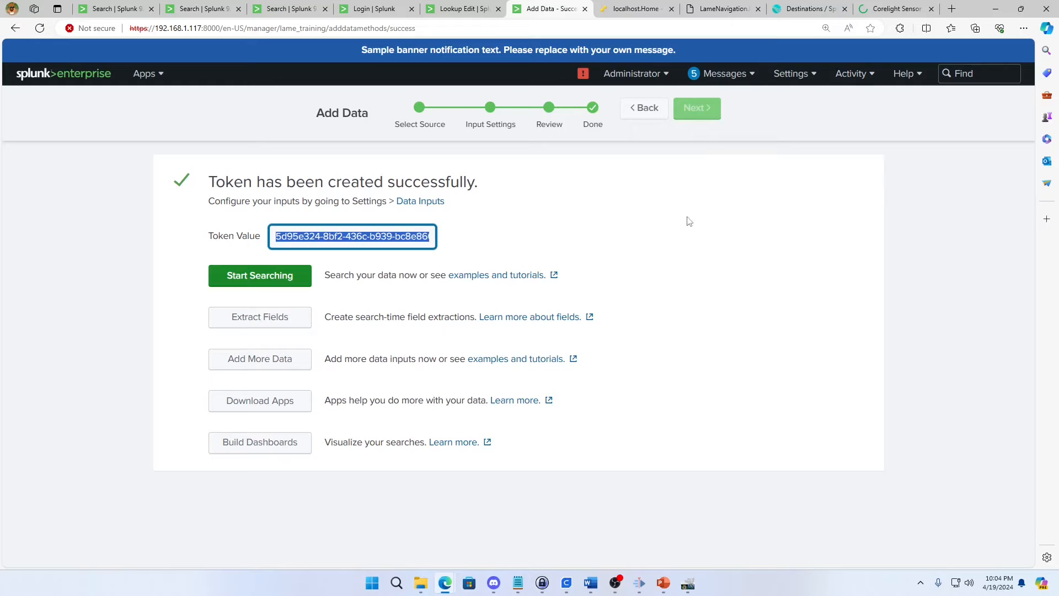
pyautogui.moveTo(823, 113)
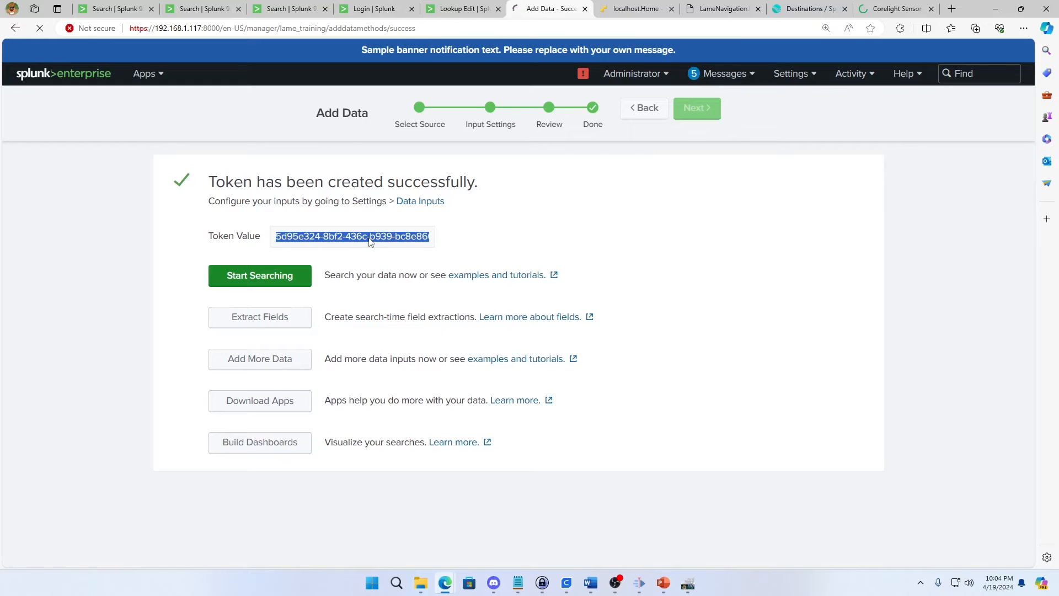
pyautogui.moveTo(473, 242)
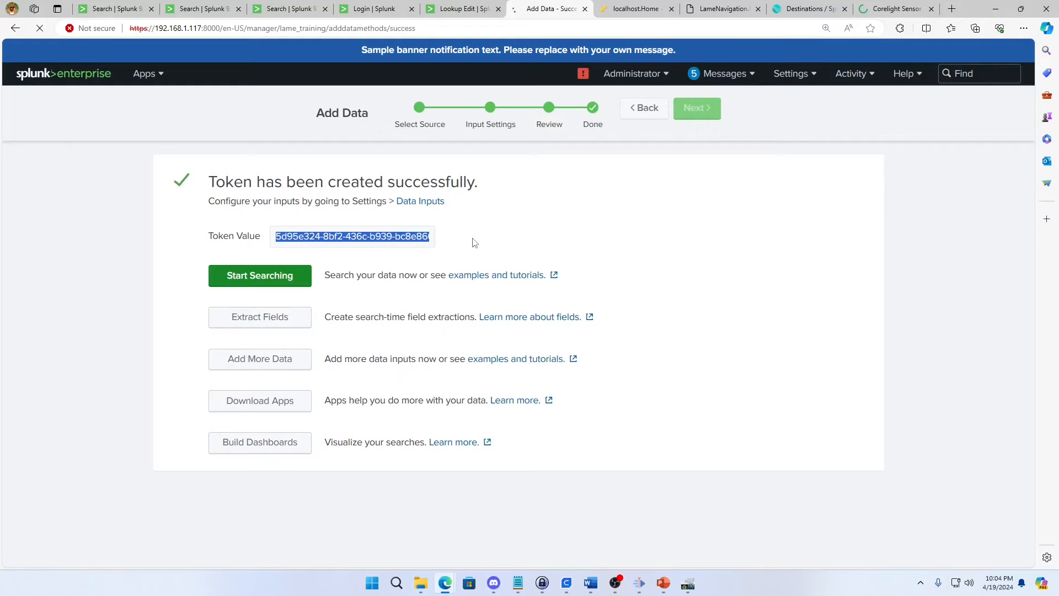
pyautogui.click(420, 200)
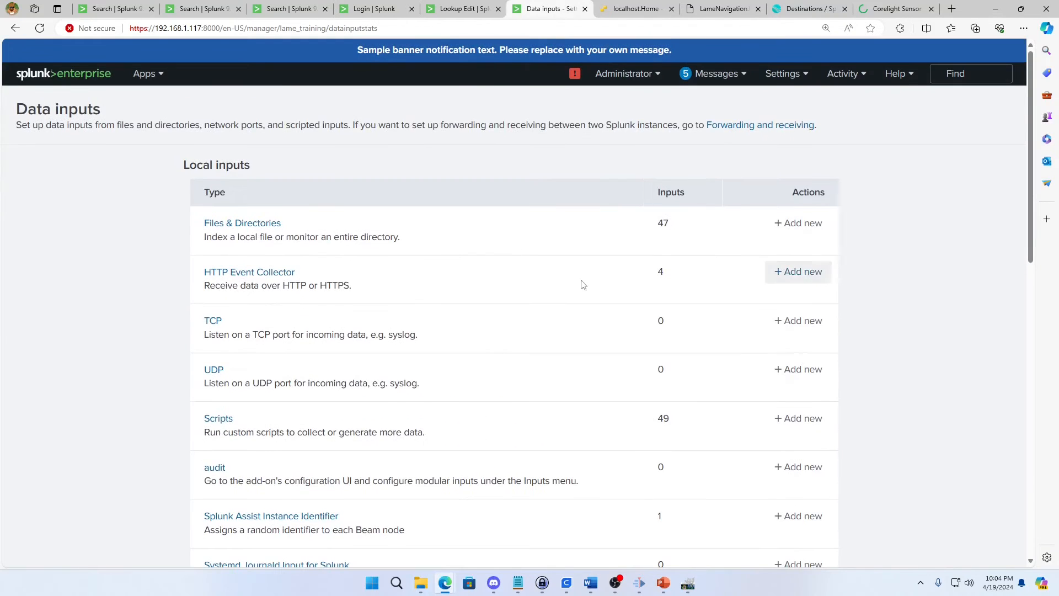
# Return to the HEC token list and select the Youtube HEC token value for copying.
pyautogui.click(248, 272)
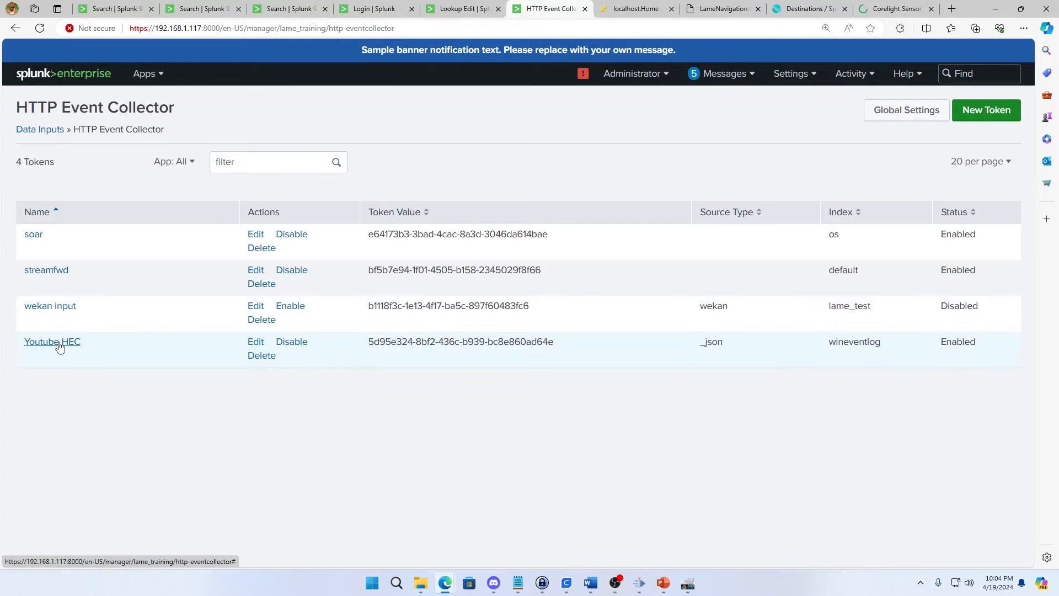
pyautogui.click(255, 341)
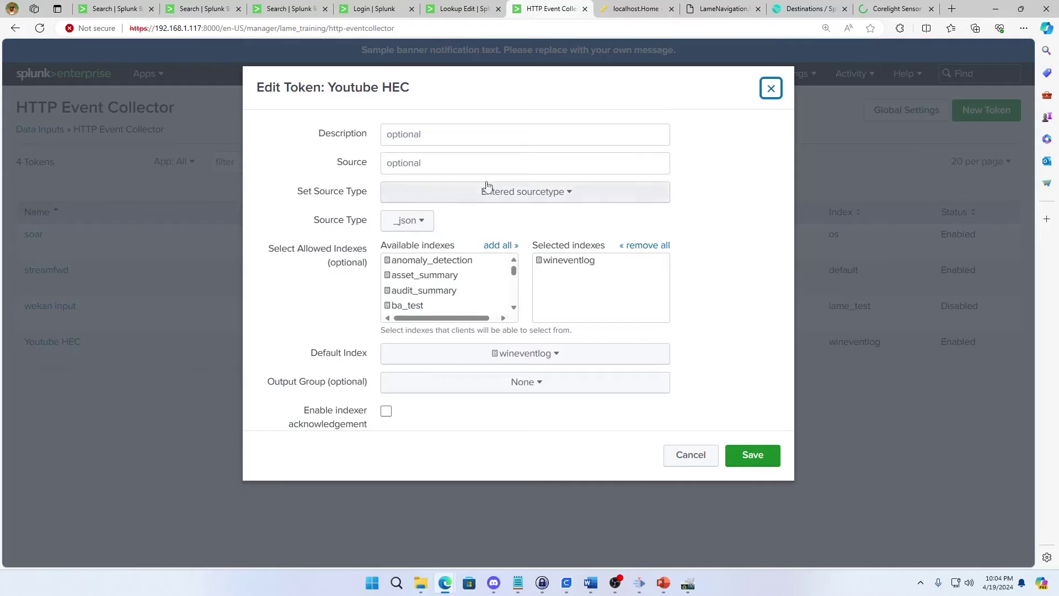
pyautogui.scroll(-3)
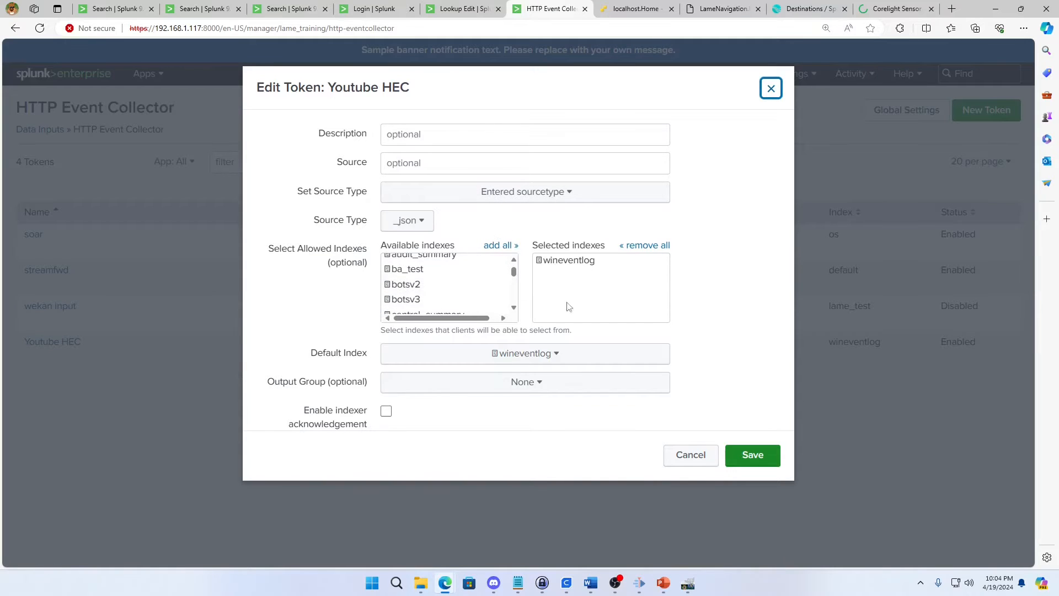
pyautogui.moveTo(697, 381)
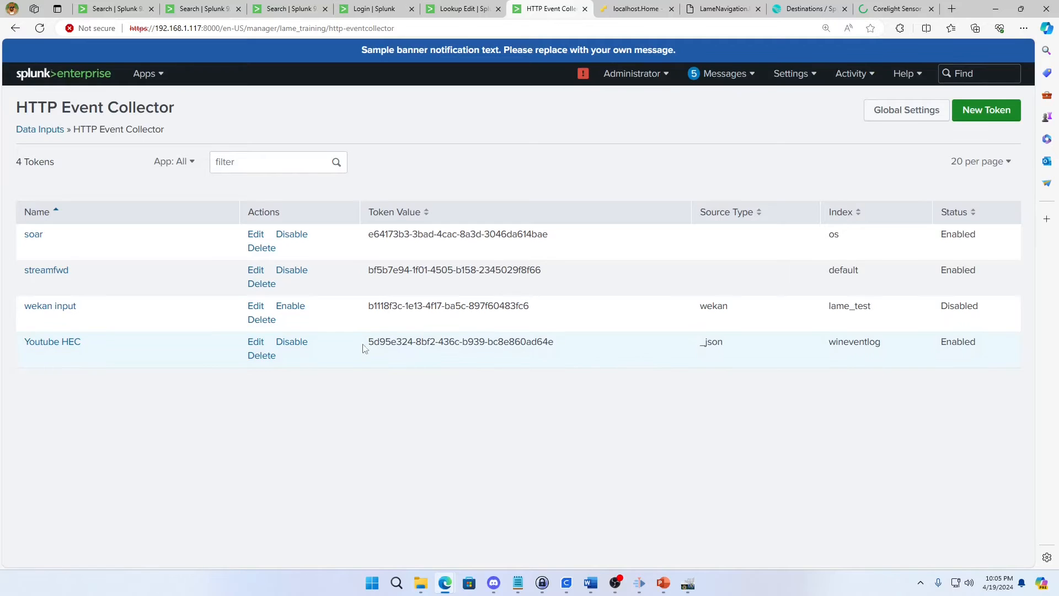
pyautogui.doubleClick(460, 342)
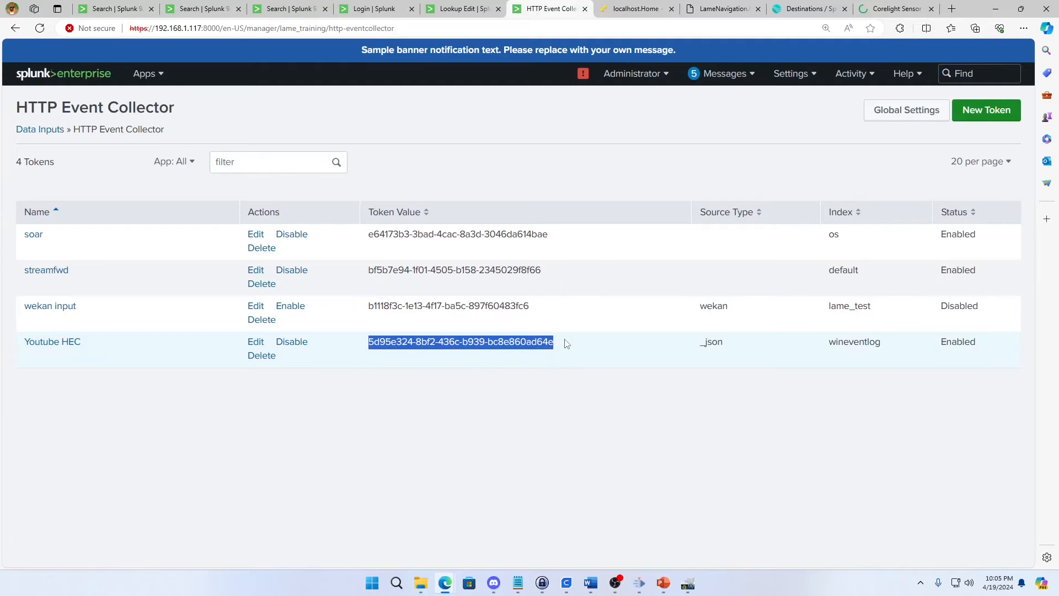
pyautogui.click(459, 341)
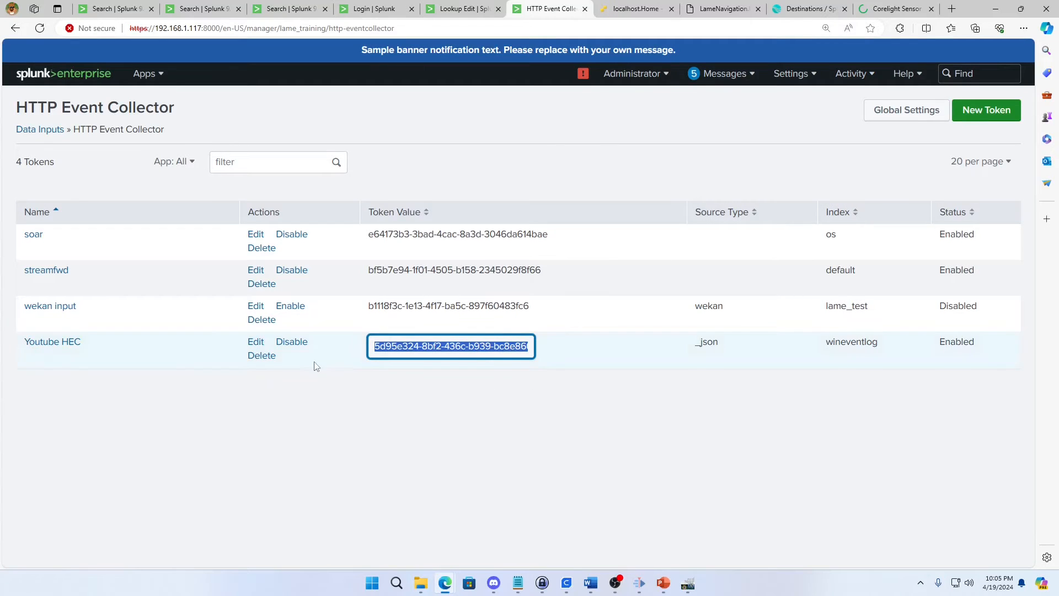
pyautogui.moveTo(711, 132)
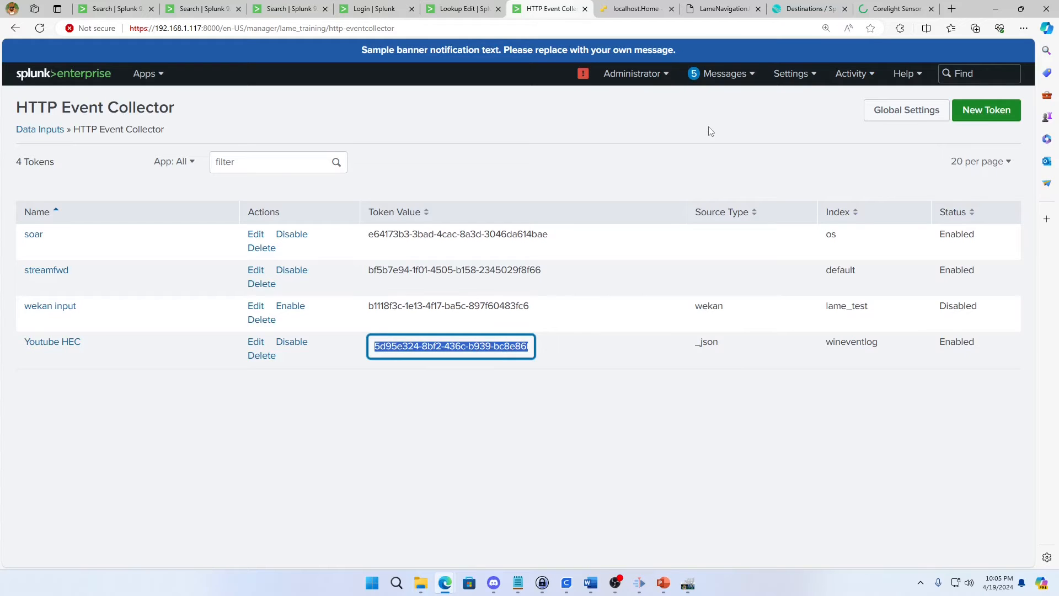
pyautogui.moveTo(452, 445)
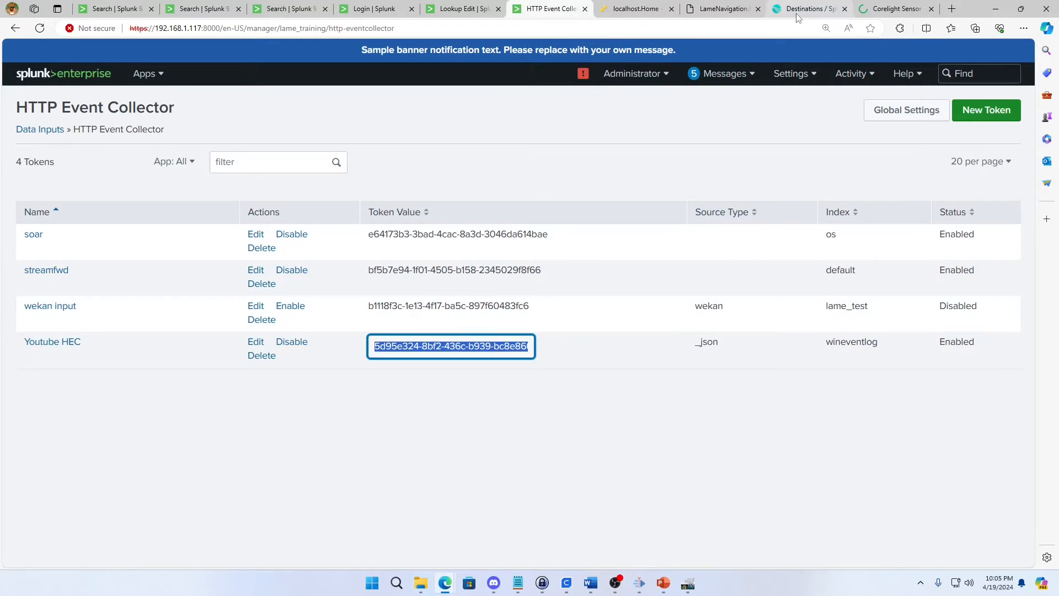
pyautogui.moveTo(895, 7)
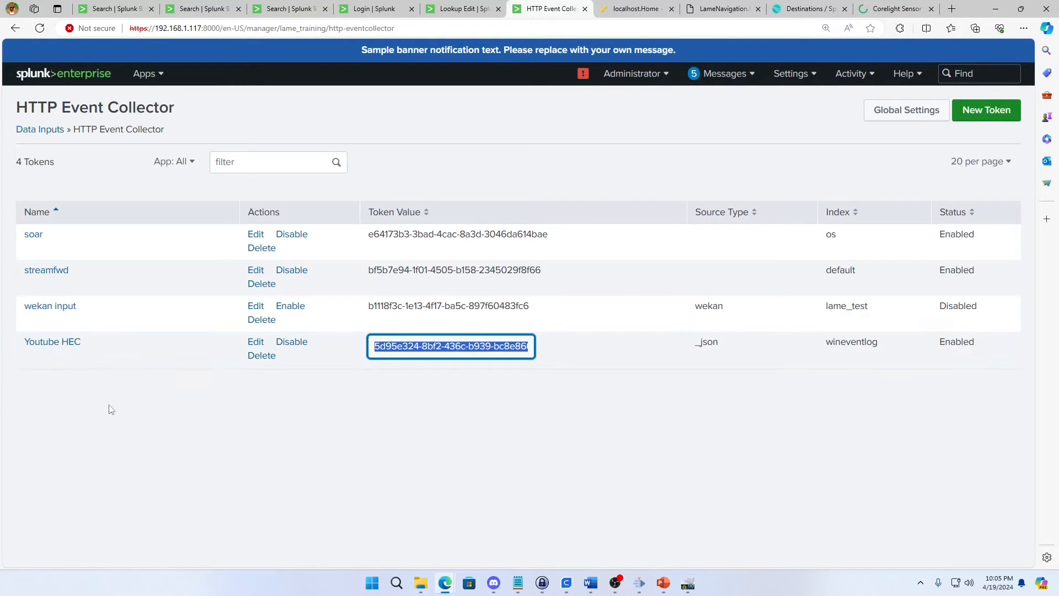
pyautogui.moveTo(142, 394)
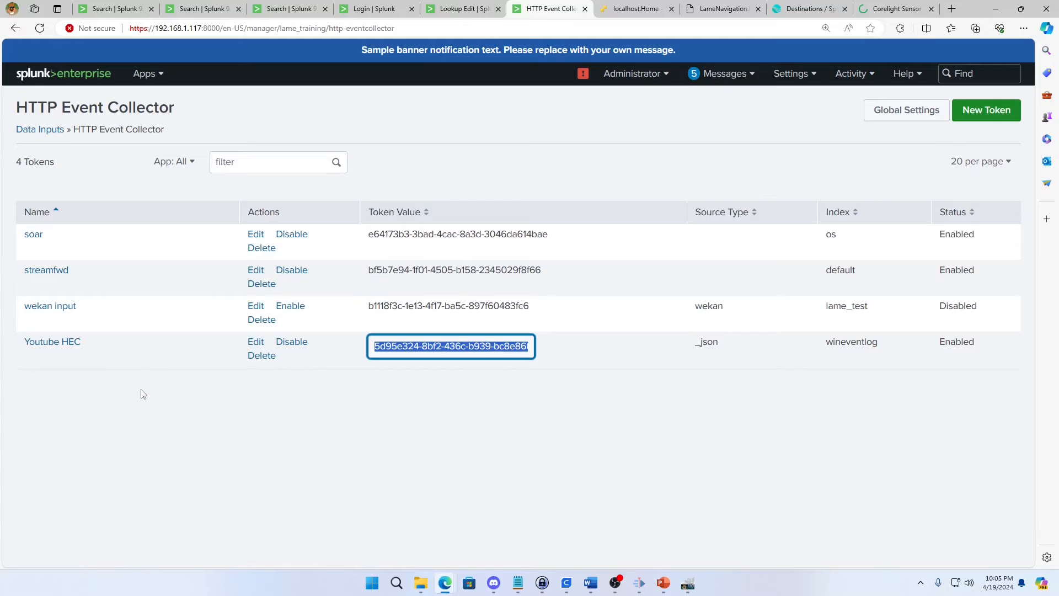
pyautogui.moveTo(76, 362)
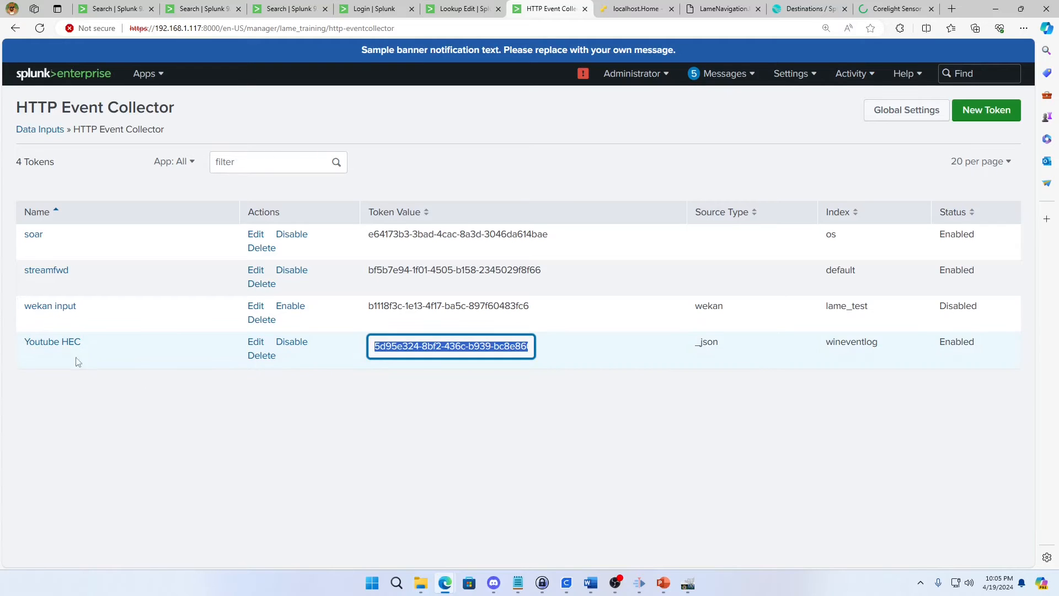
pyautogui.moveTo(786, 215)
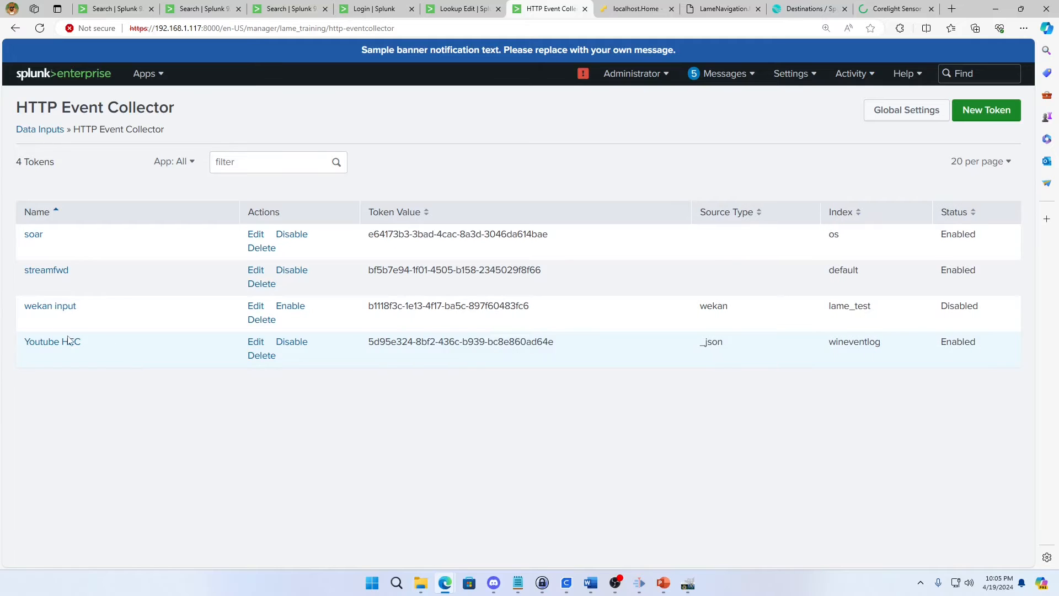
pyautogui.click(255, 341)
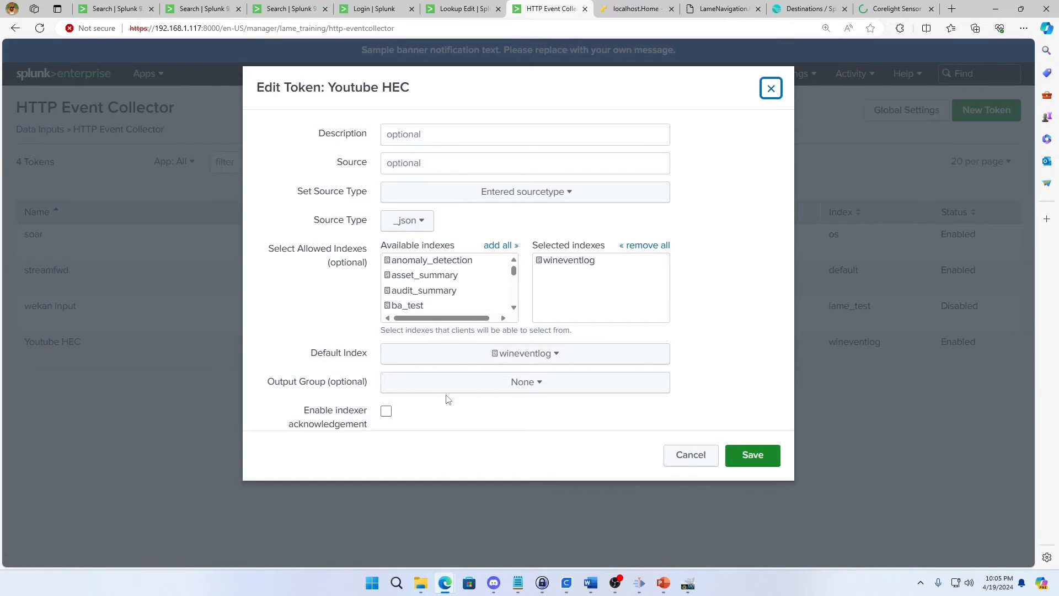
pyautogui.moveTo(690, 455)
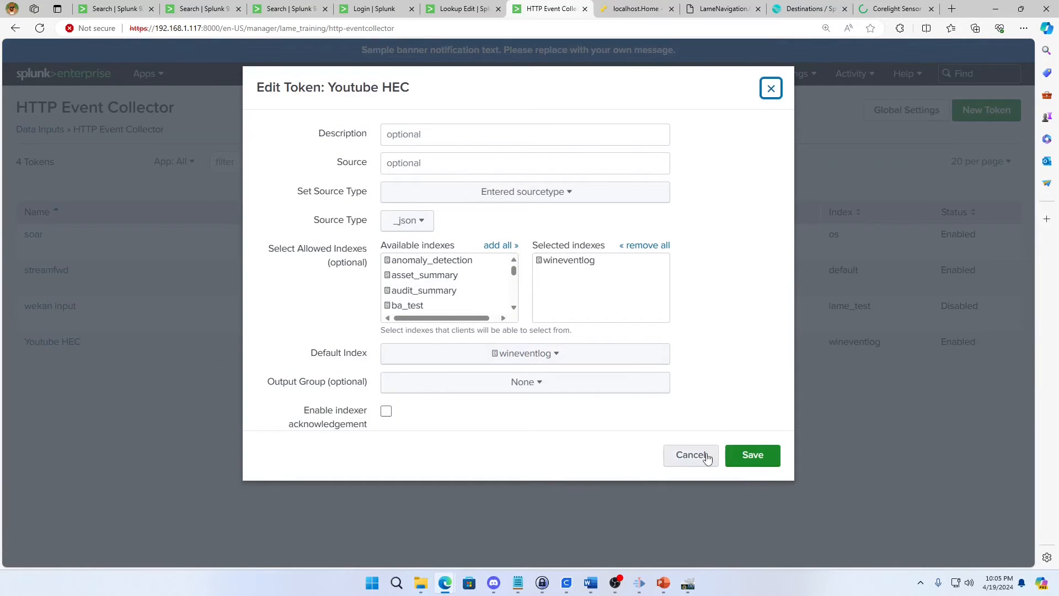
pyautogui.click(691, 454)
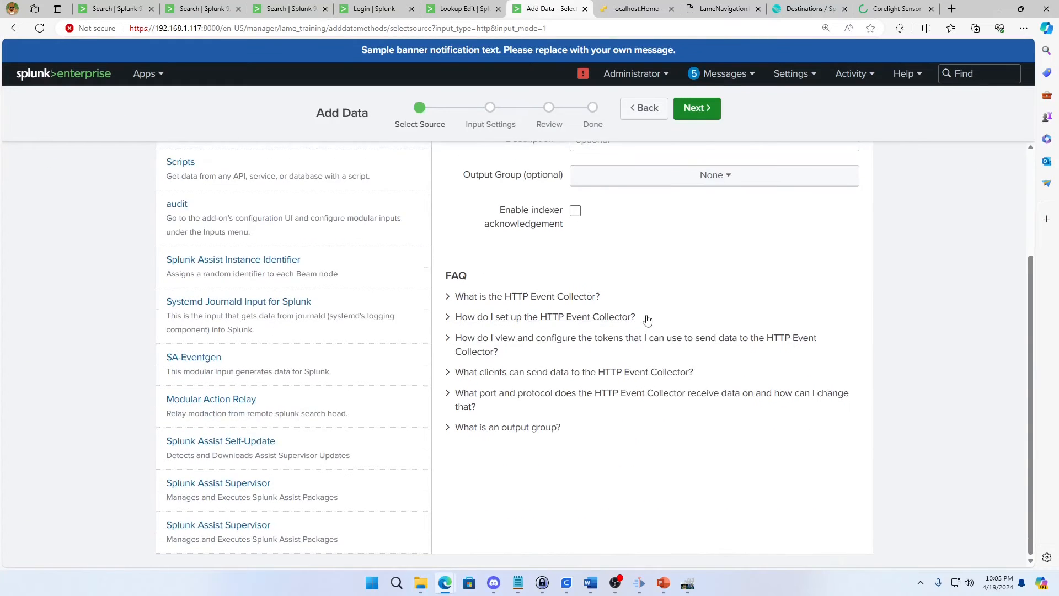
pyautogui.scroll(3)
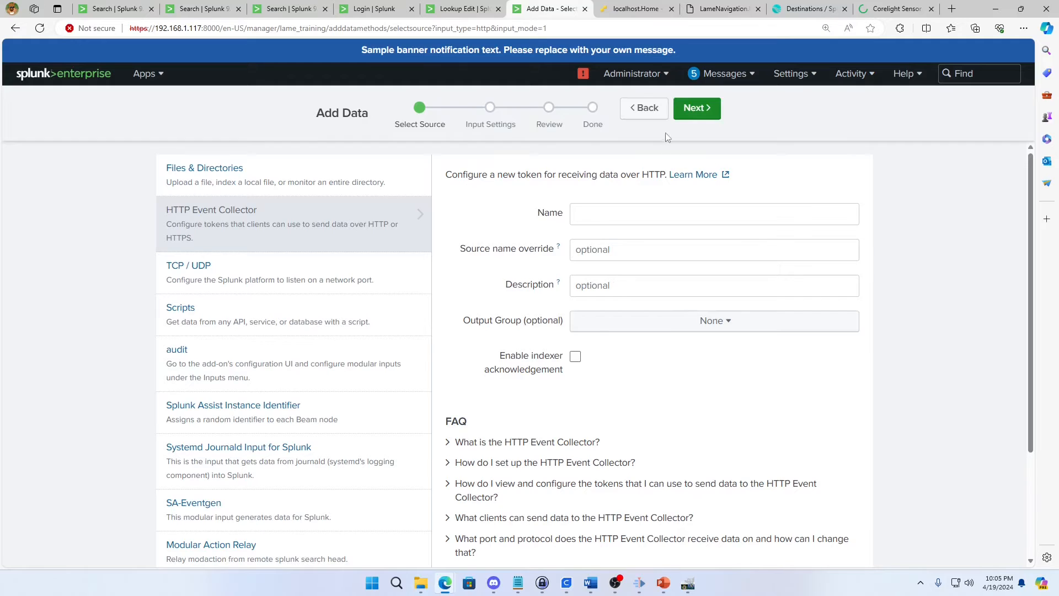
pyautogui.click(642, 108)
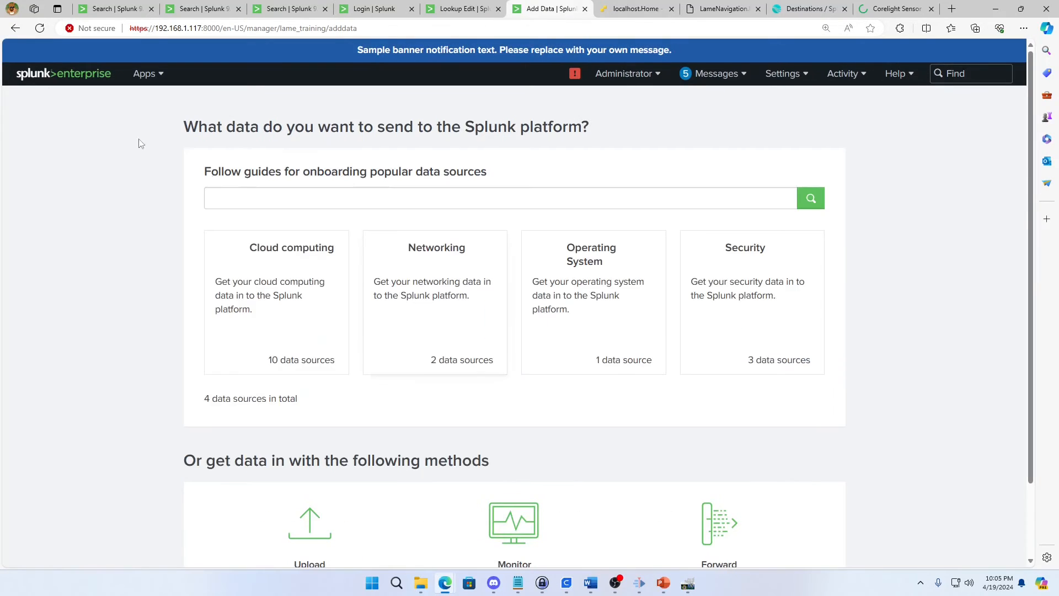
pyautogui.click(782, 72)
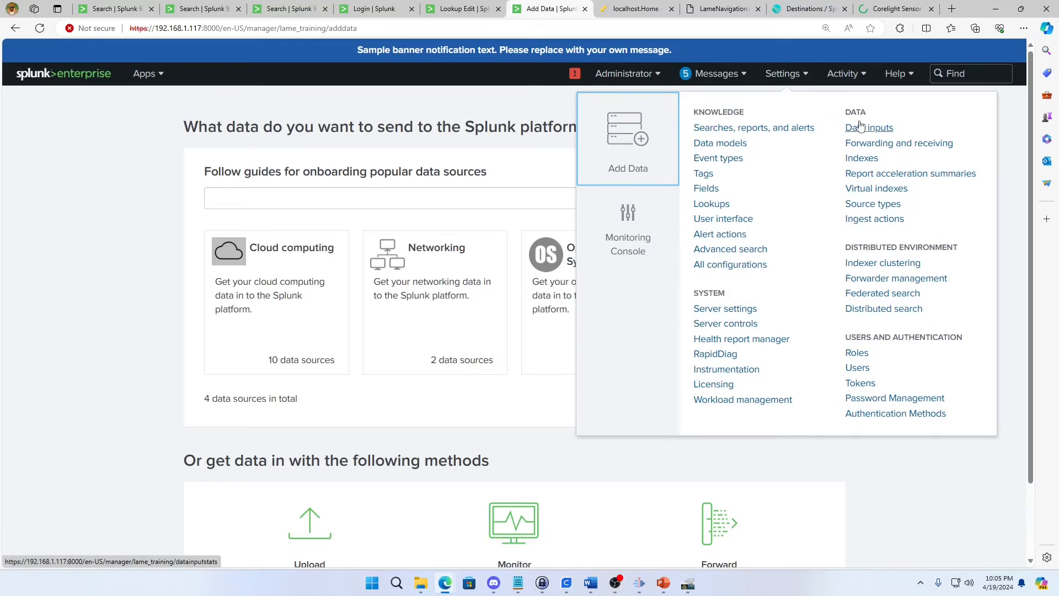
pyautogui.click(869, 127)
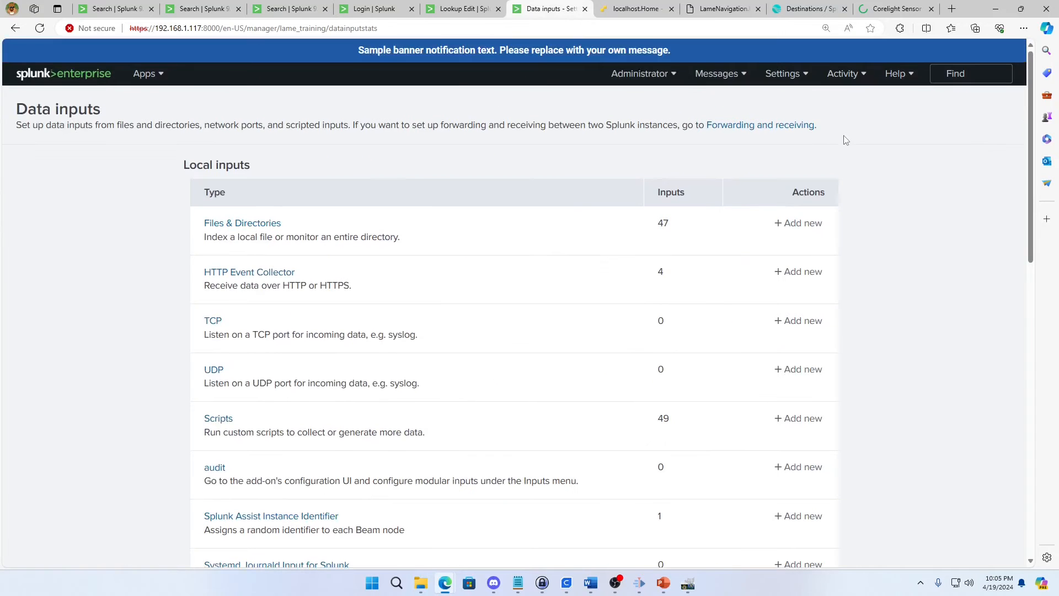
pyautogui.click(248, 271)
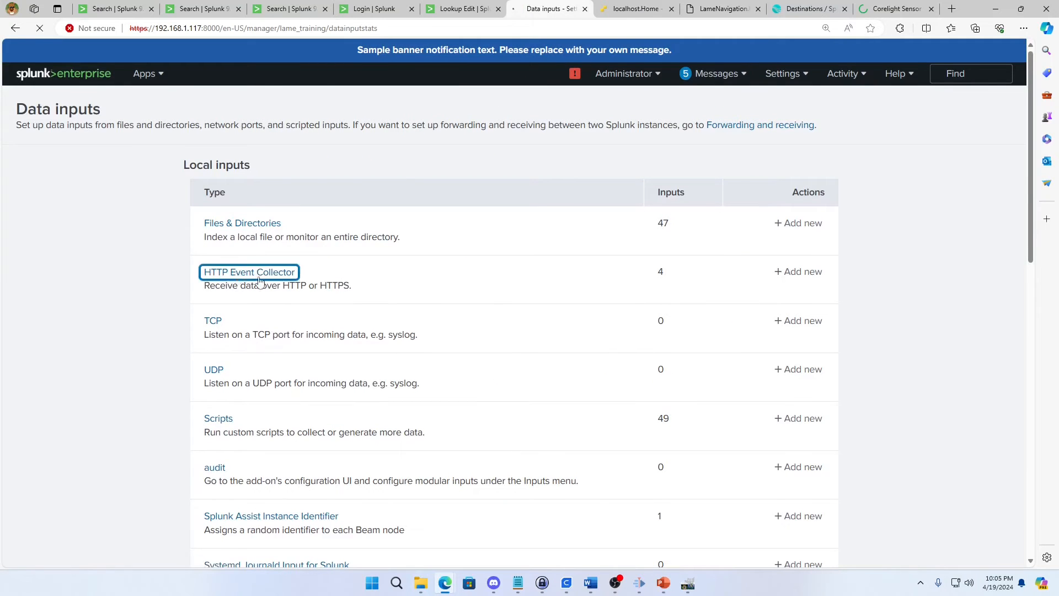
pyautogui.click(248, 271)
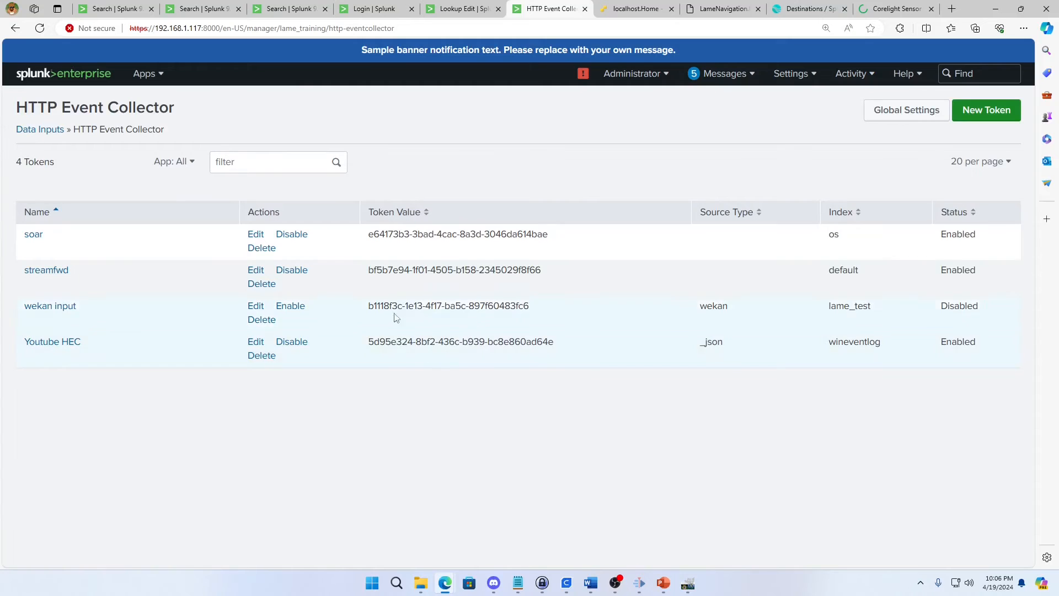
pyautogui.moveTo(635, 332)
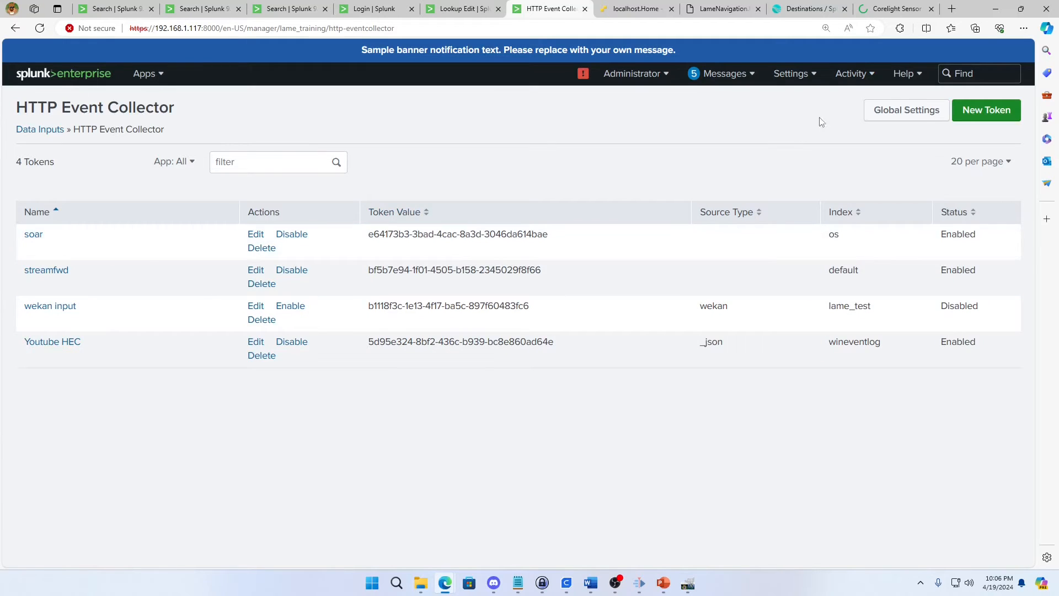
pyautogui.moveTo(891, 9)
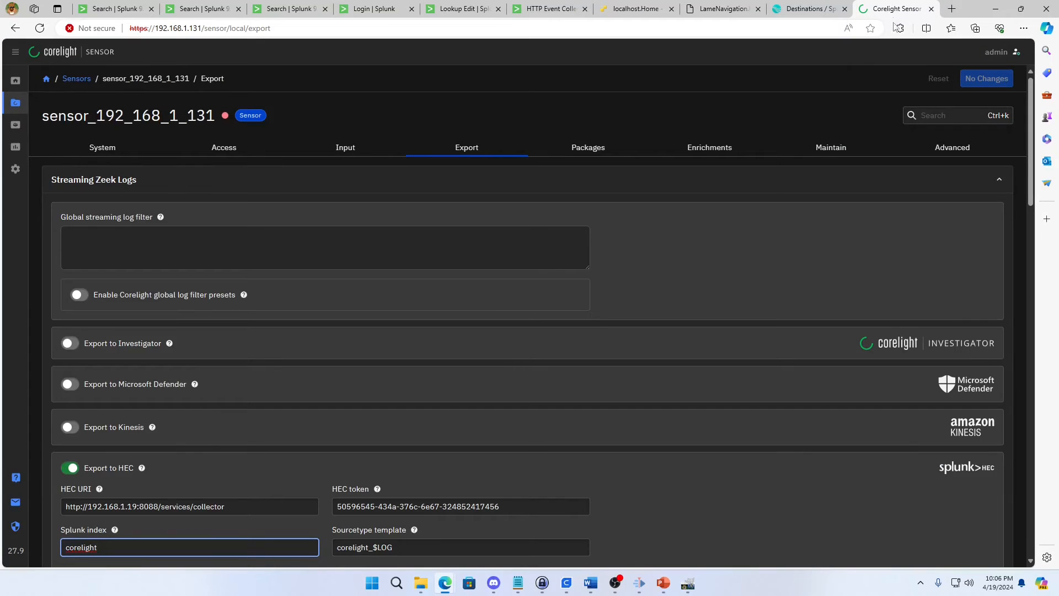
pyautogui.moveTo(15, 81)
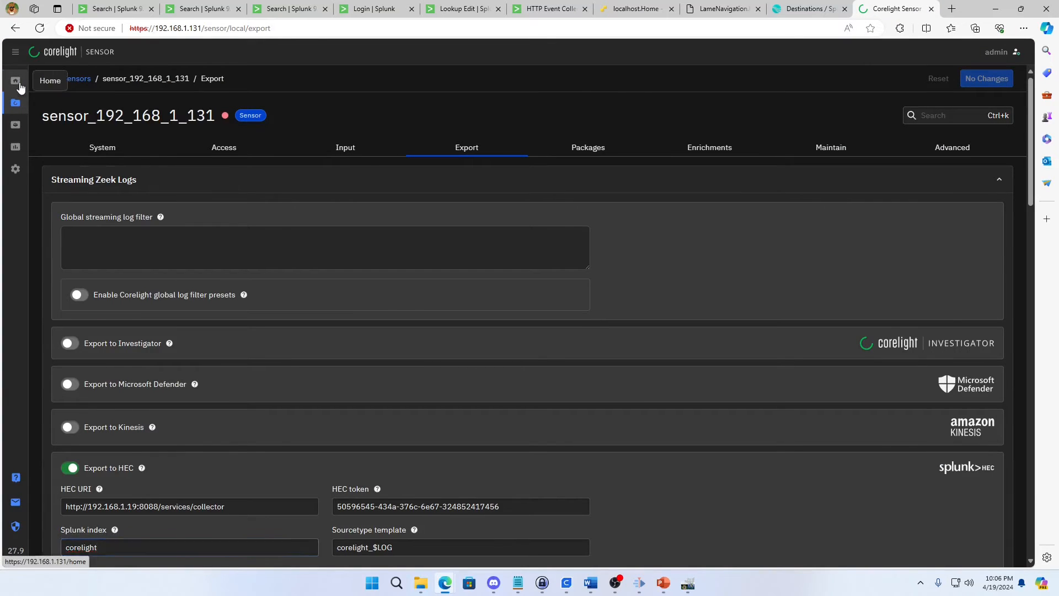
# Reach the sensor's Export to HEC settings and select the HEC URI and existing token value.
pyautogui.click(14, 80)
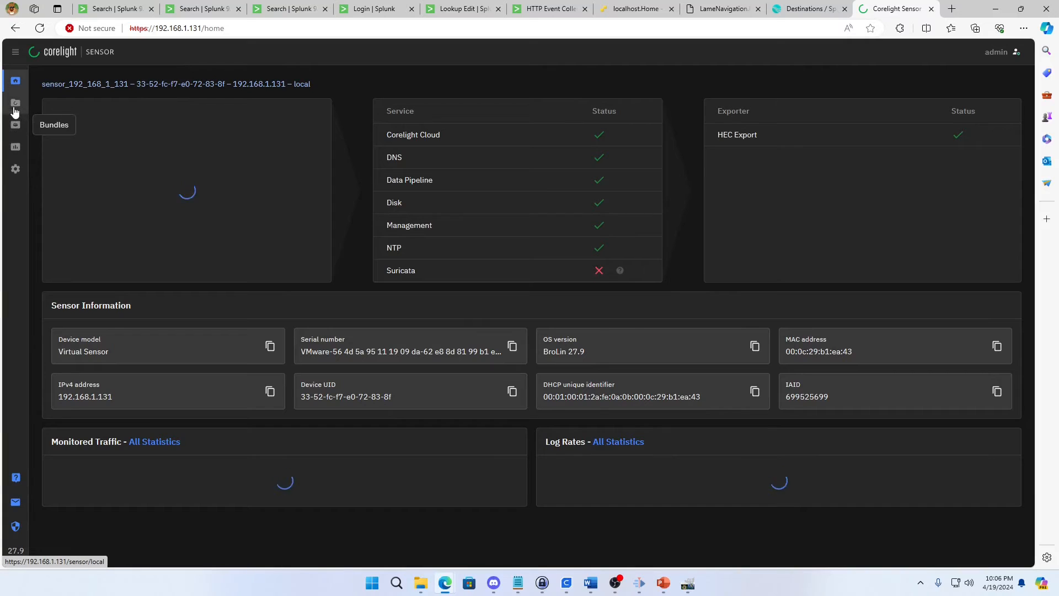
pyautogui.click(14, 102)
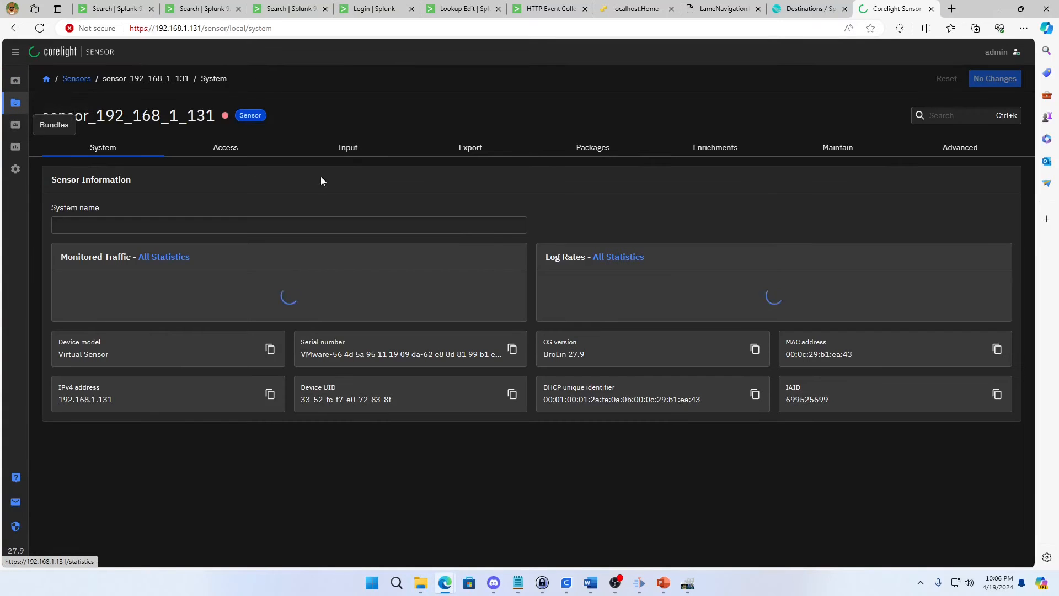
pyautogui.click(470, 146)
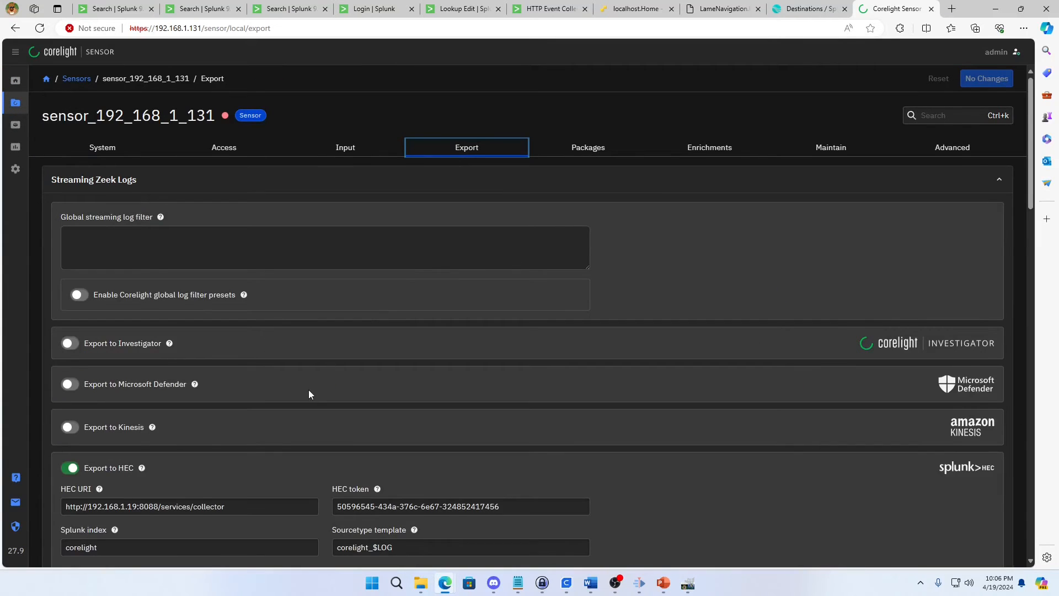
pyautogui.scroll(-3)
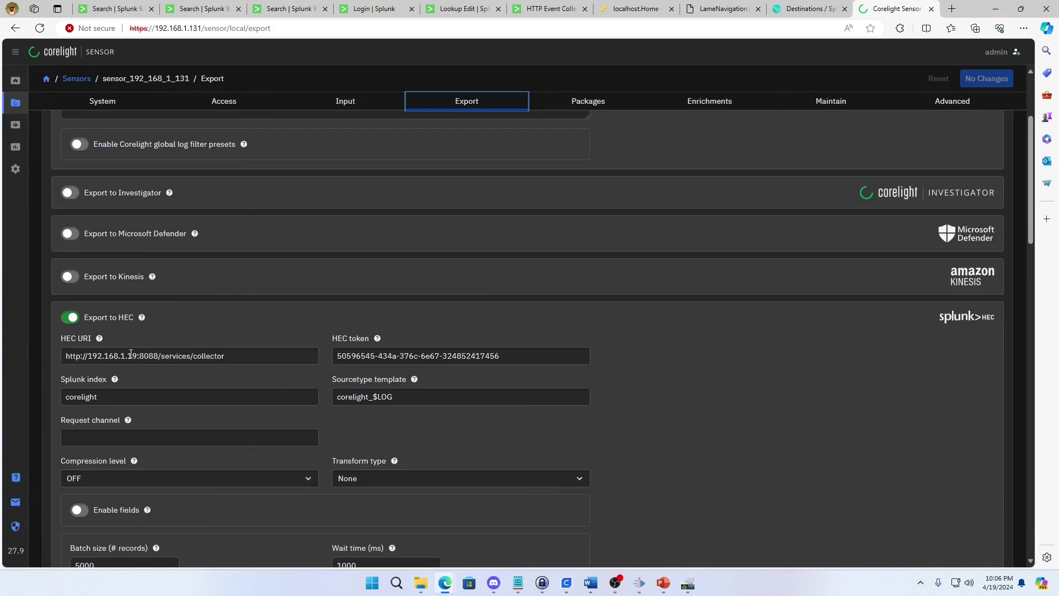
pyautogui.doubleClick(111, 357)
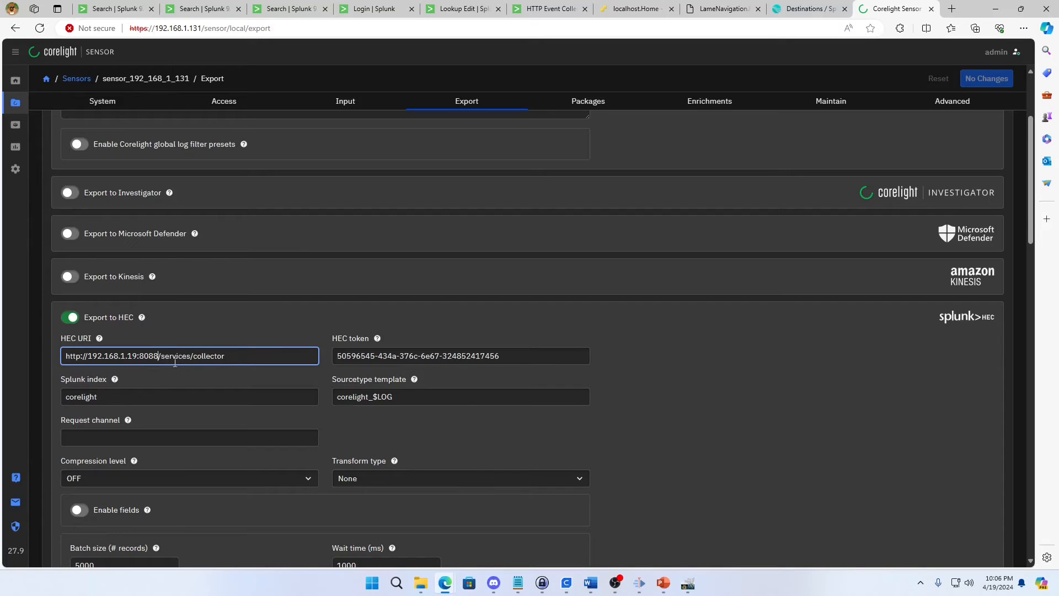
pyautogui.moveTo(312, 378)
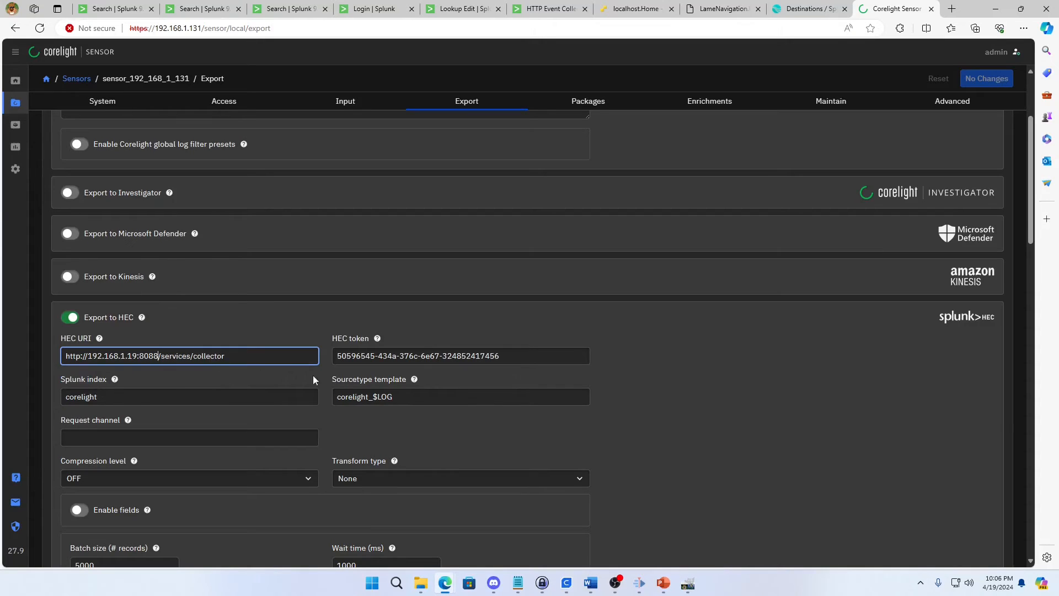
pyautogui.moveTo(667, 137)
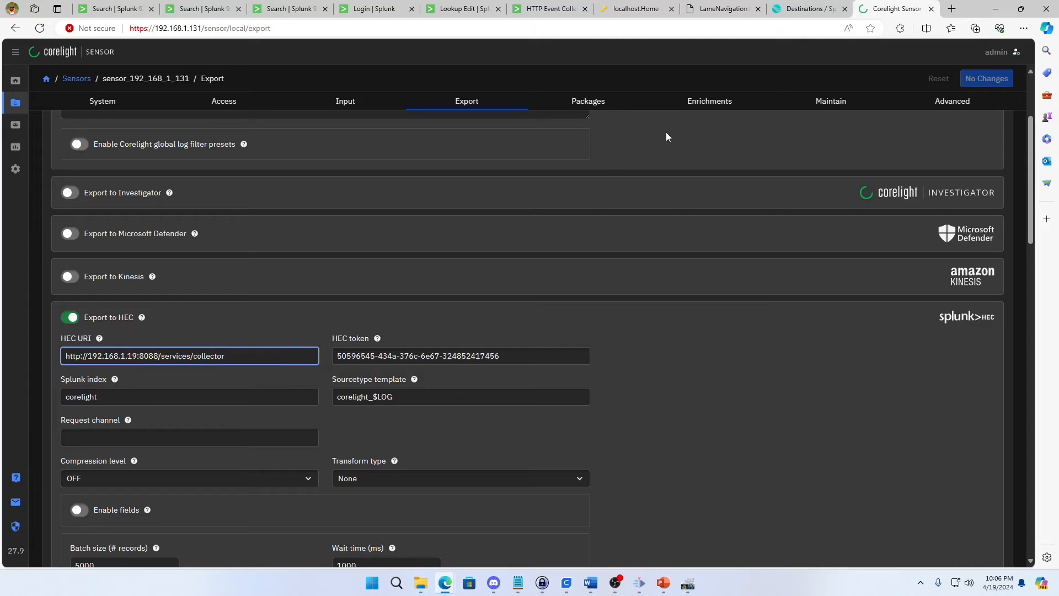
pyautogui.moveTo(233, 373)
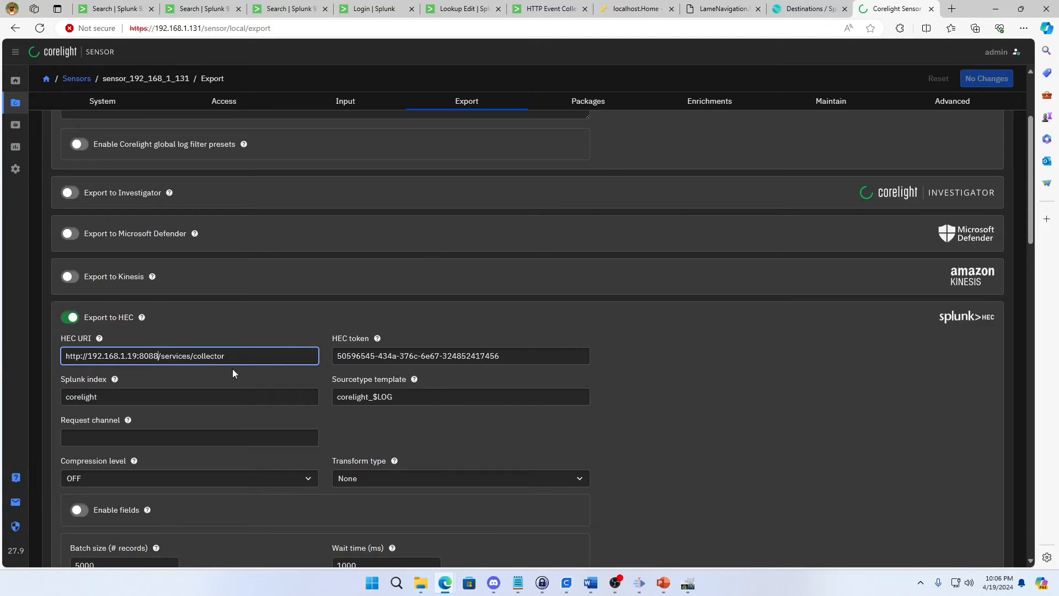
pyautogui.click(460, 357)
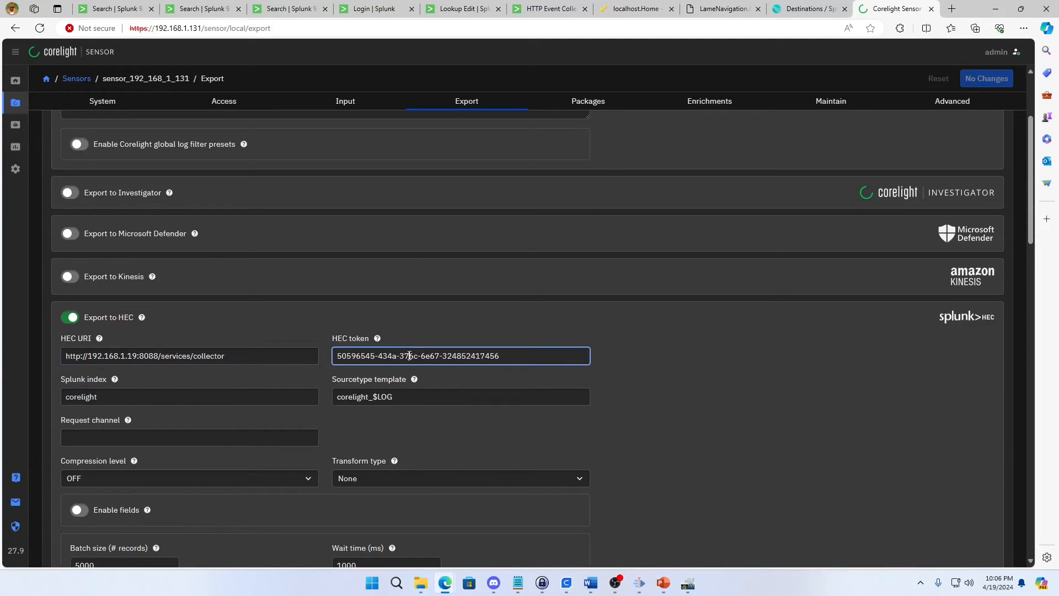
pyautogui.tripleClick(460, 357)
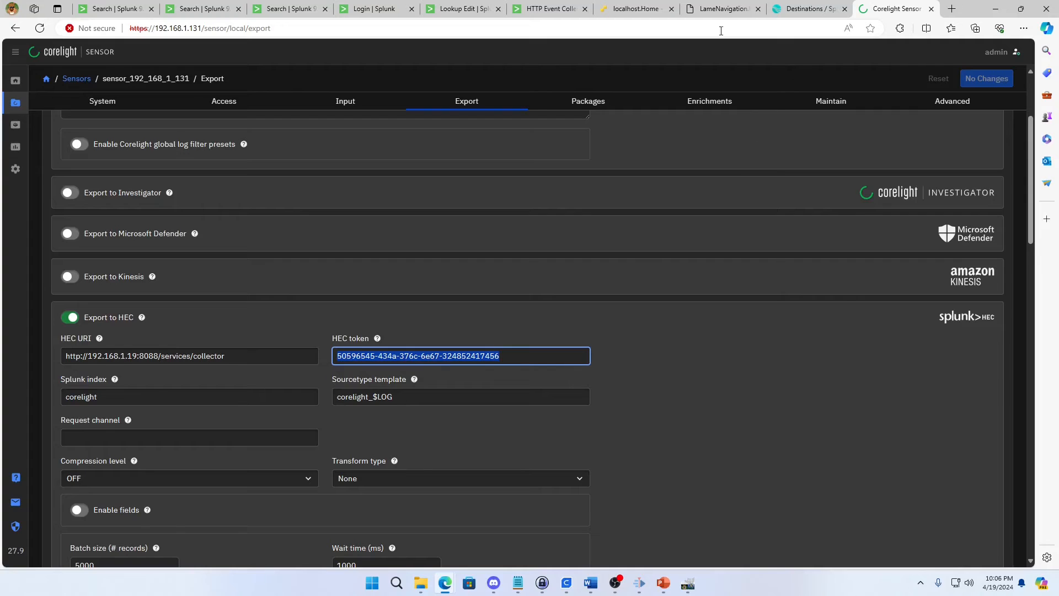
# Compare the Corelight HEC settings against the Splunk token list, ending on Cribl's Splunk HEC destinations.
pyautogui.click(548, 8)
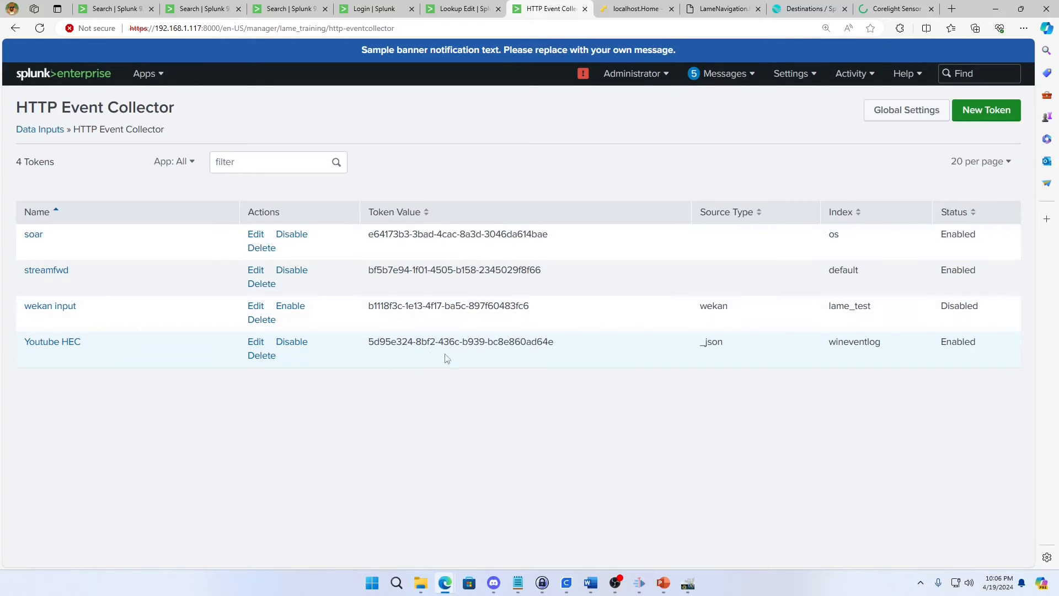
pyautogui.click(895, 9)
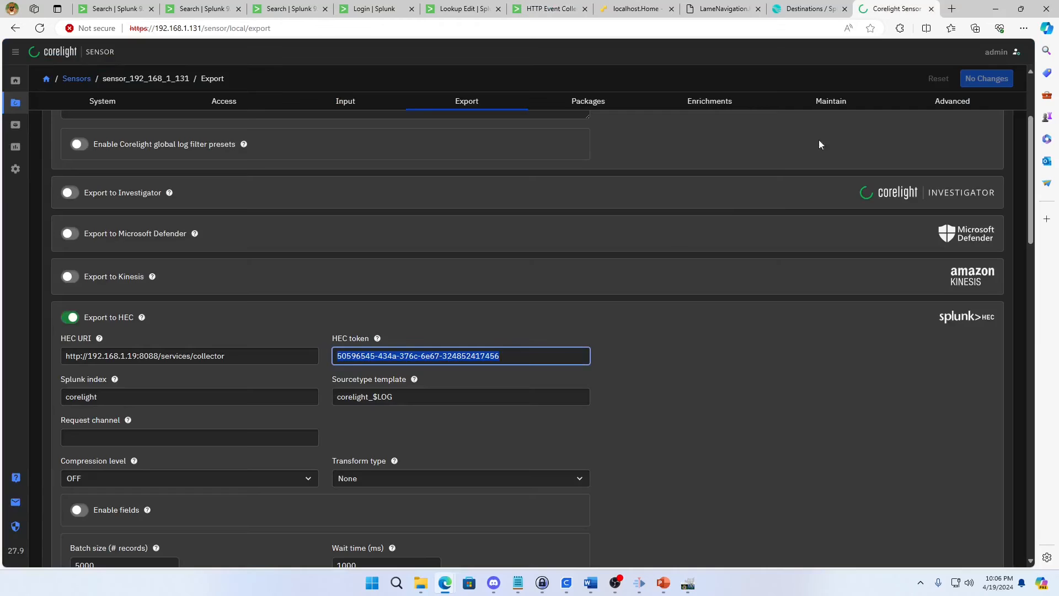
pyautogui.moveTo(163, 419)
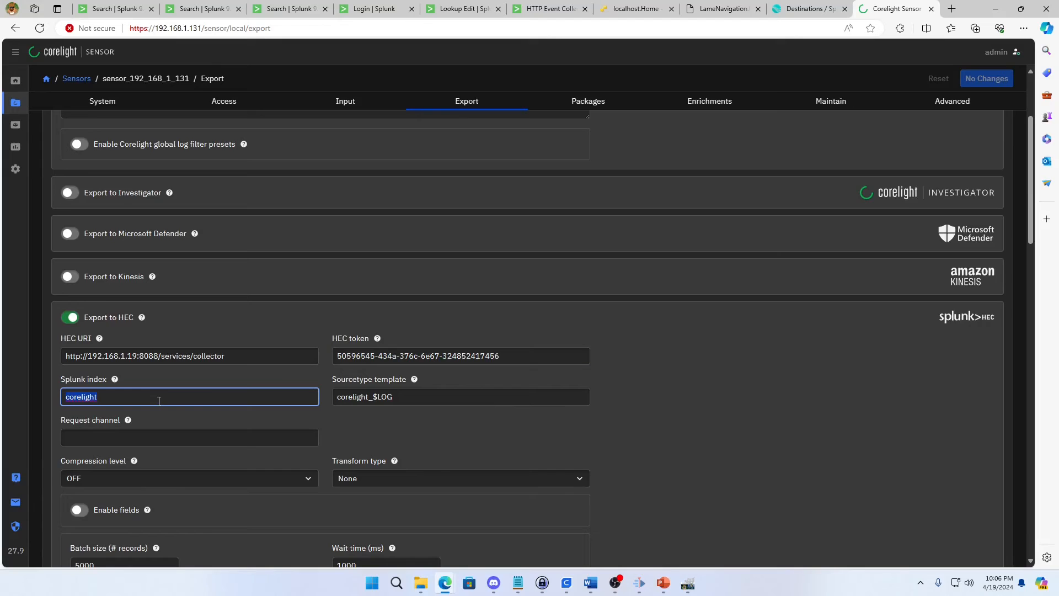
pyautogui.moveTo(373, 396)
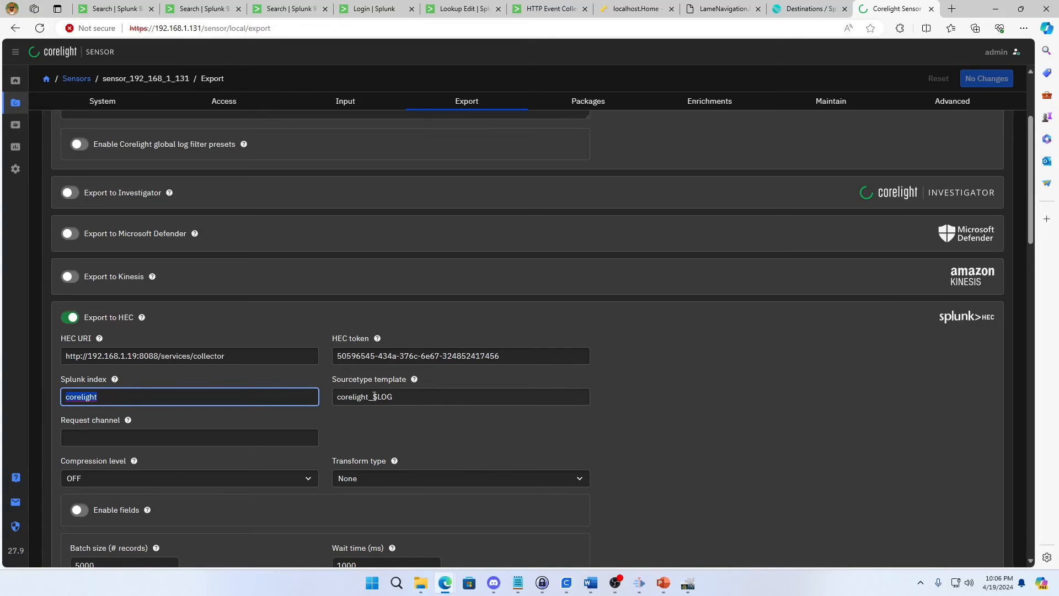
pyautogui.moveTo(762, 250)
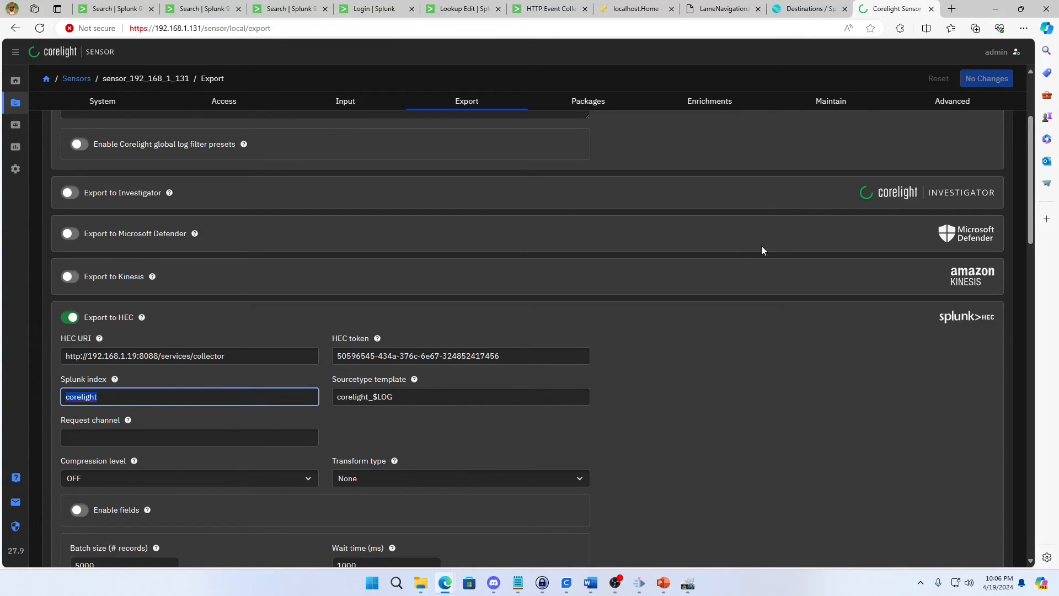
pyautogui.click(809, 8)
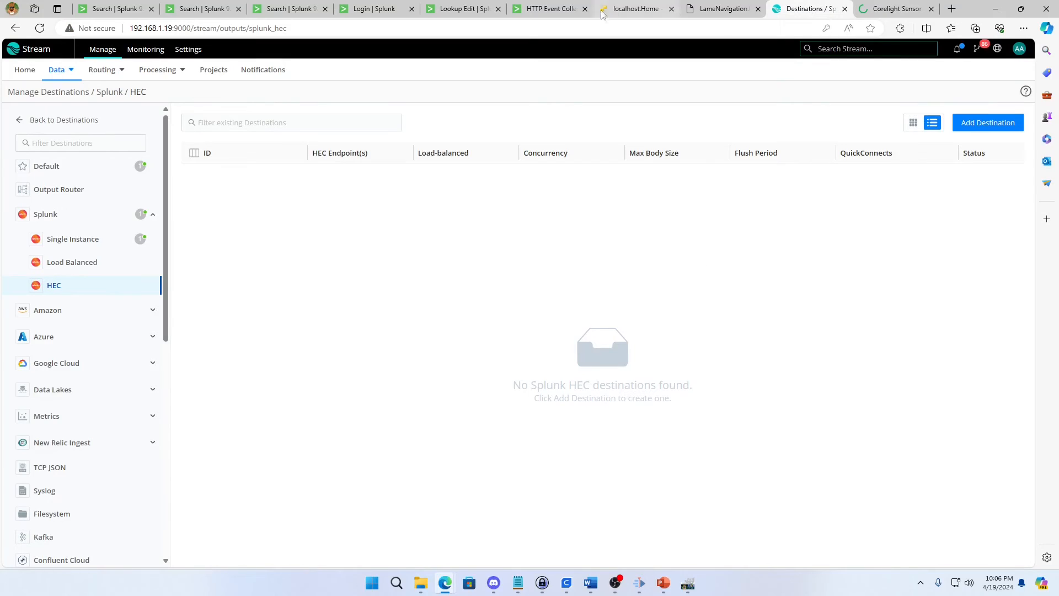
pyautogui.click(549, 8)
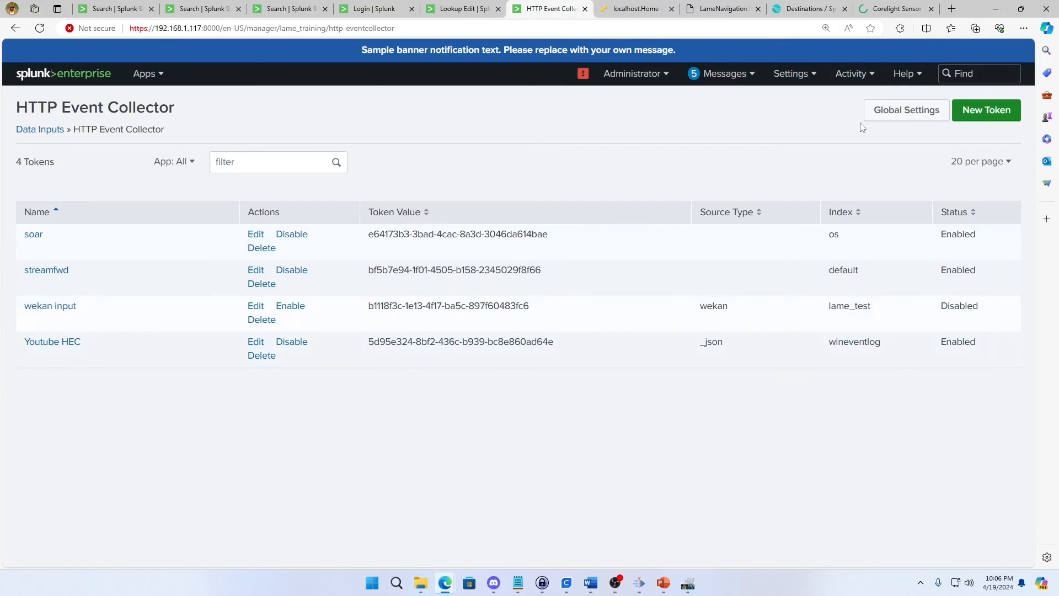
pyautogui.click(895, 8)
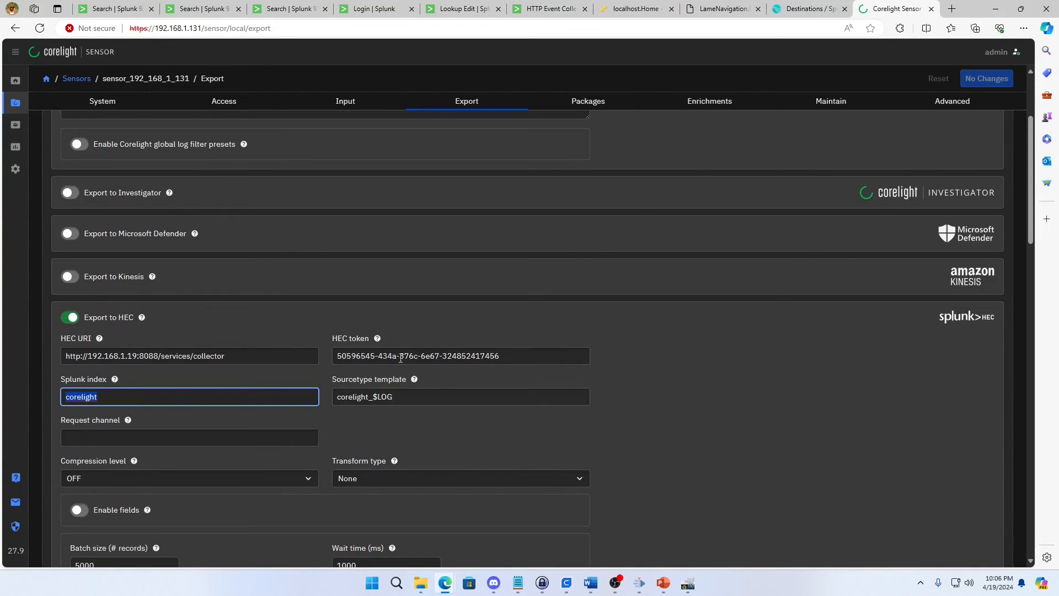
pyautogui.scroll(-3)
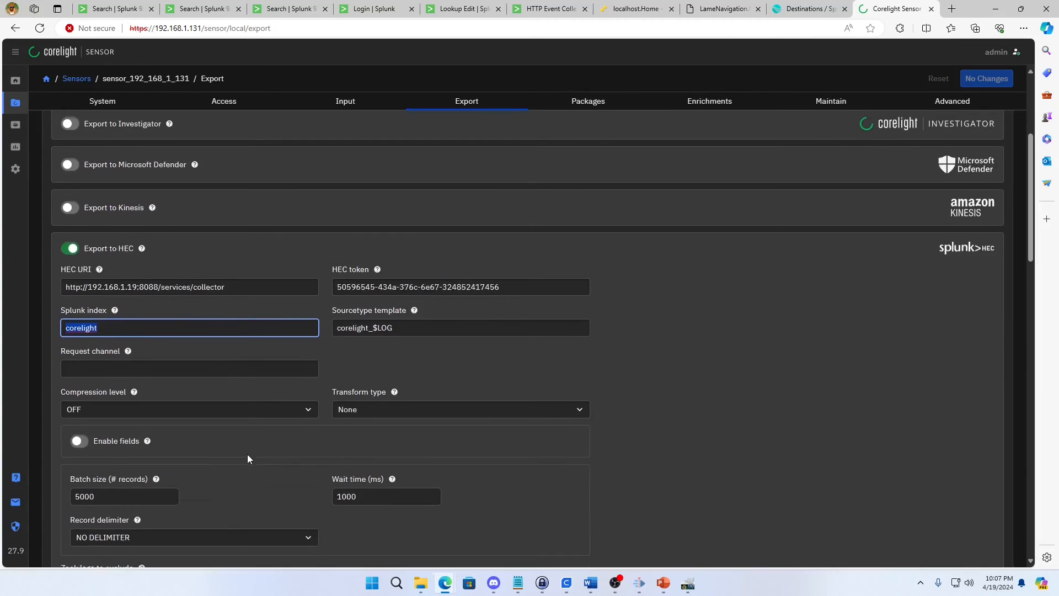
pyautogui.scroll(-3)
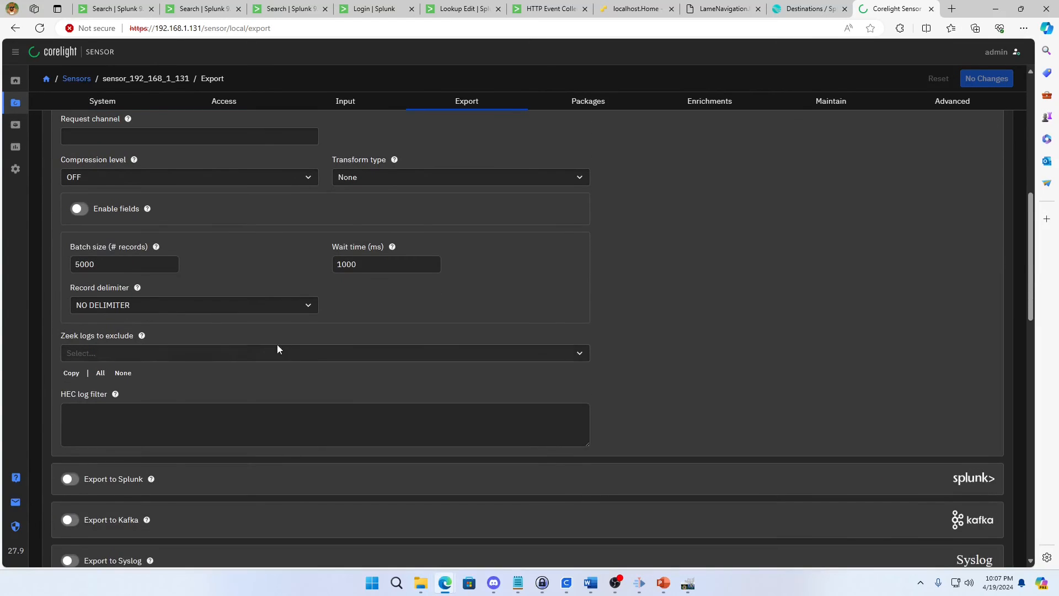
pyautogui.scroll(3)
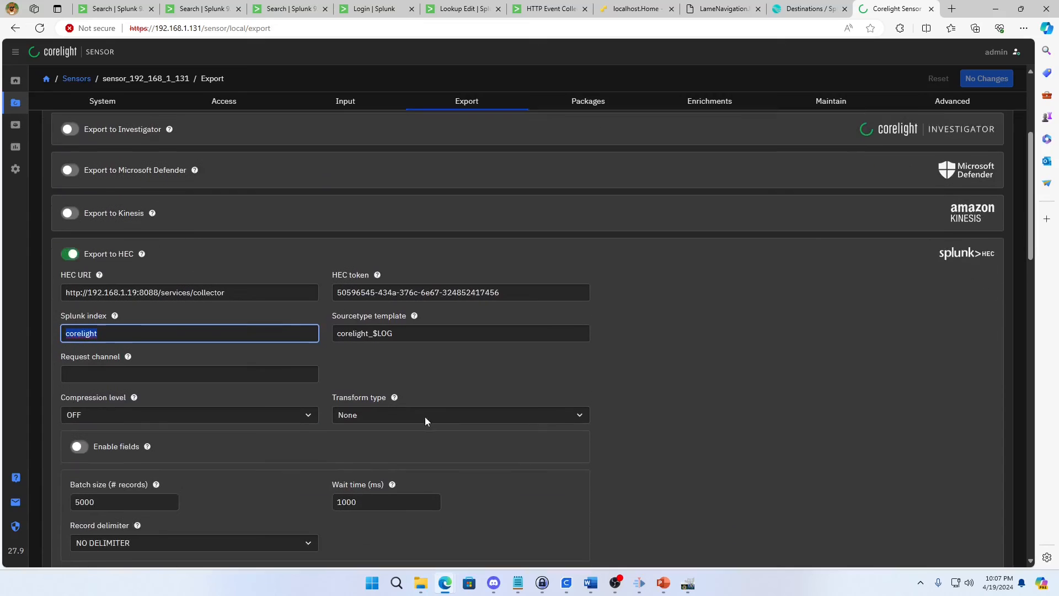
pyautogui.scroll(-3)
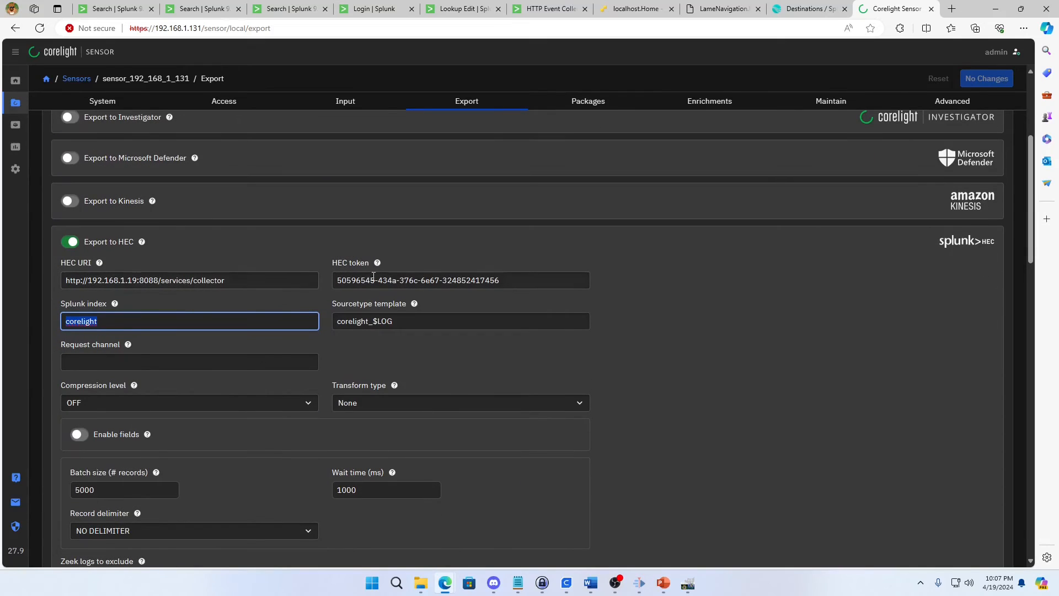
pyautogui.moveTo(709, 354)
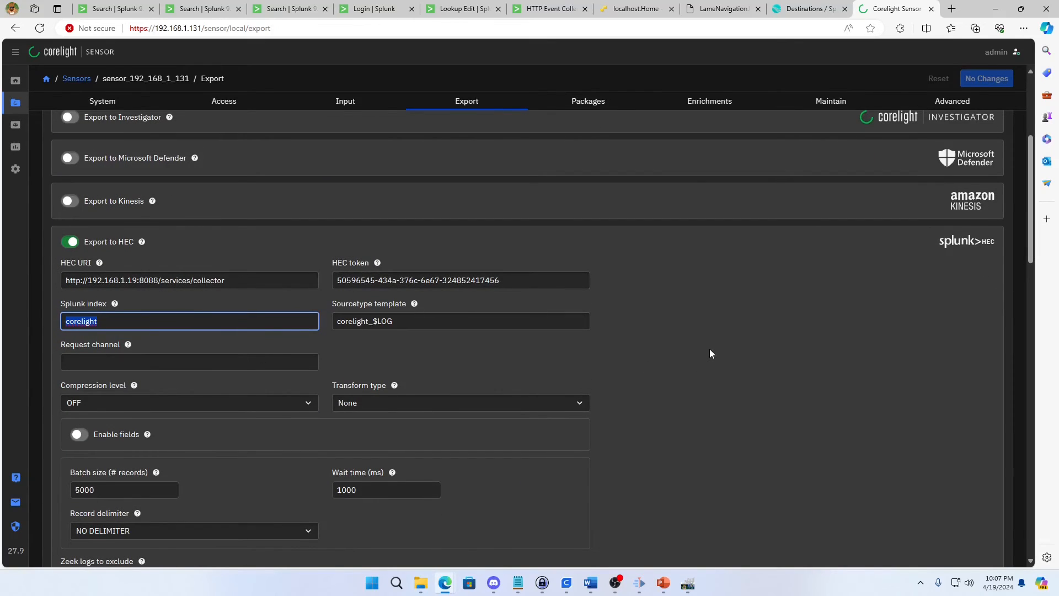
pyautogui.click(806, 8)
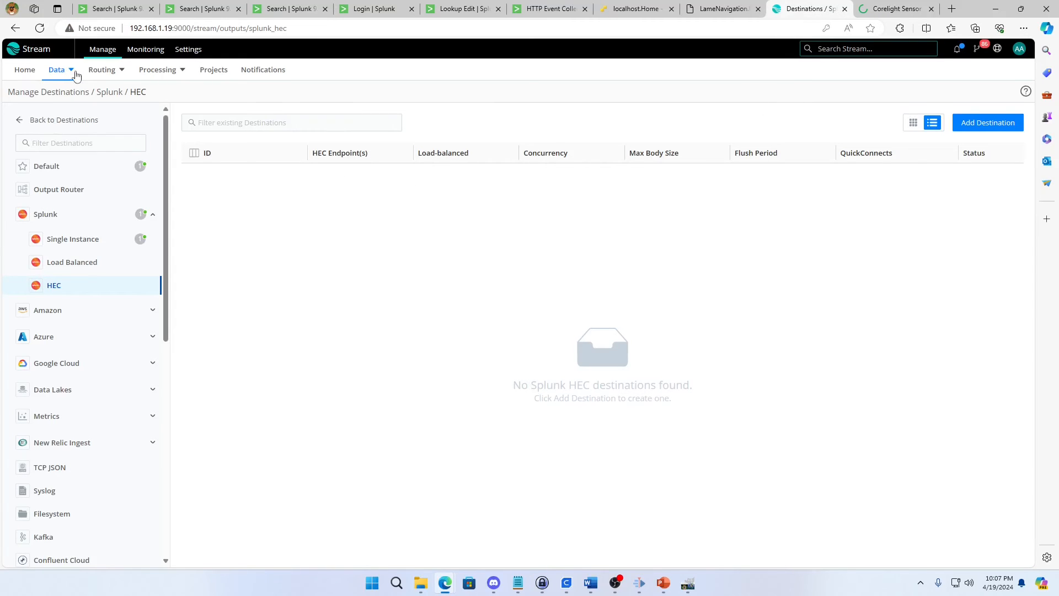
# Start a new Splunk HEC destination with Output ID someName and select the default endpoint host for replacement.
pyautogui.click(56, 68)
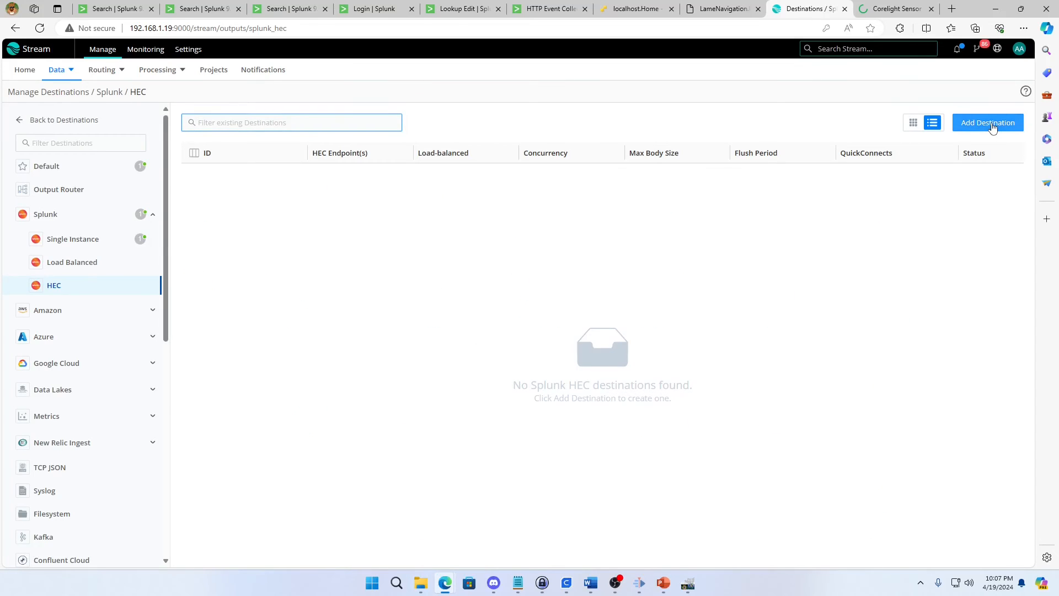
pyautogui.click(986, 123)
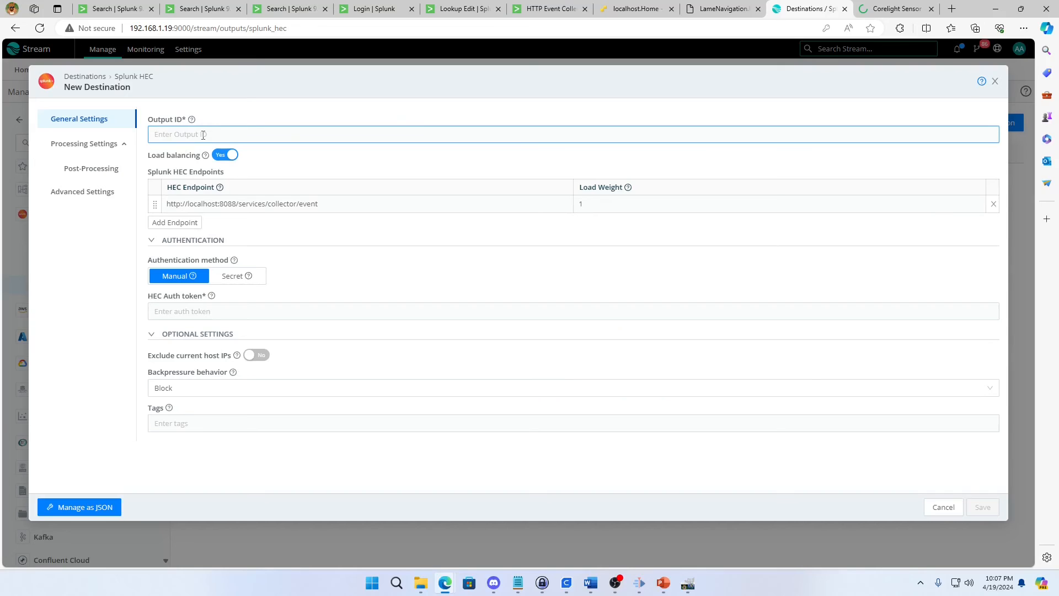
pyautogui.write('som')
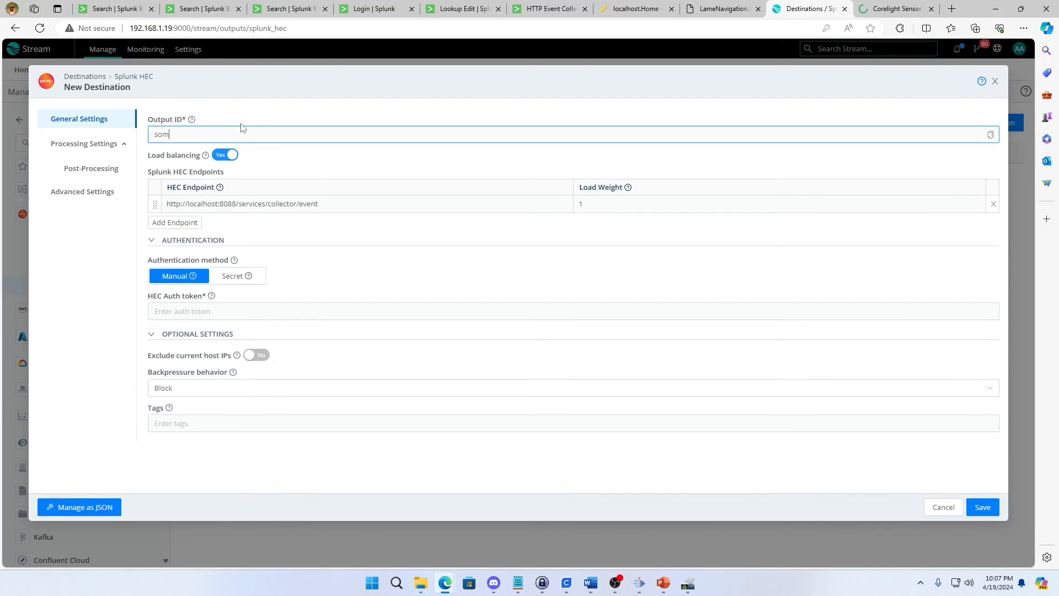
pyautogui.write('eName')
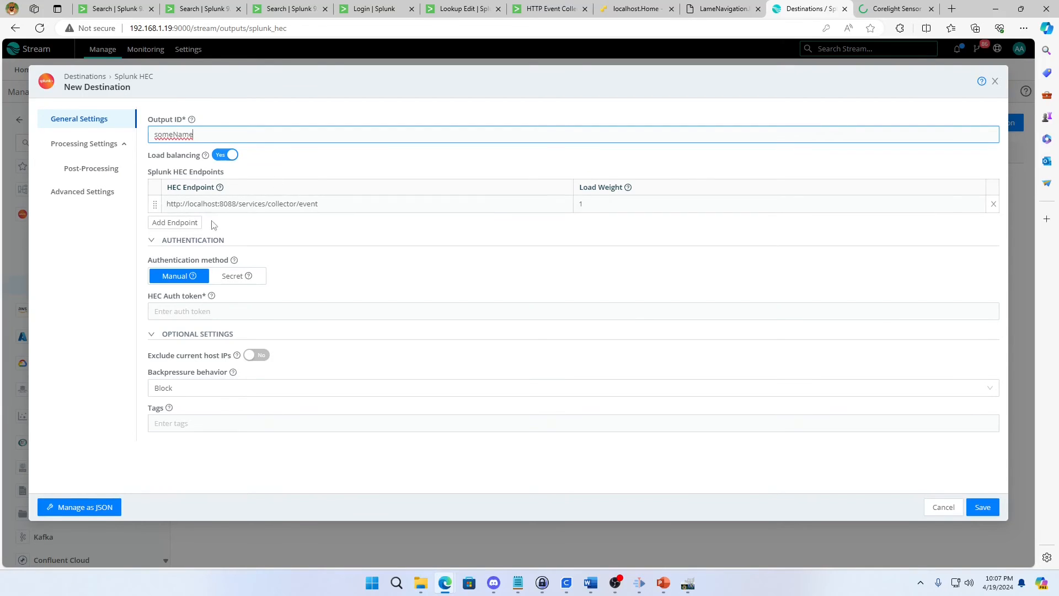
pyautogui.doubleClick(204, 203)
pyautogui.write('192.168.1.117')
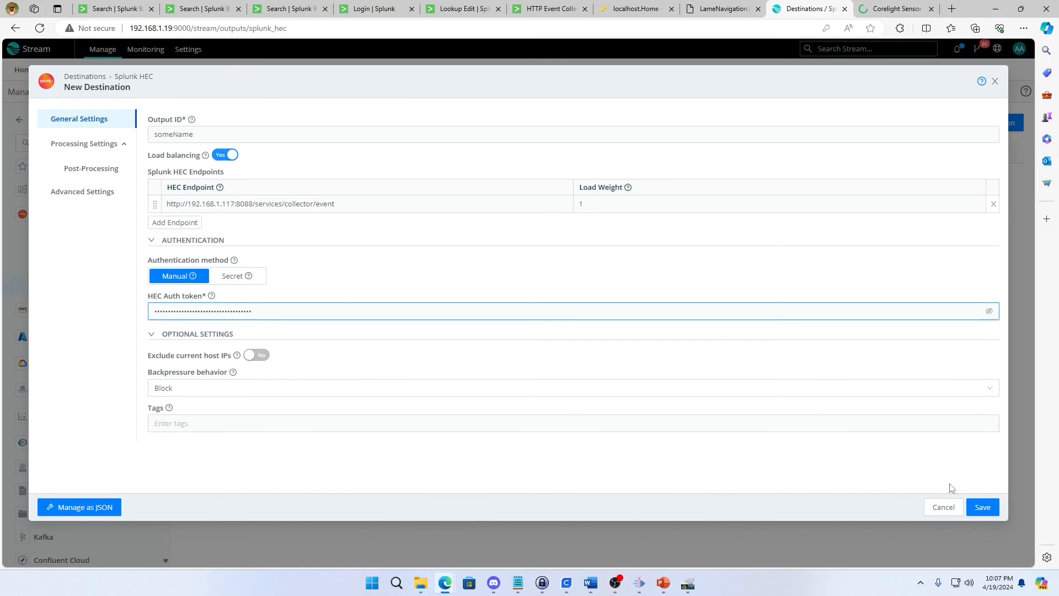
pyautogui.moveTo(656, 437)
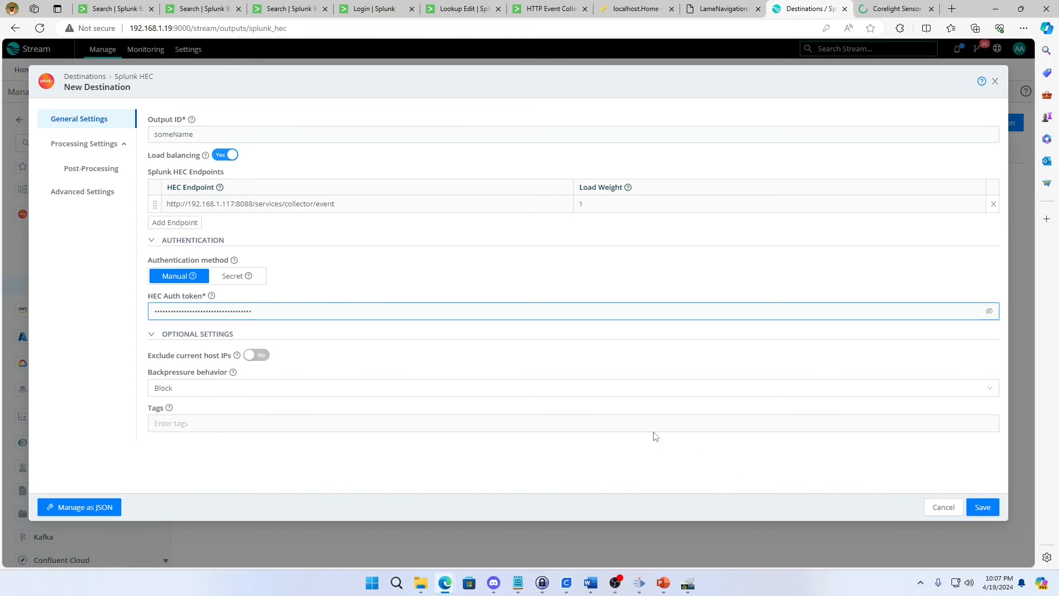
pyautogui.moveTo(452, 254)
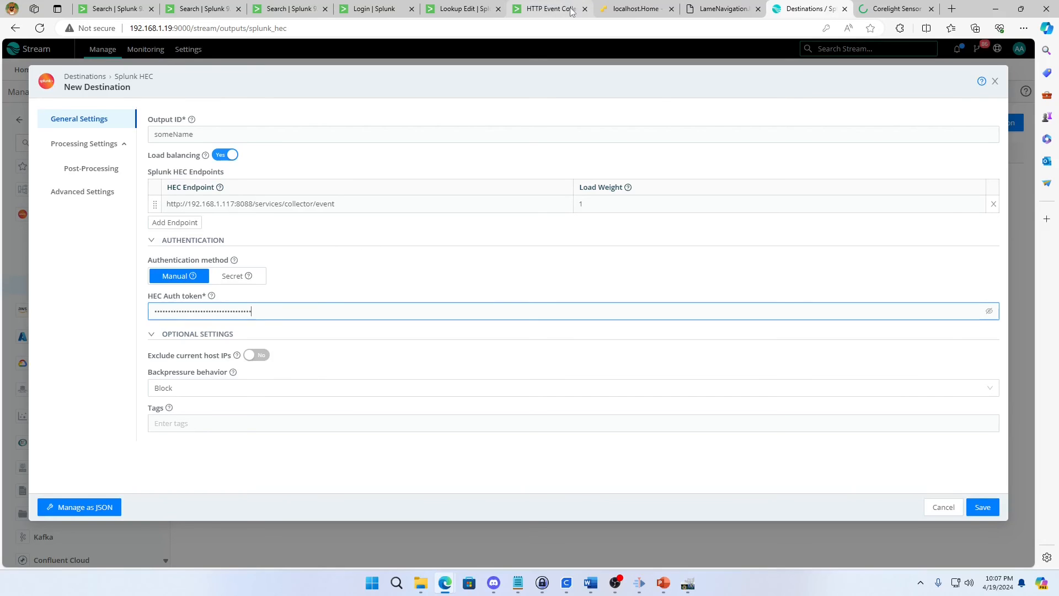
pyautogui.moveTo(552, 133)
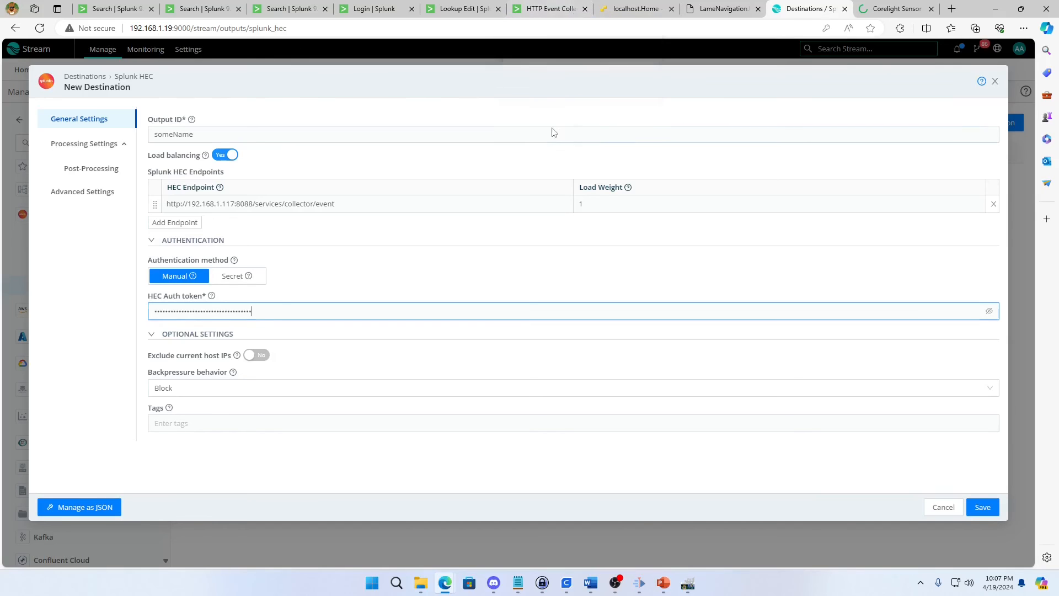
# Verify global settings show port 8088 with SSL enabled, then select the Youtube HEC token value.
pyautogui.click(547, 8)
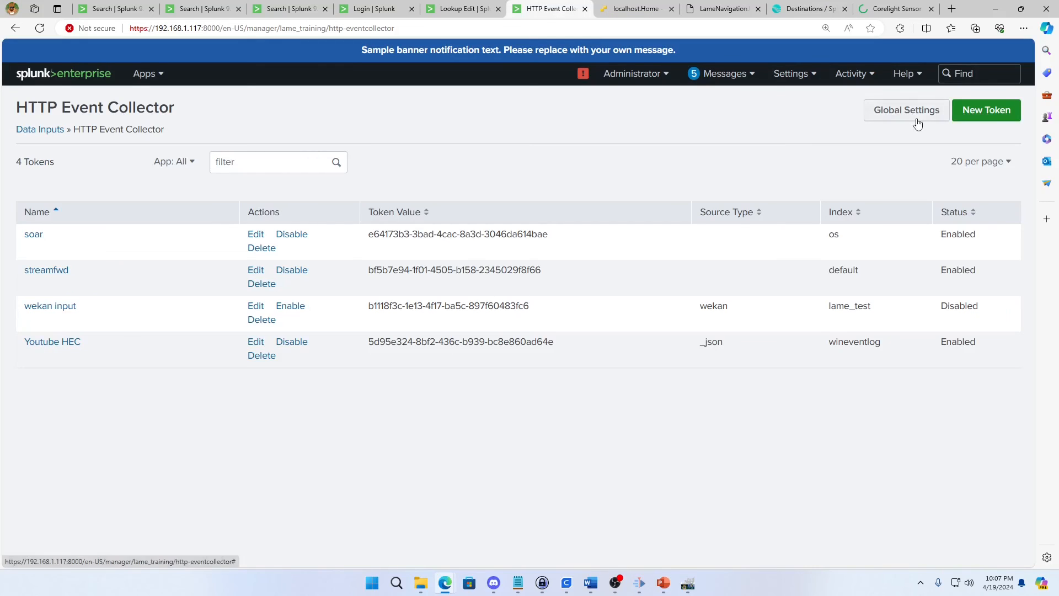
pyautogui.click(906, 110)
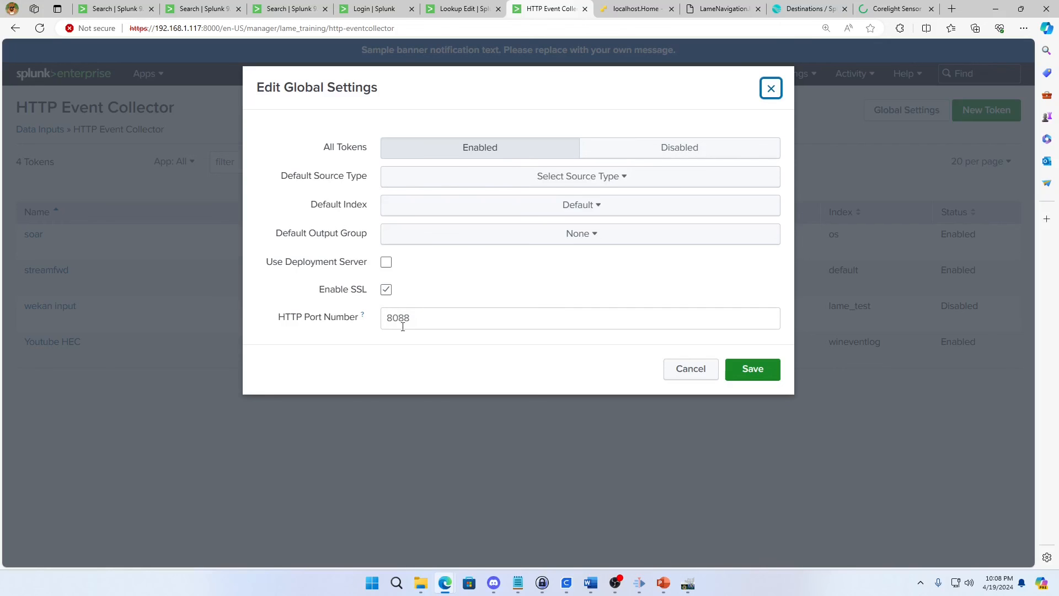
pyautogui.moveTo(698, 338)
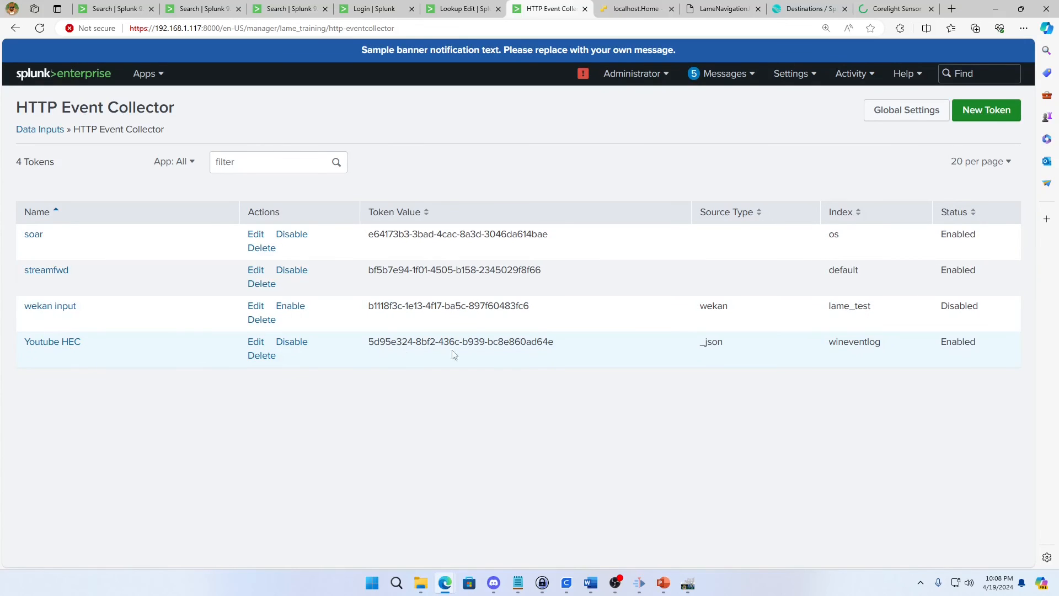
pyautogui.moveTo(395, 331)
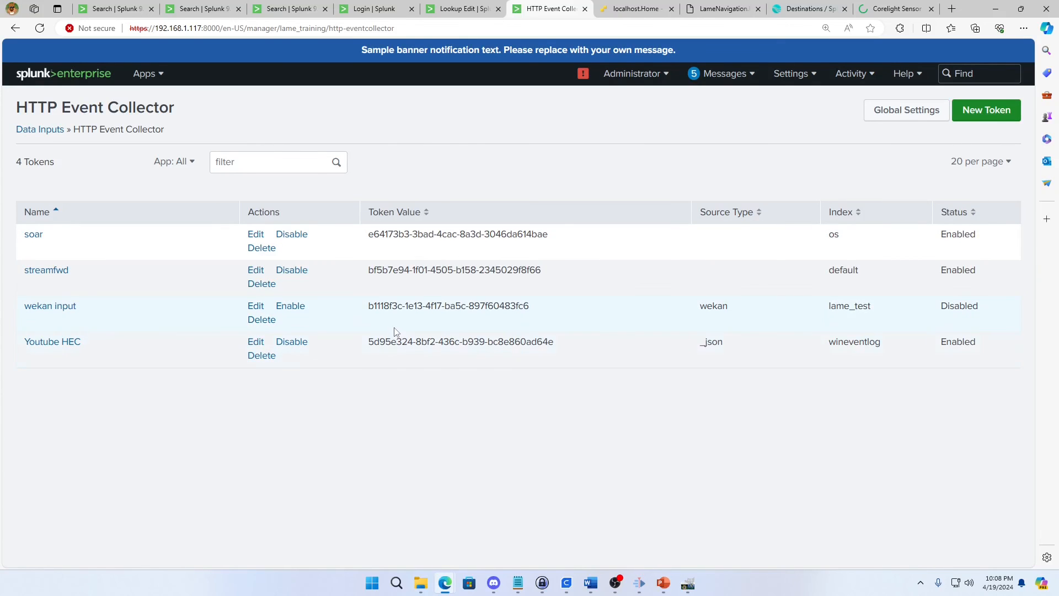
pyautogui.doubleClick(460, 341)
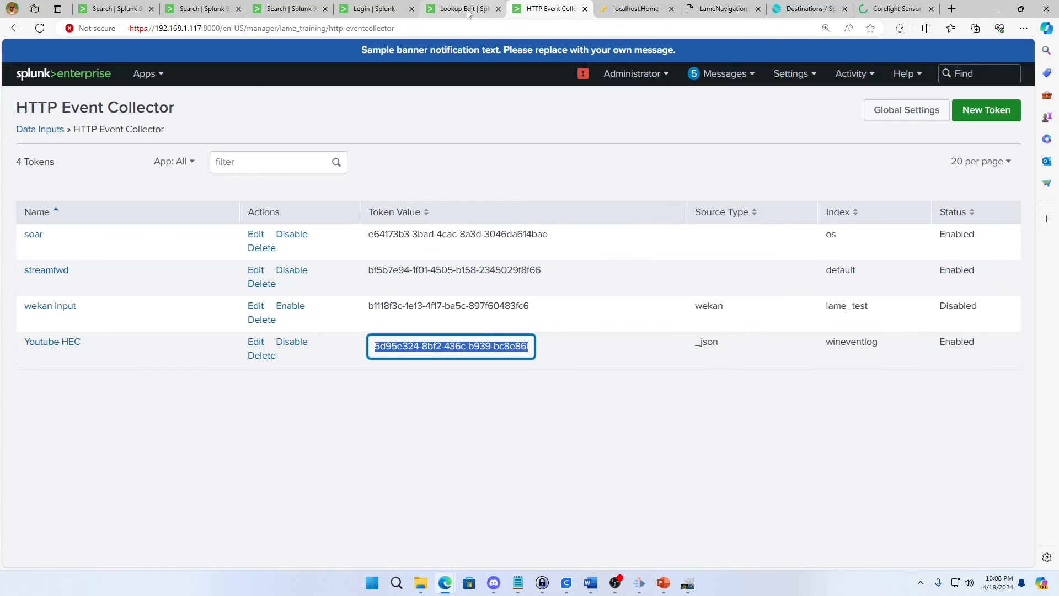
# Review the Splunk HEC destination's 192.168.1.117:8088 endpoint and its auth token field.
pyautogui.click(809, 9)
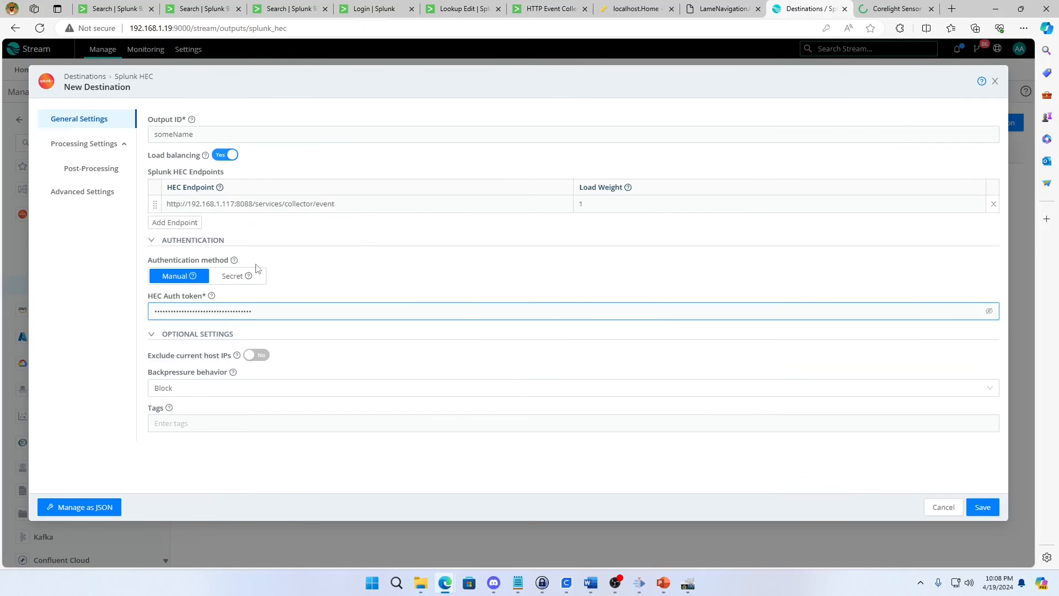
pyautogui.click(270, 203)
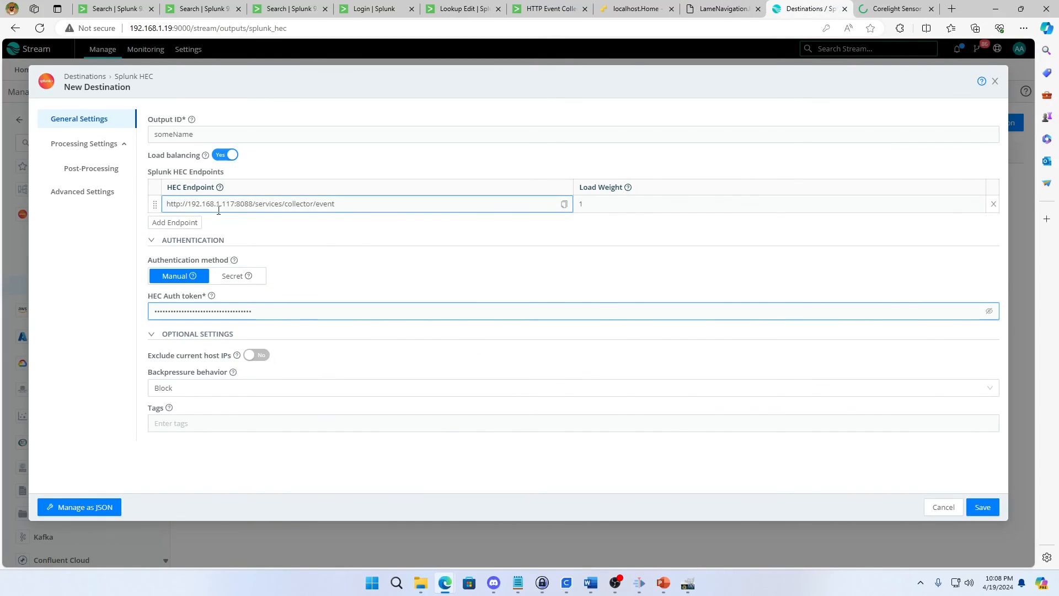
pyautogui.click(308, 311)
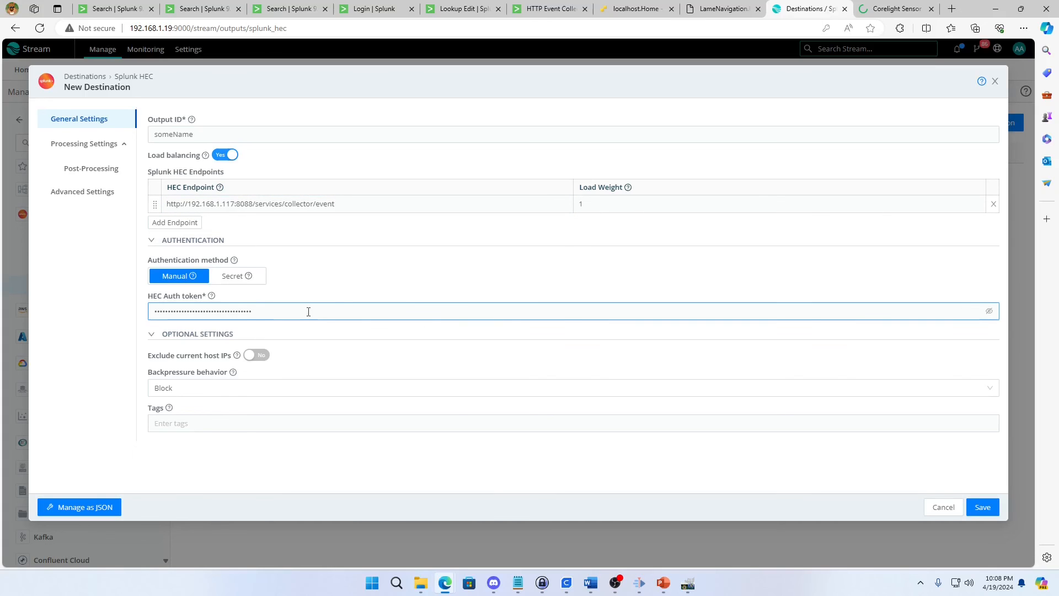
pyautogui.moveTo(994, 469)
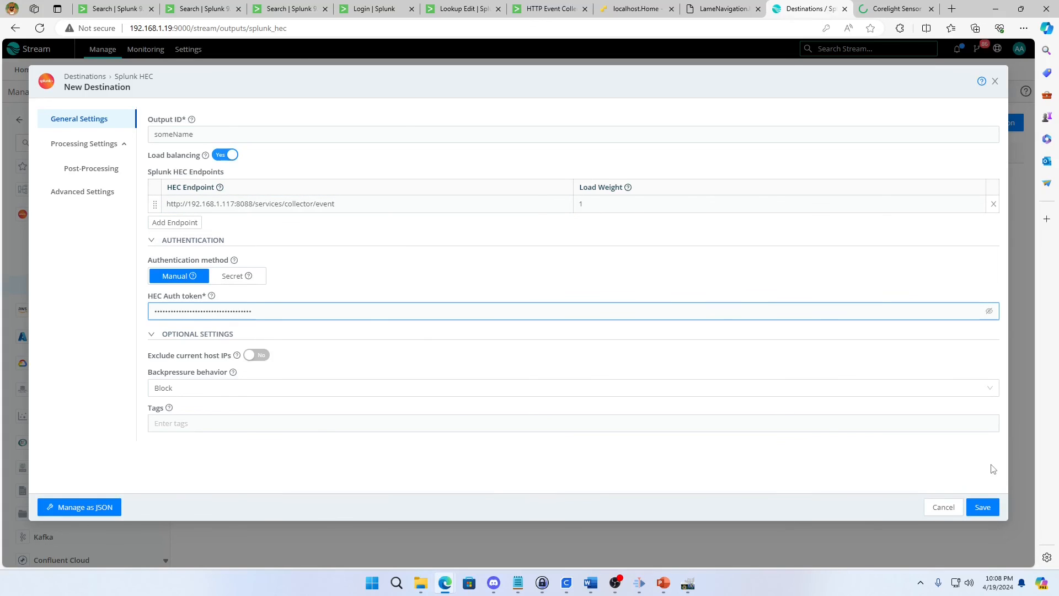